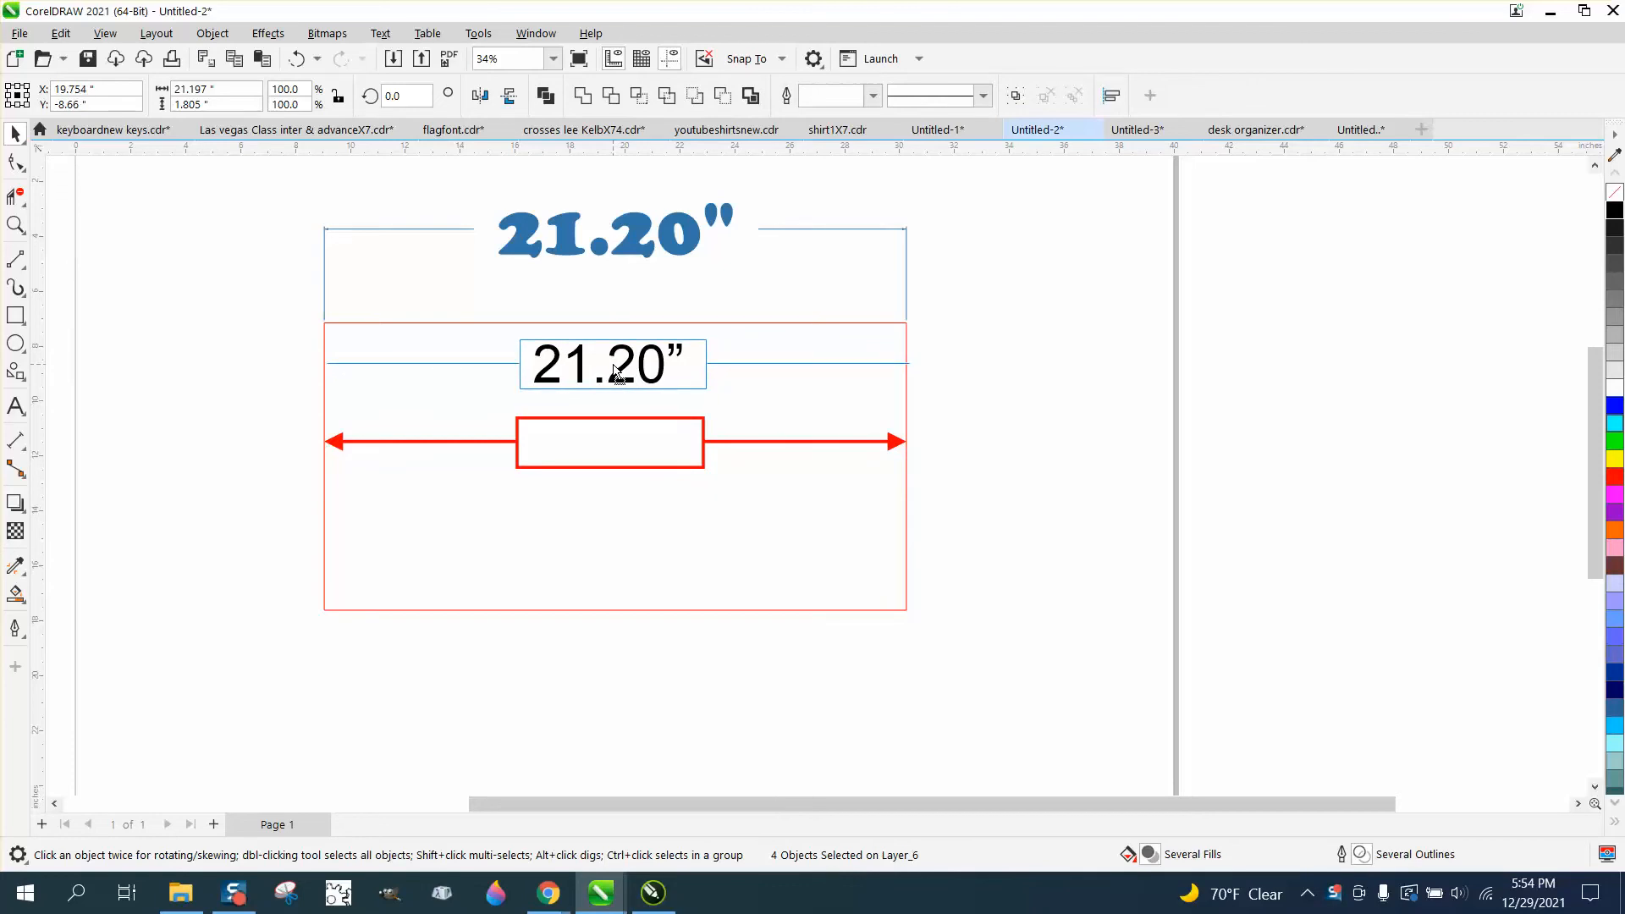
Step: Draw a new parallel dimension along the rectangle's bottom edge
left_click(611, 363)
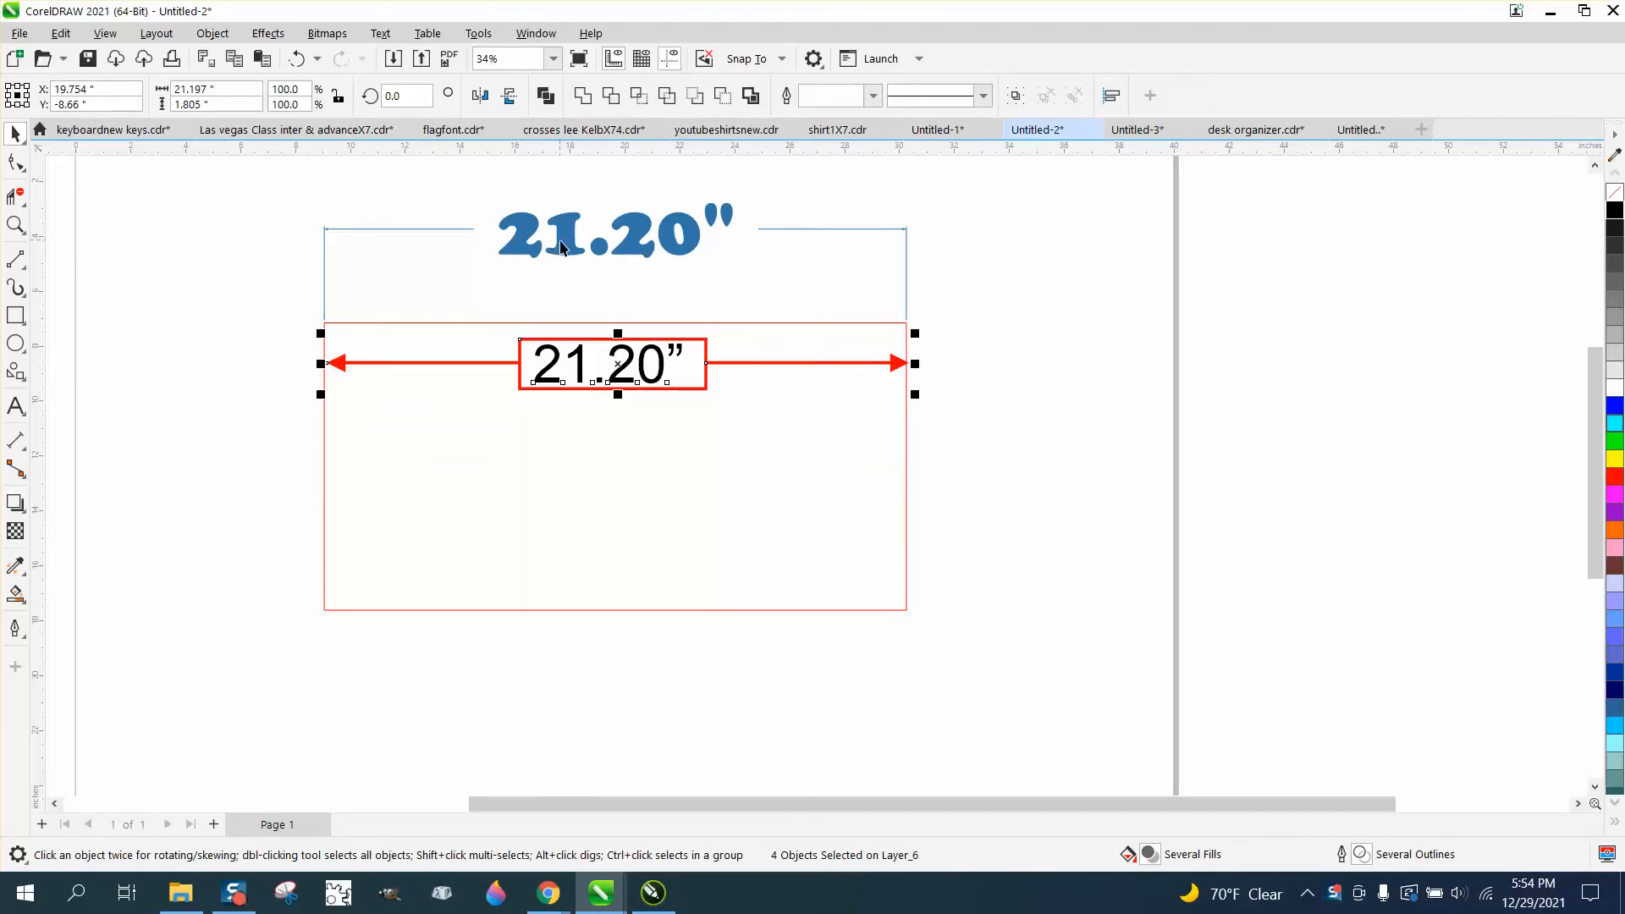
mouse_move(576, 259)
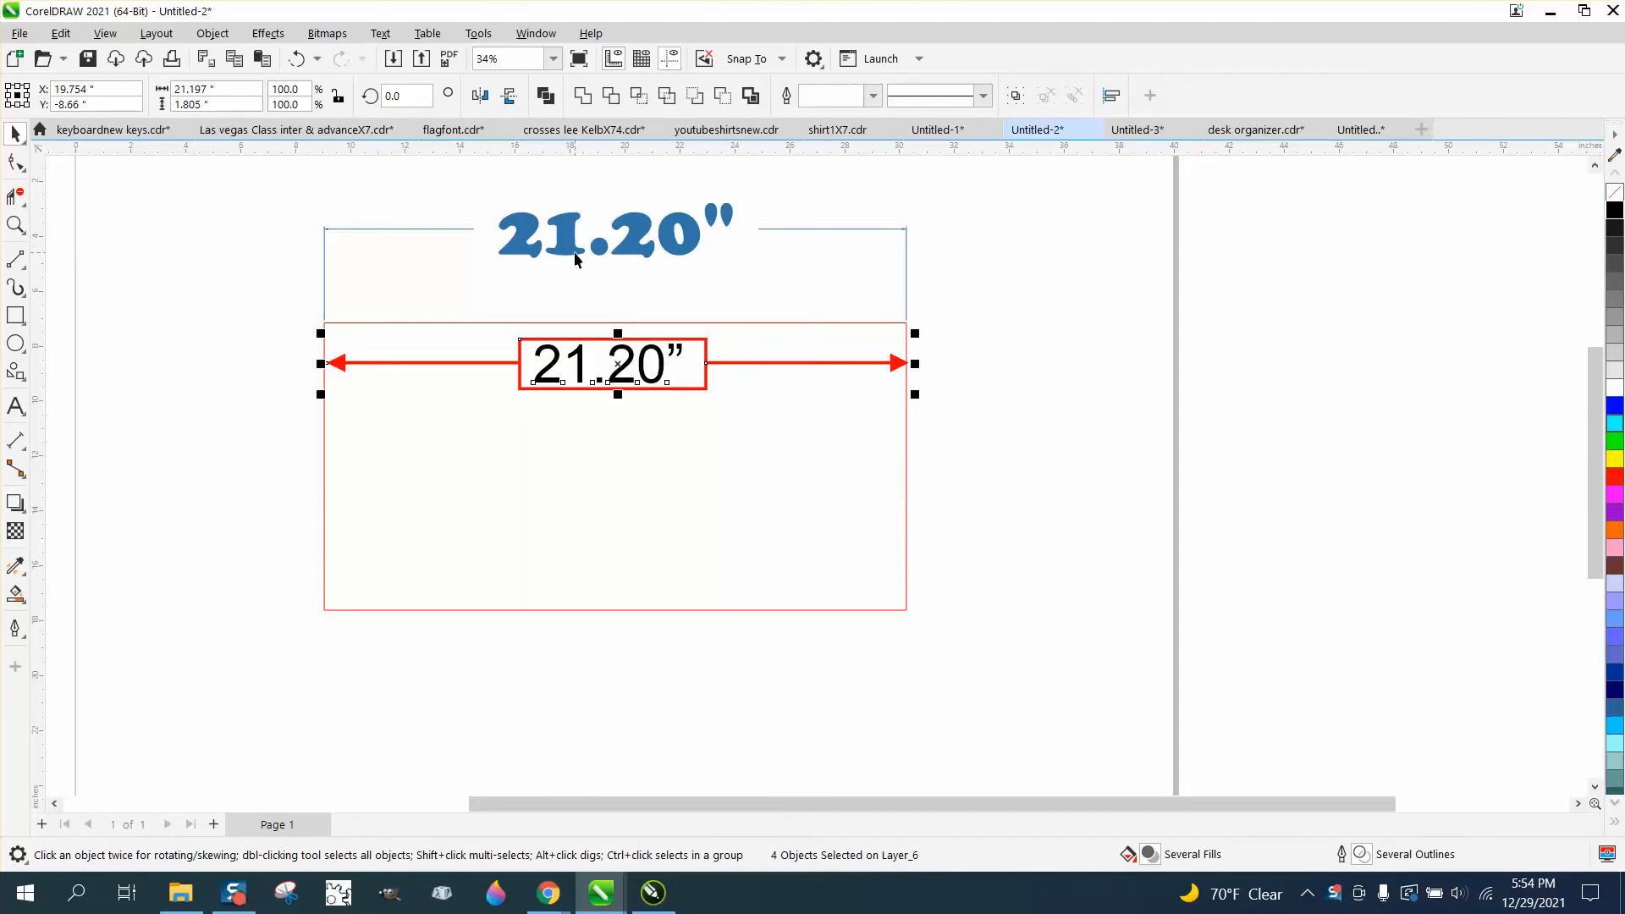
left_click(612, 230)
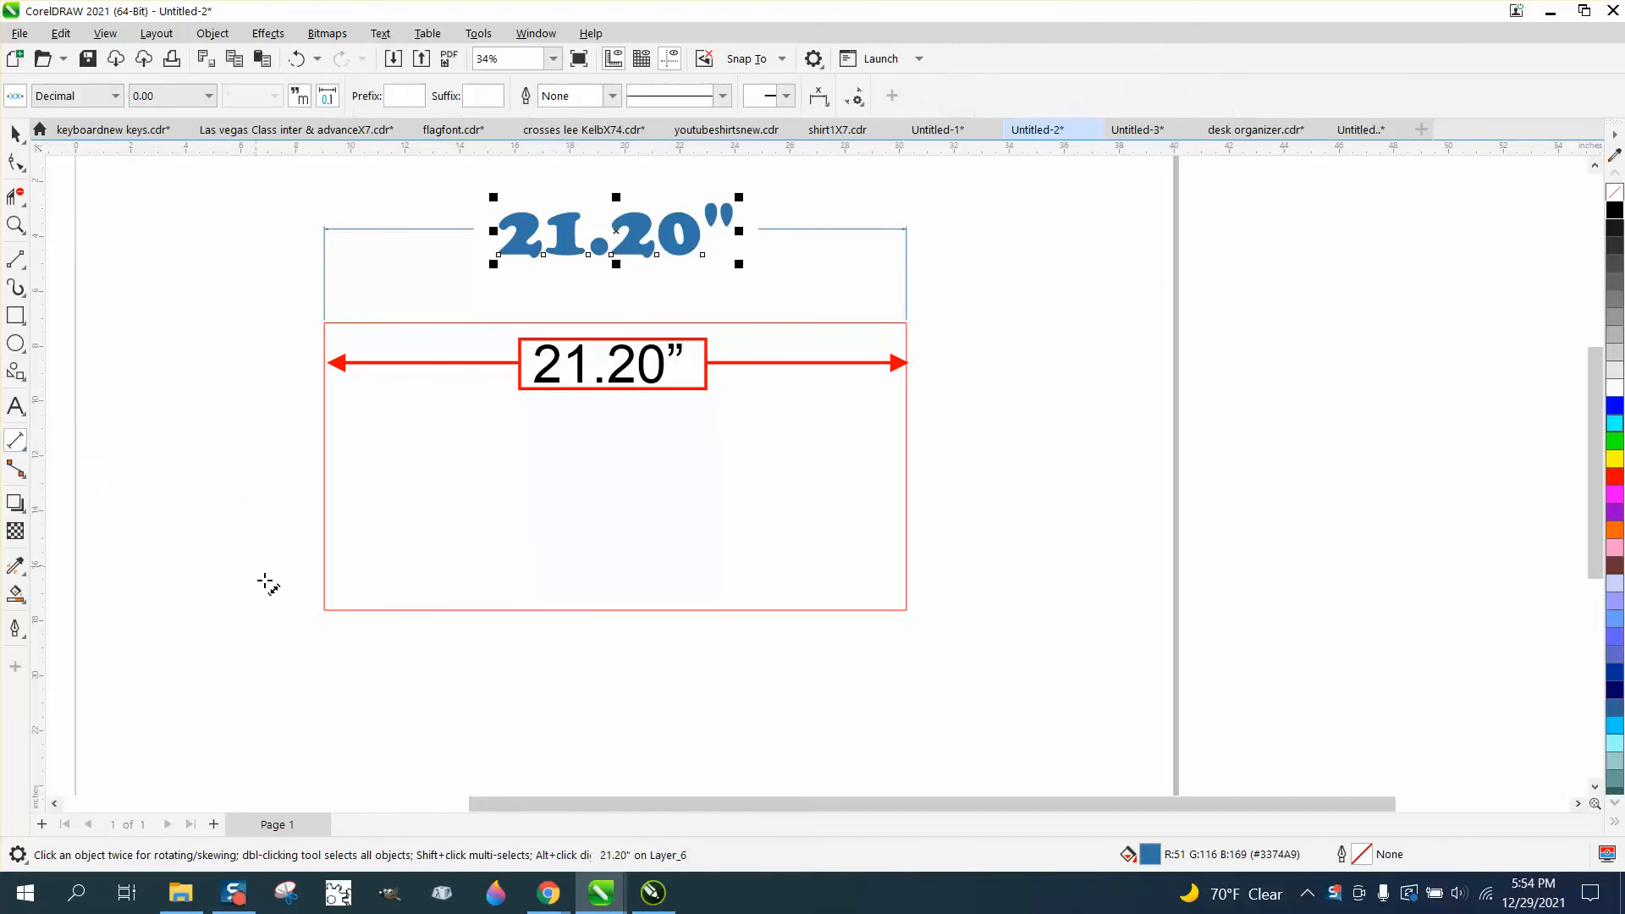
left_click_drag(327, 611, 896, 627)
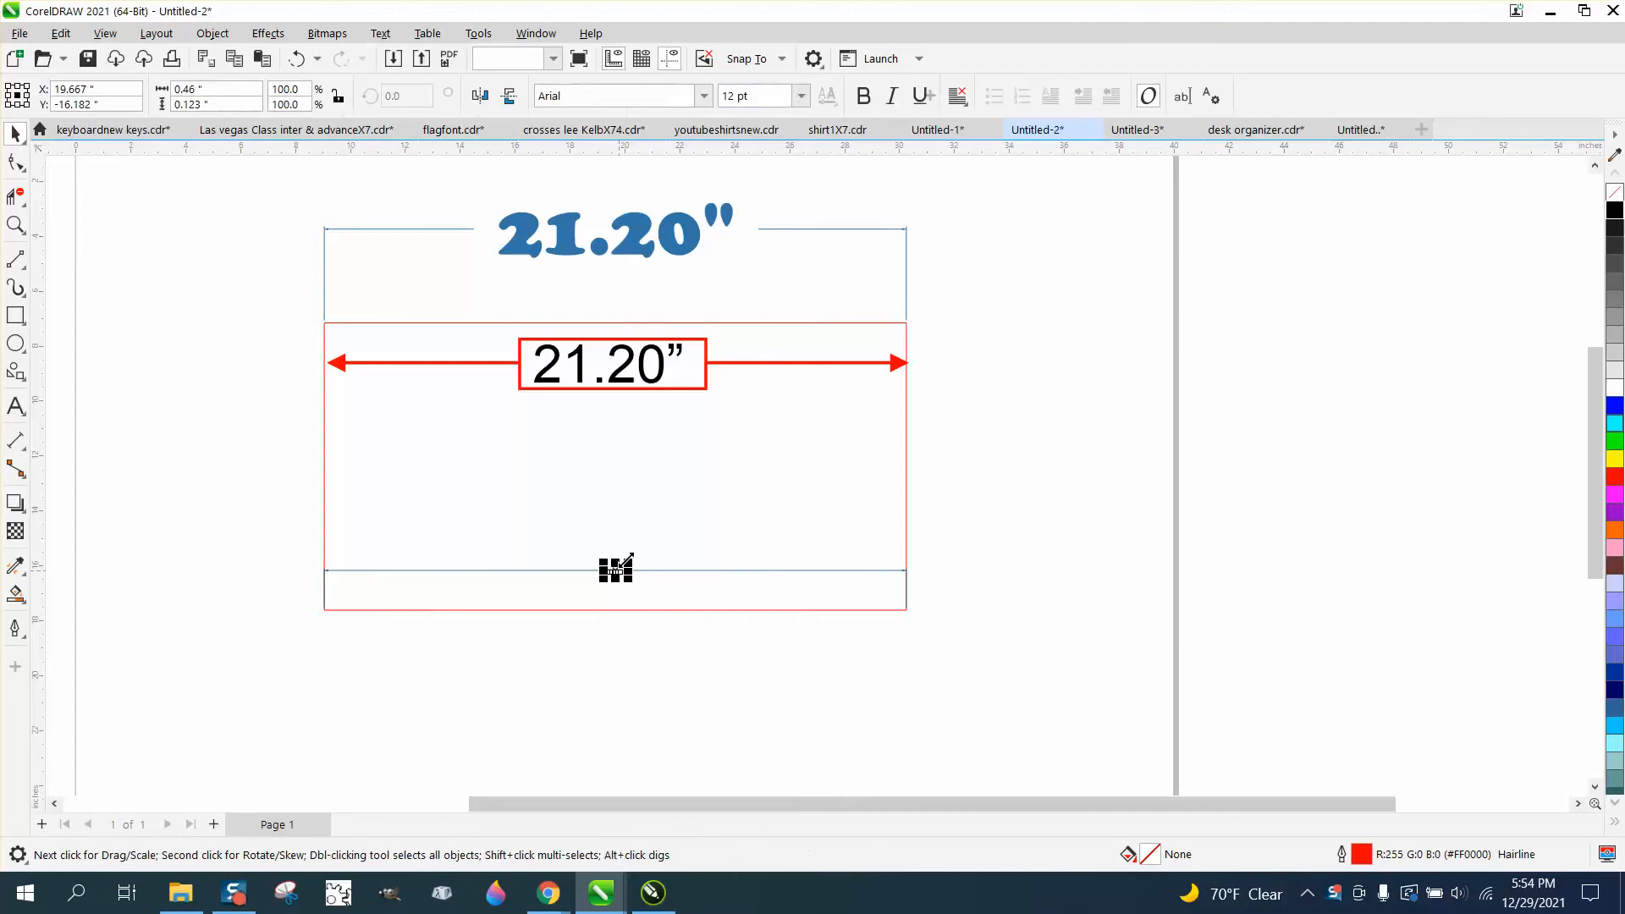
Step: Set the dimension label to Impact 100 pt and the line width to 8 pt
left_click(799, 95)
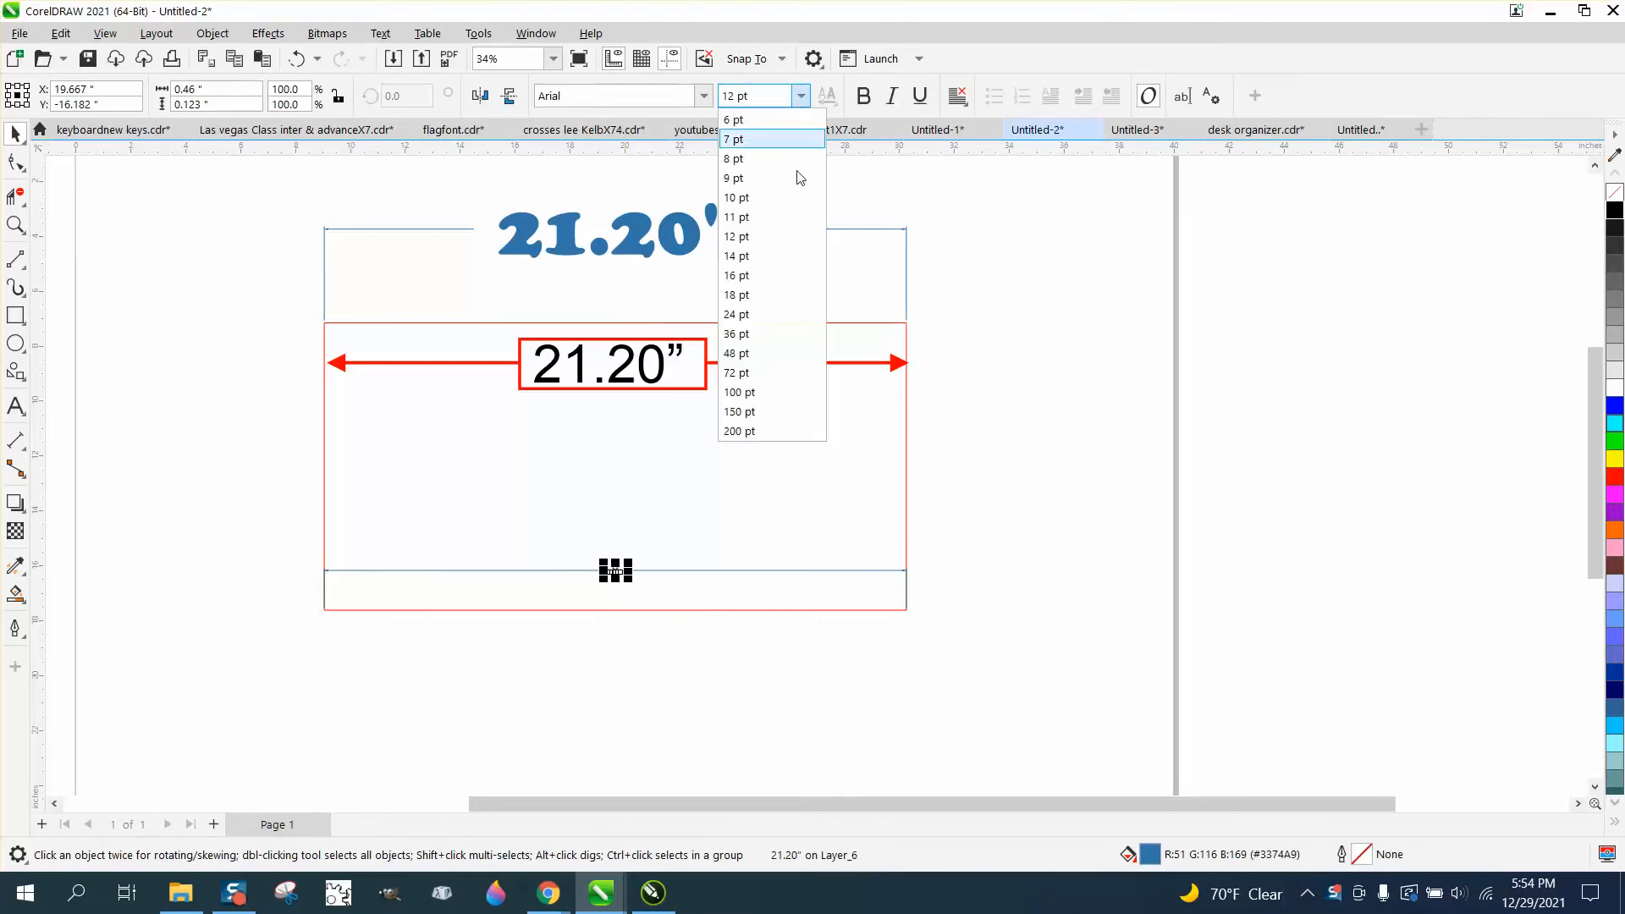
left_click(739, 392)
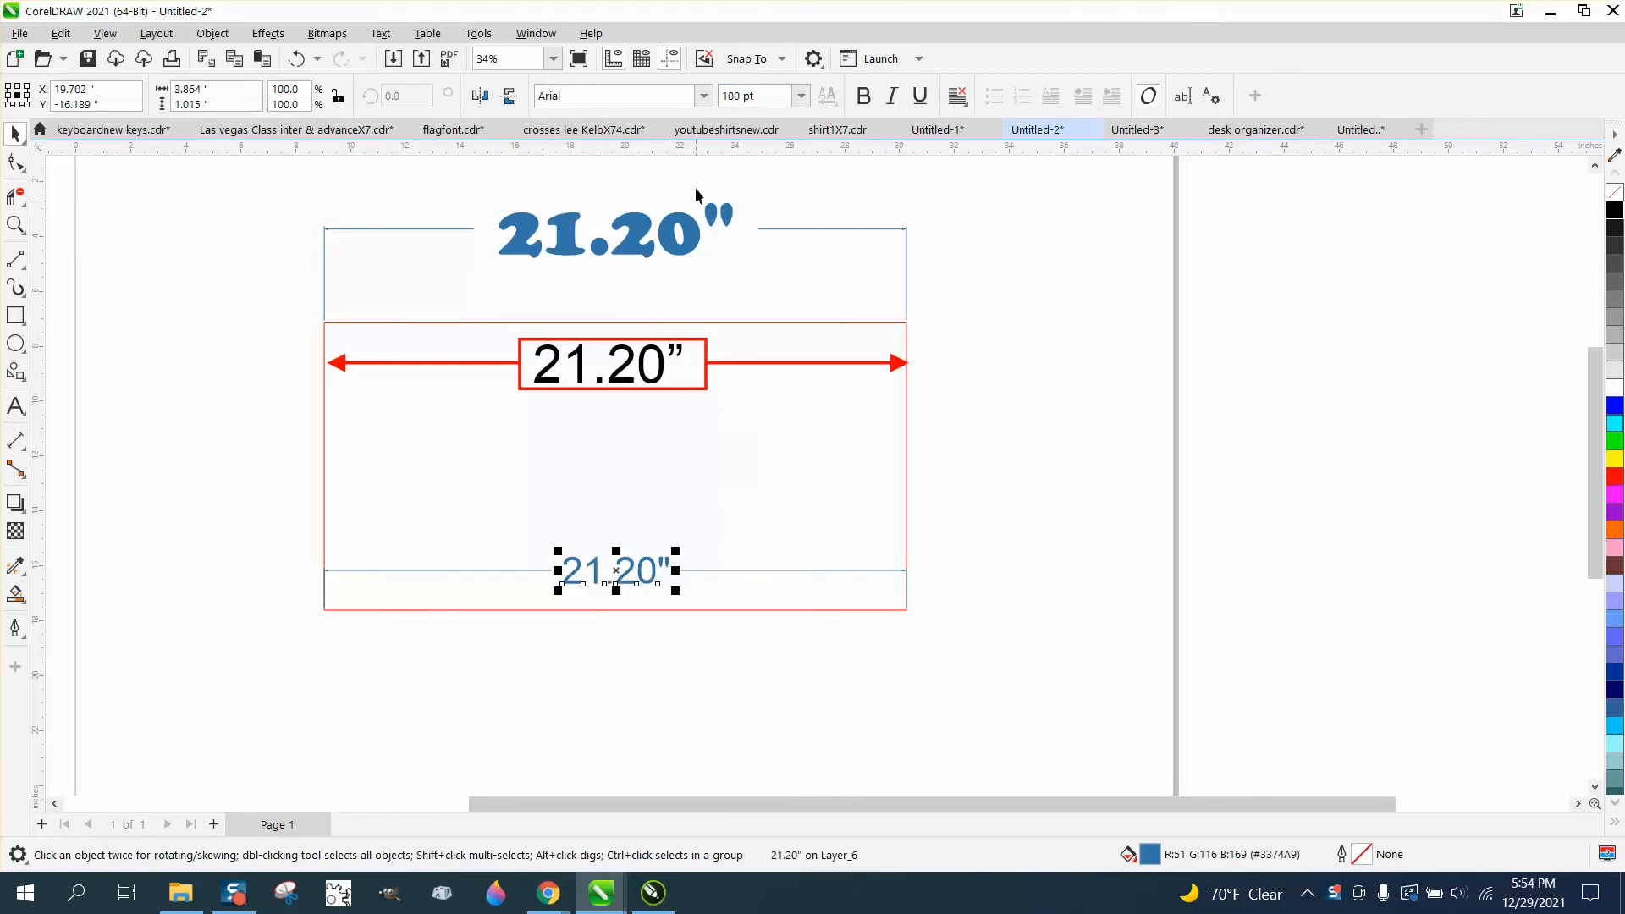
left_click(704, 96)
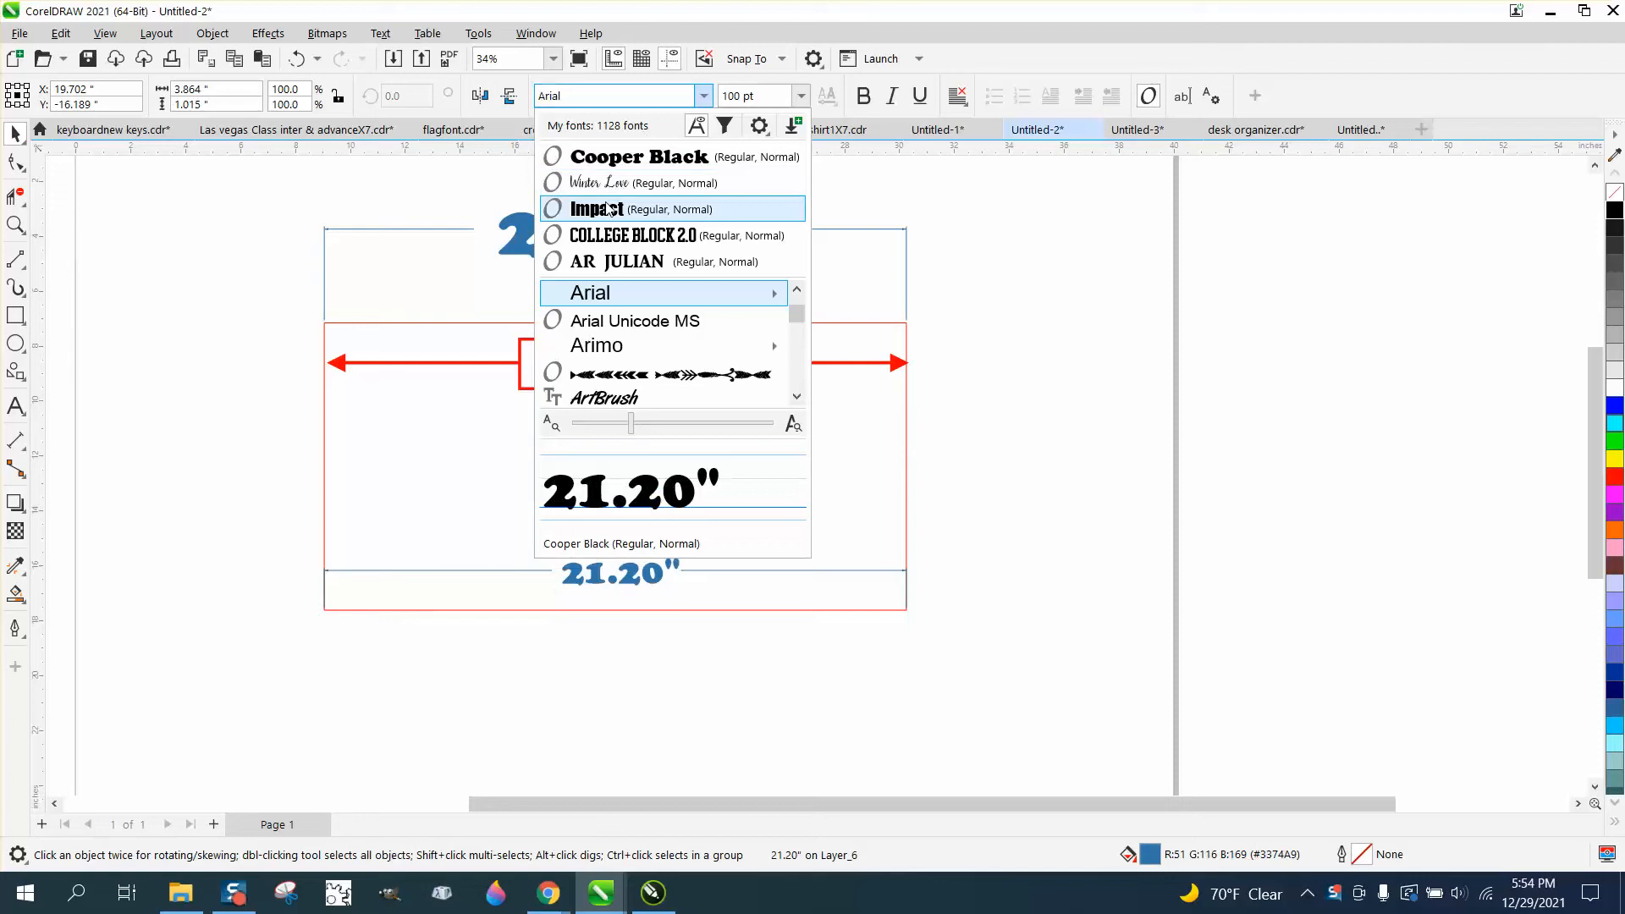
left_click(596, 208)
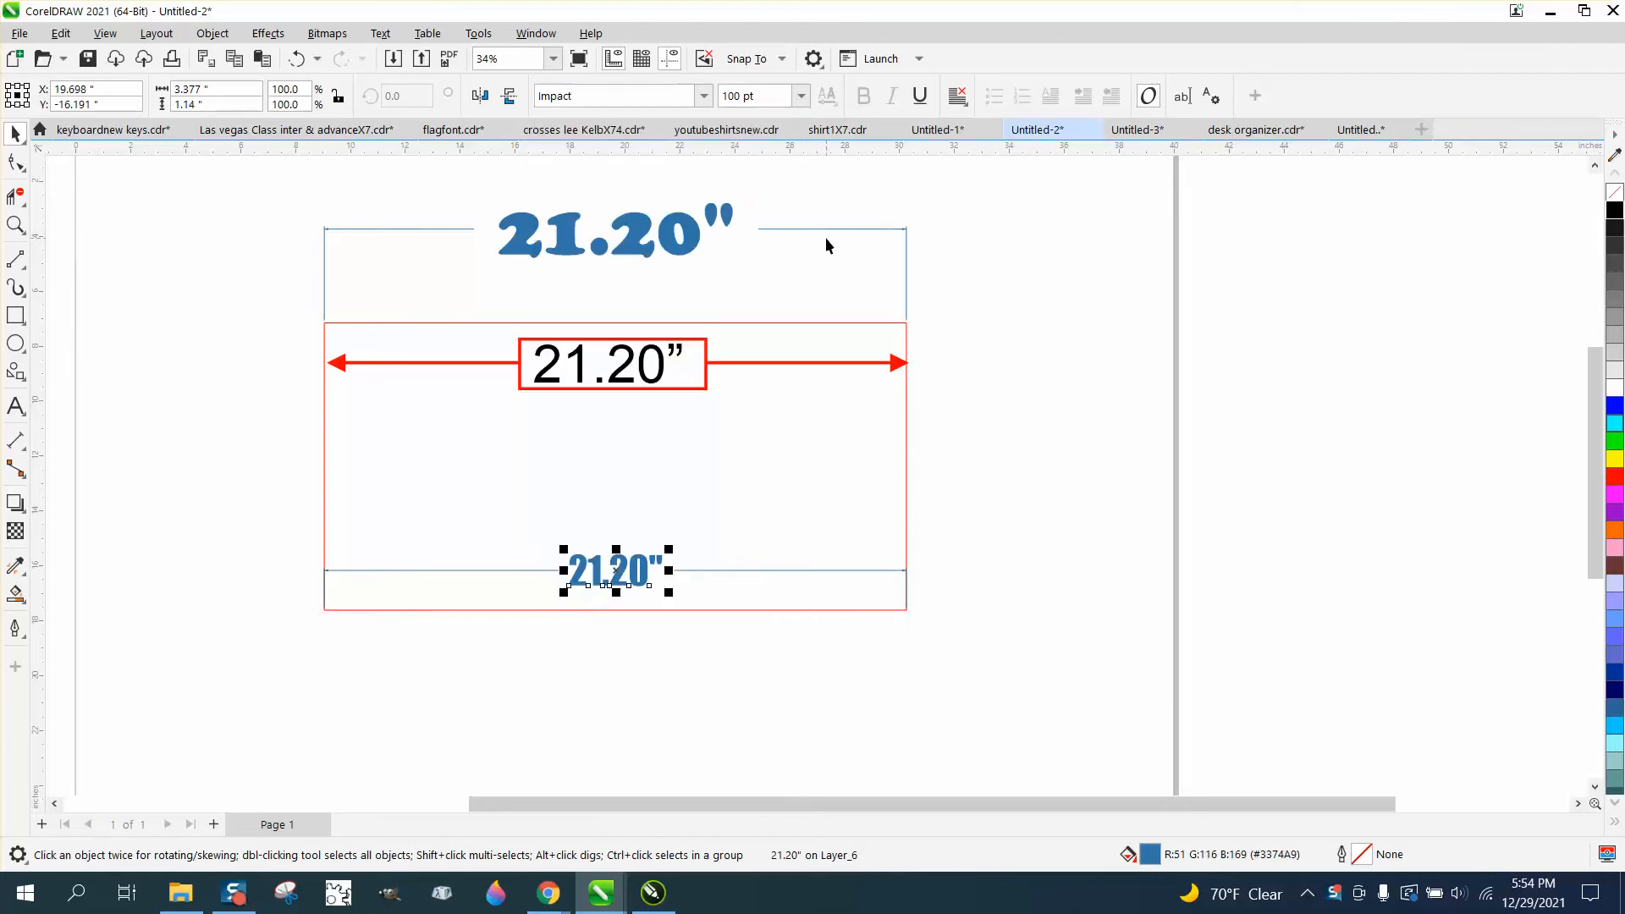
mouse_move(953, 352)
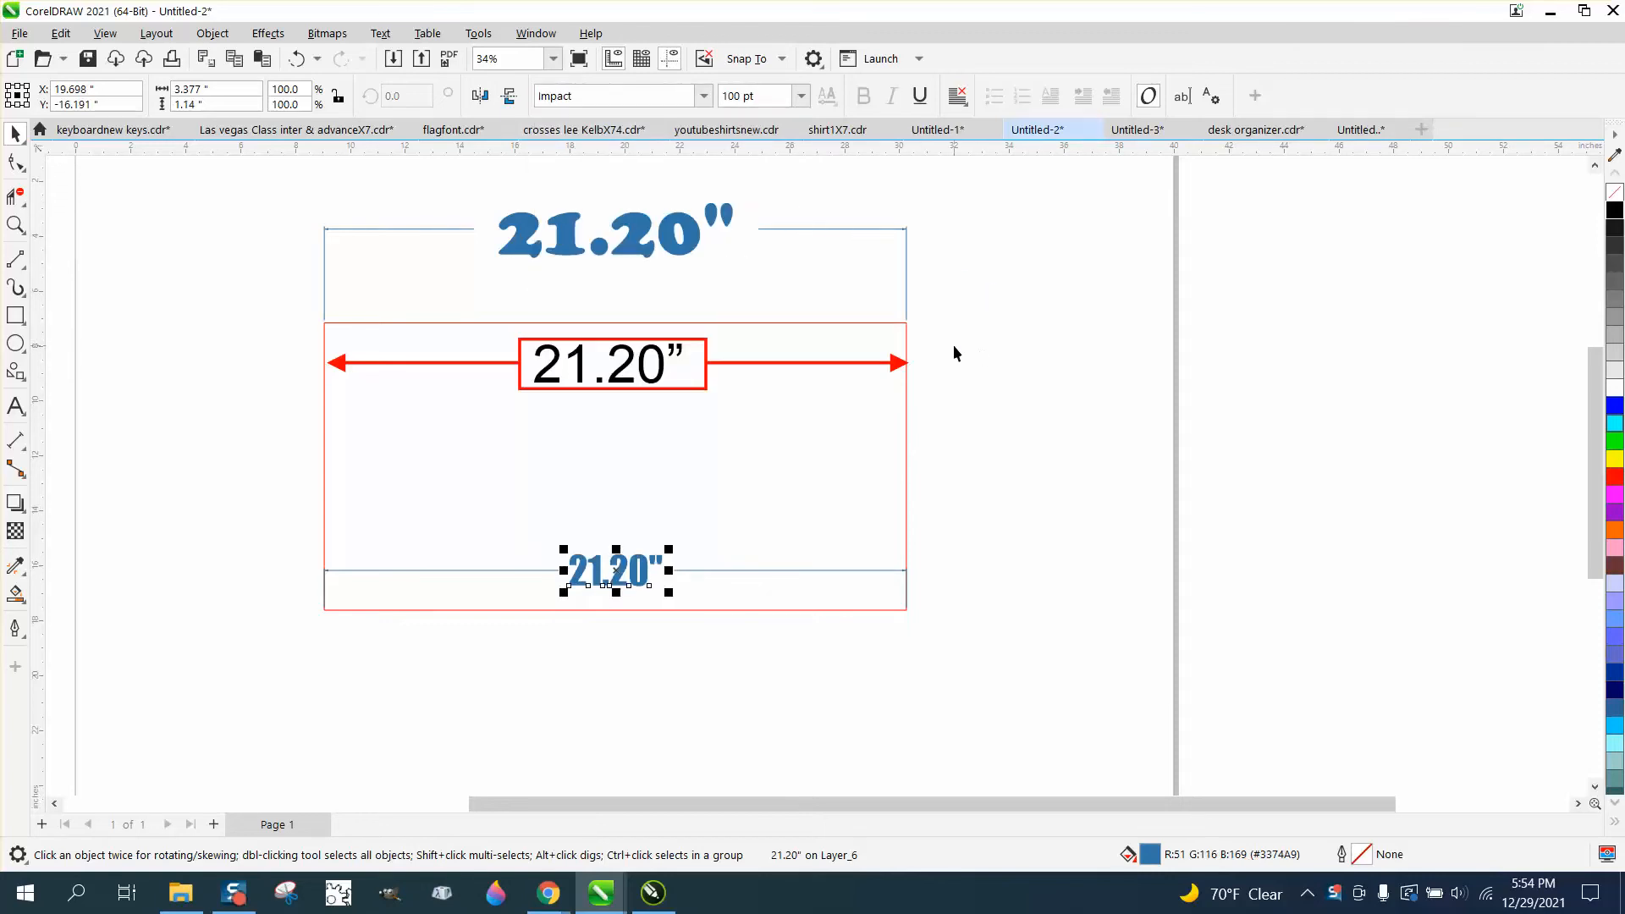
mouse_move(850, 546)
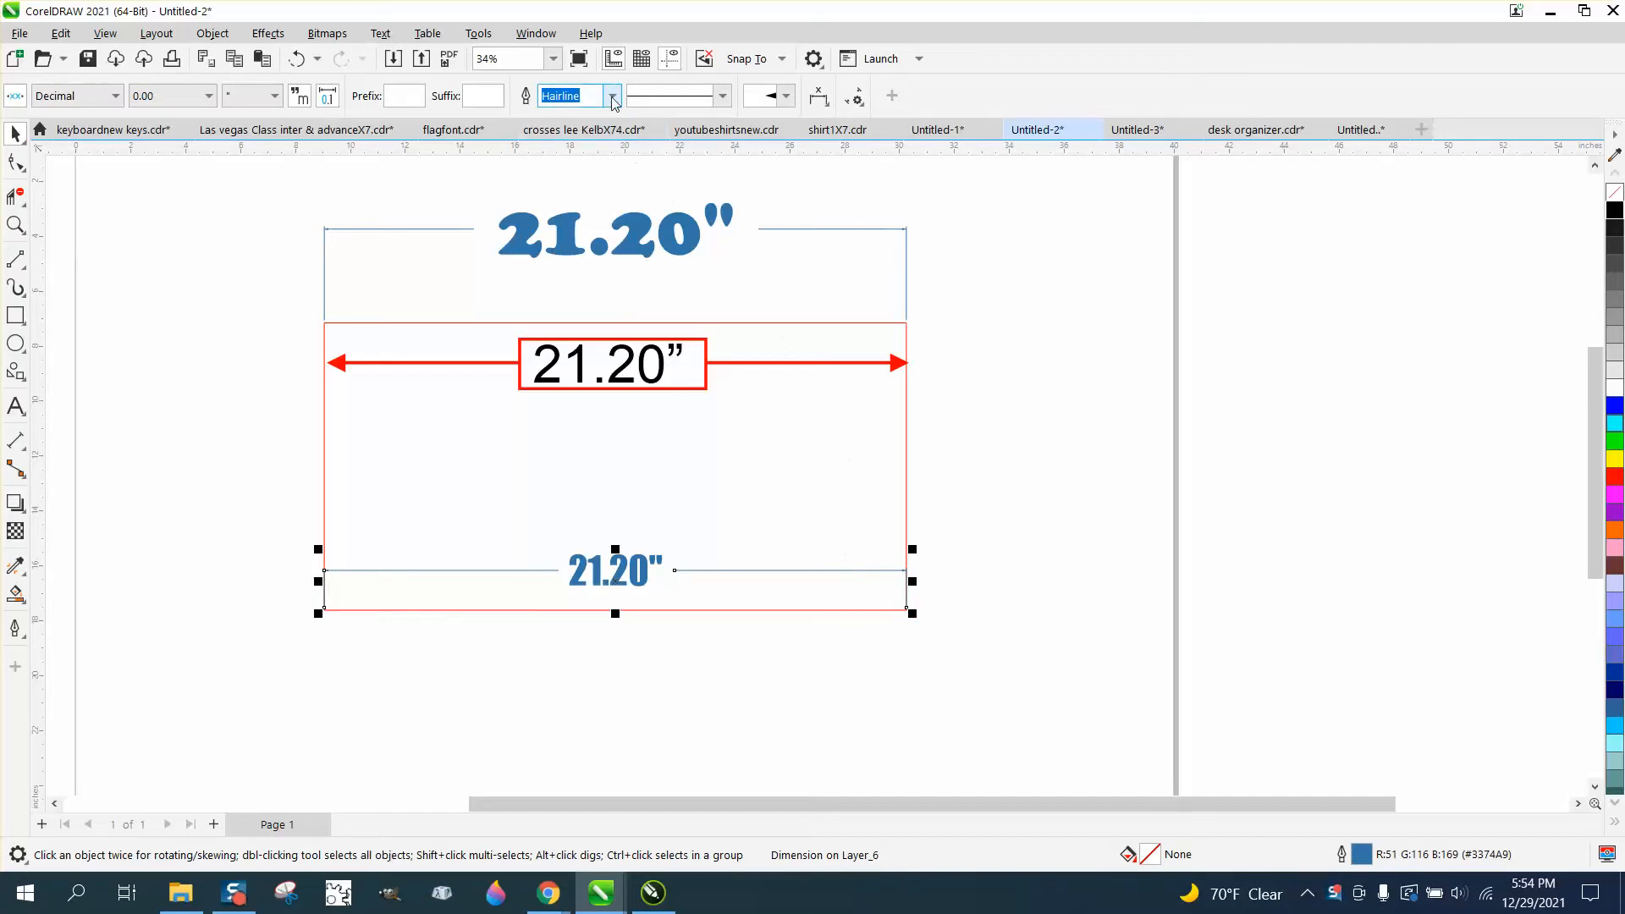
left_click(614, 95)
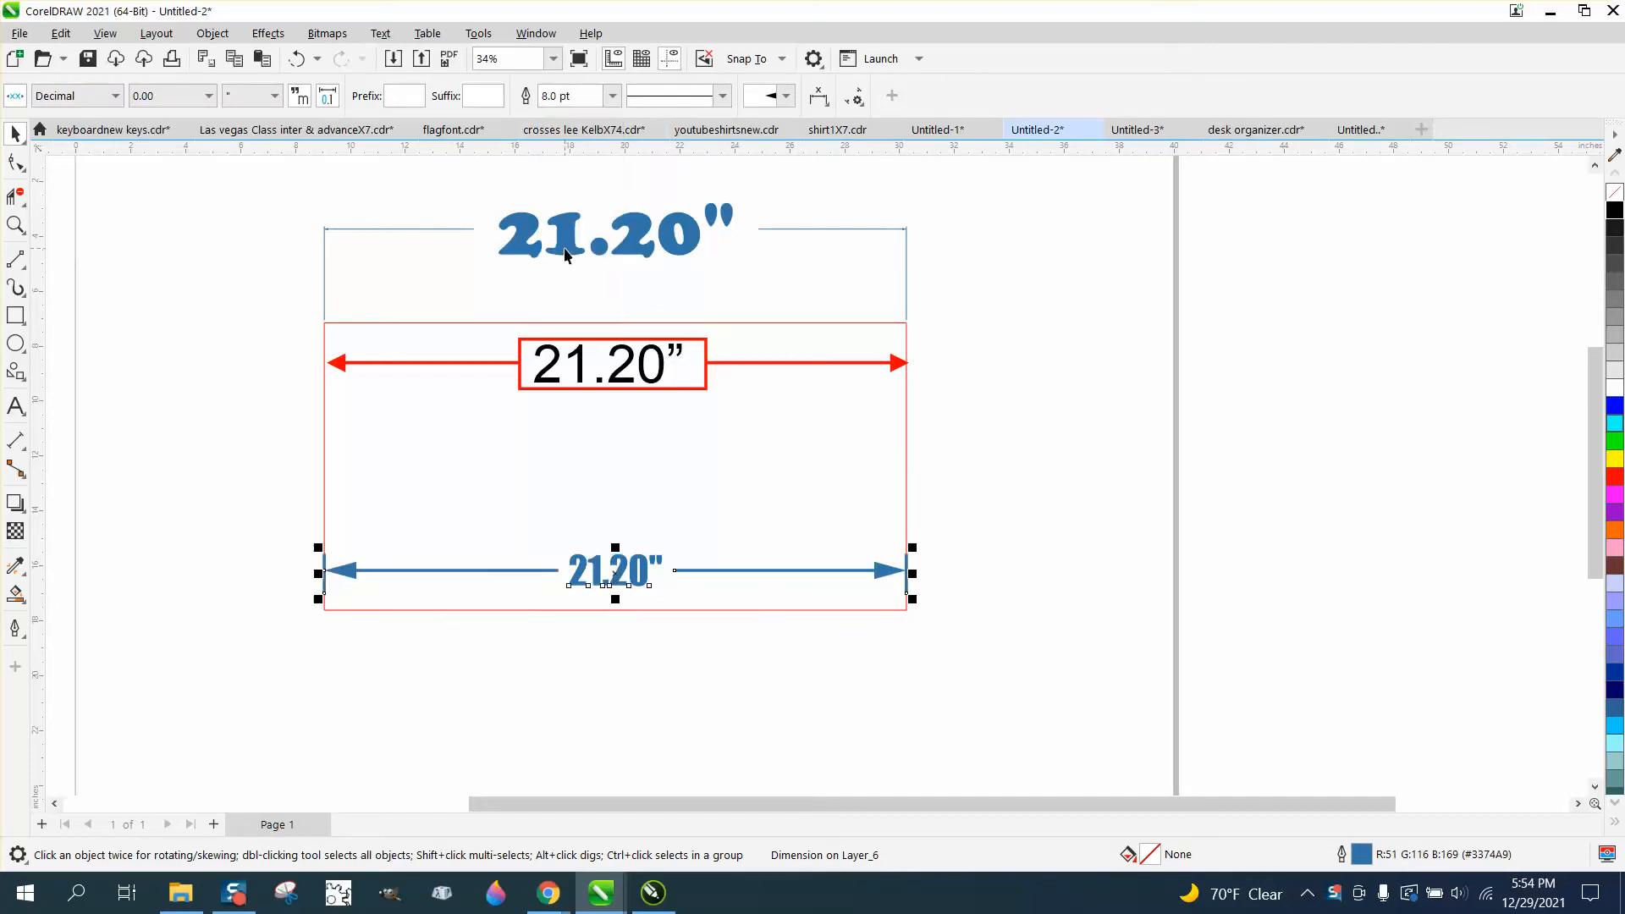
left_click(1055, 457)
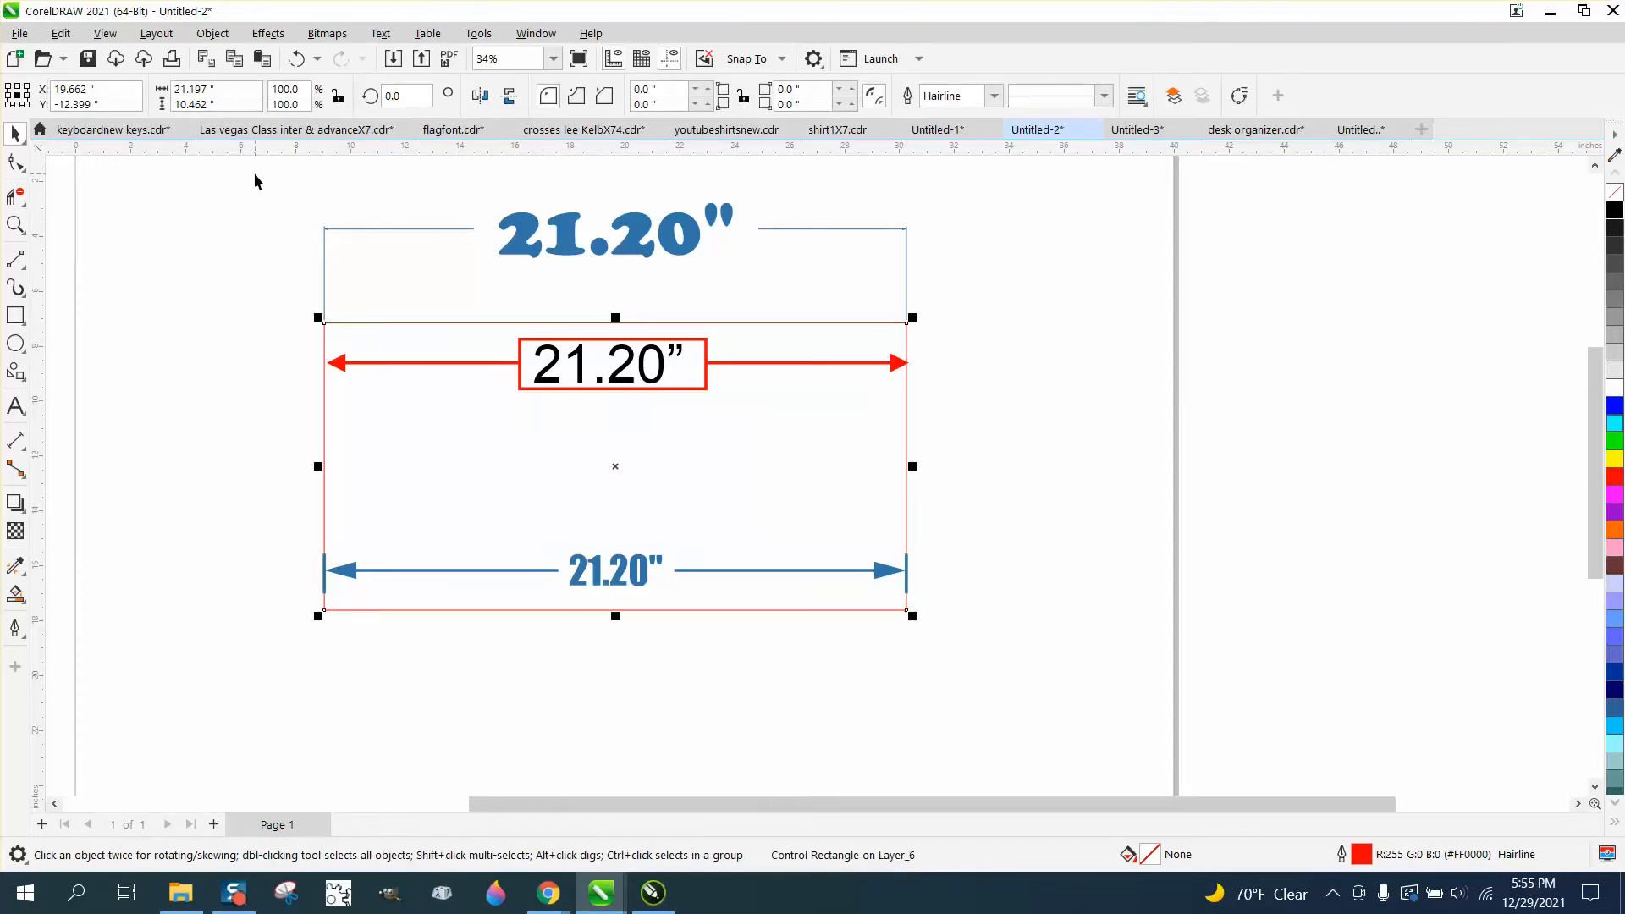
mouse_move(248, 175)
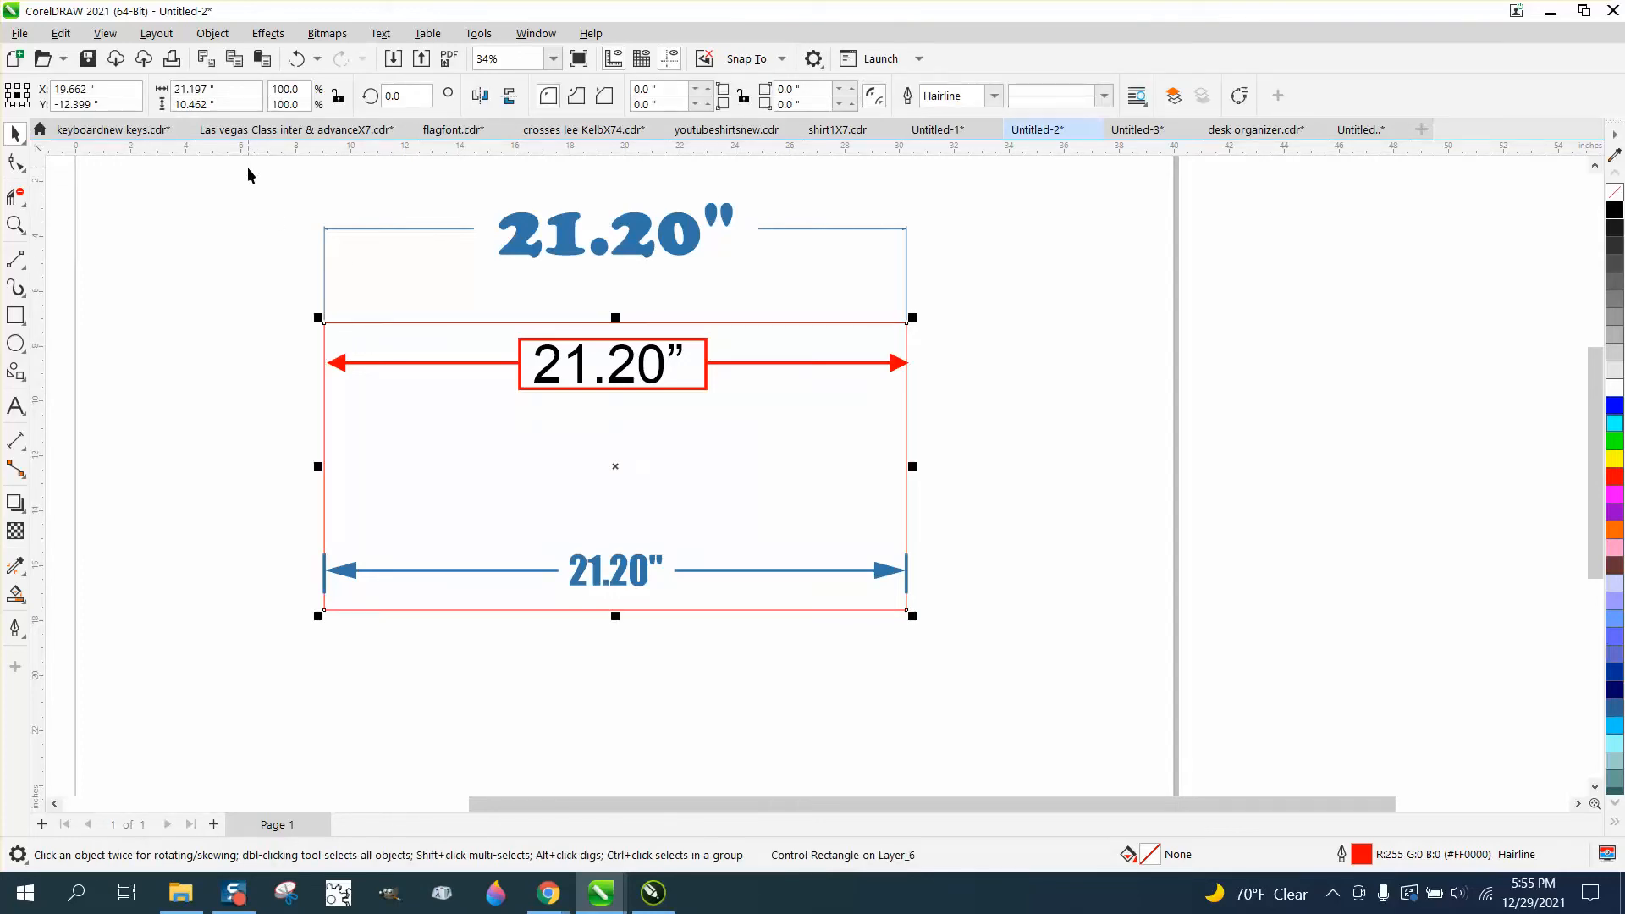
mouse_move(297, 223)
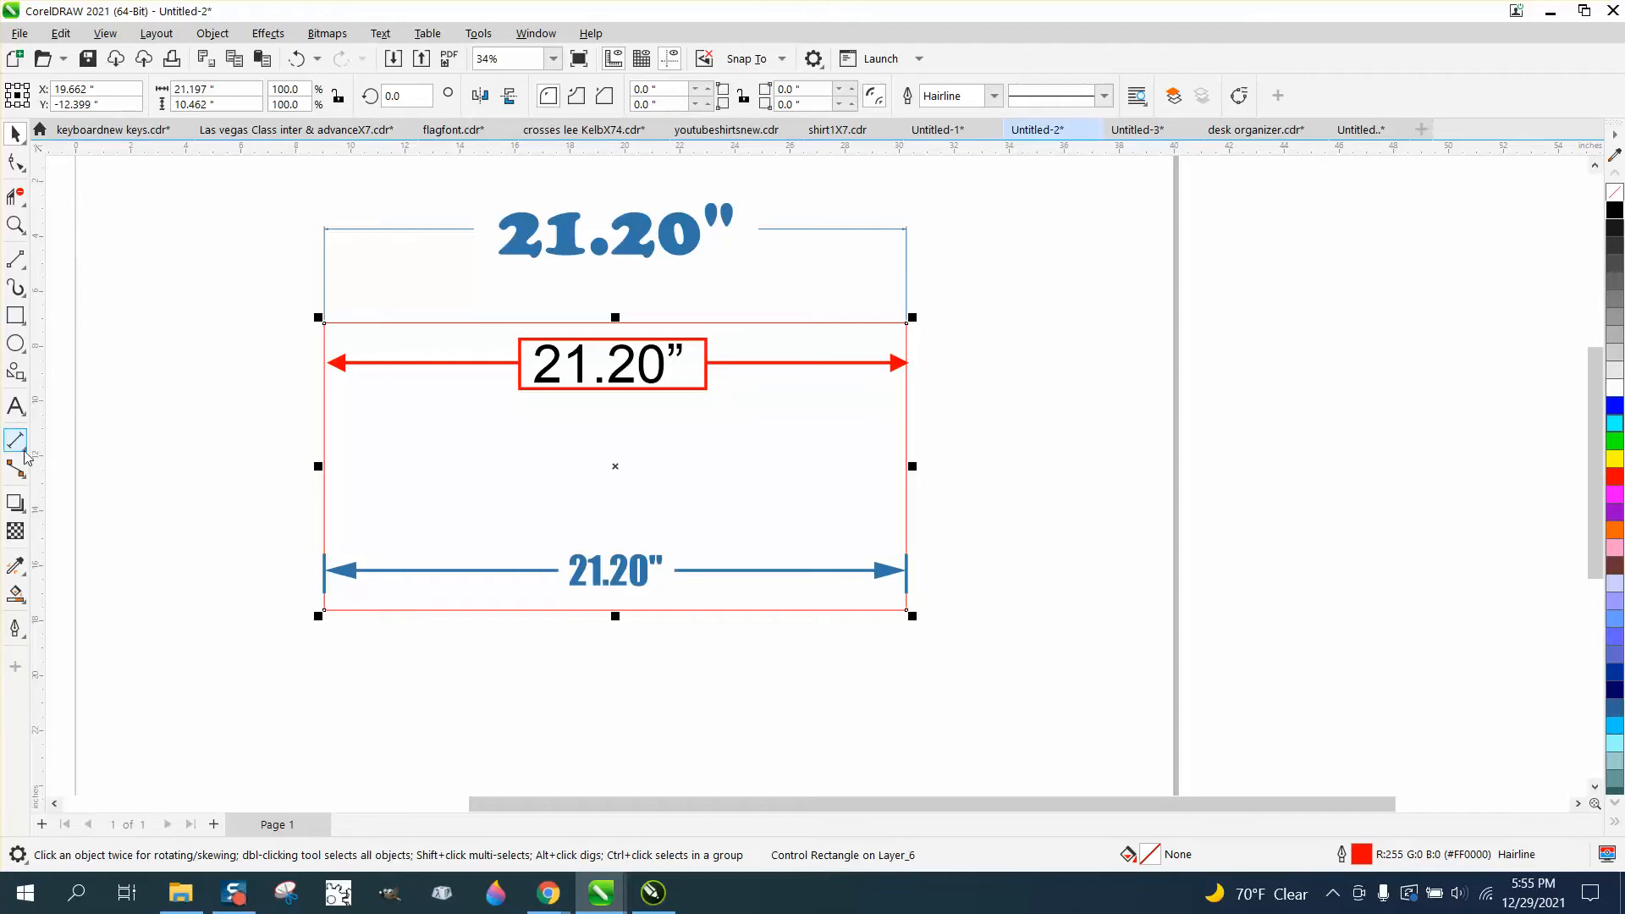
Step: Draw a parallel dimension across the middle of the rectangle
left_click(15, 442)
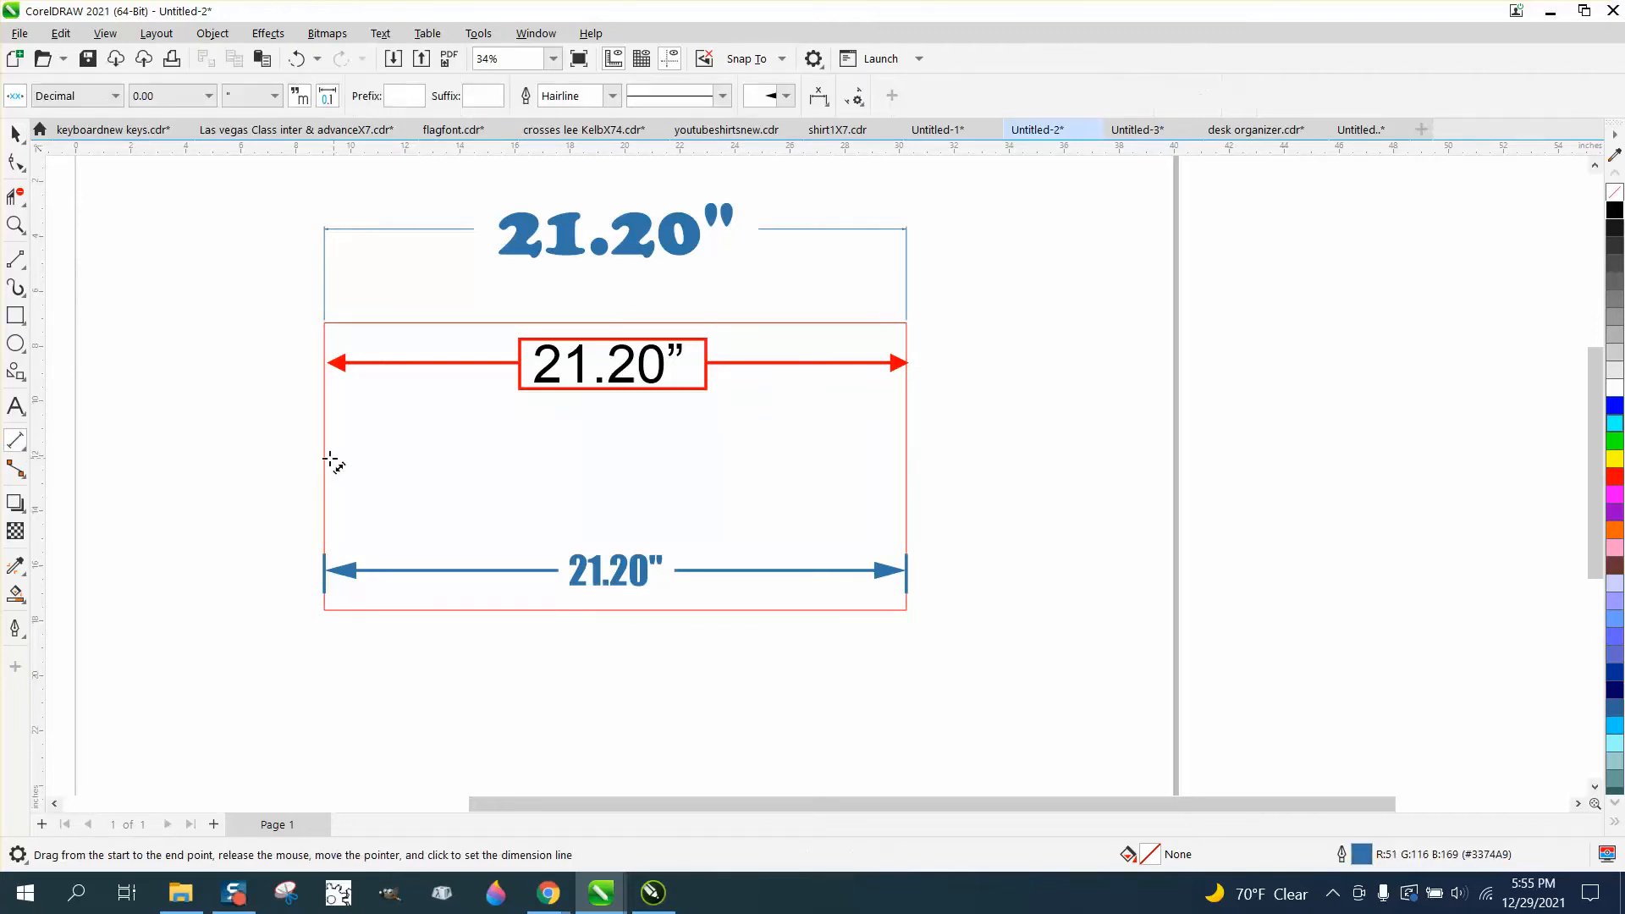
left_click_drag(329, 456, 904, 456)
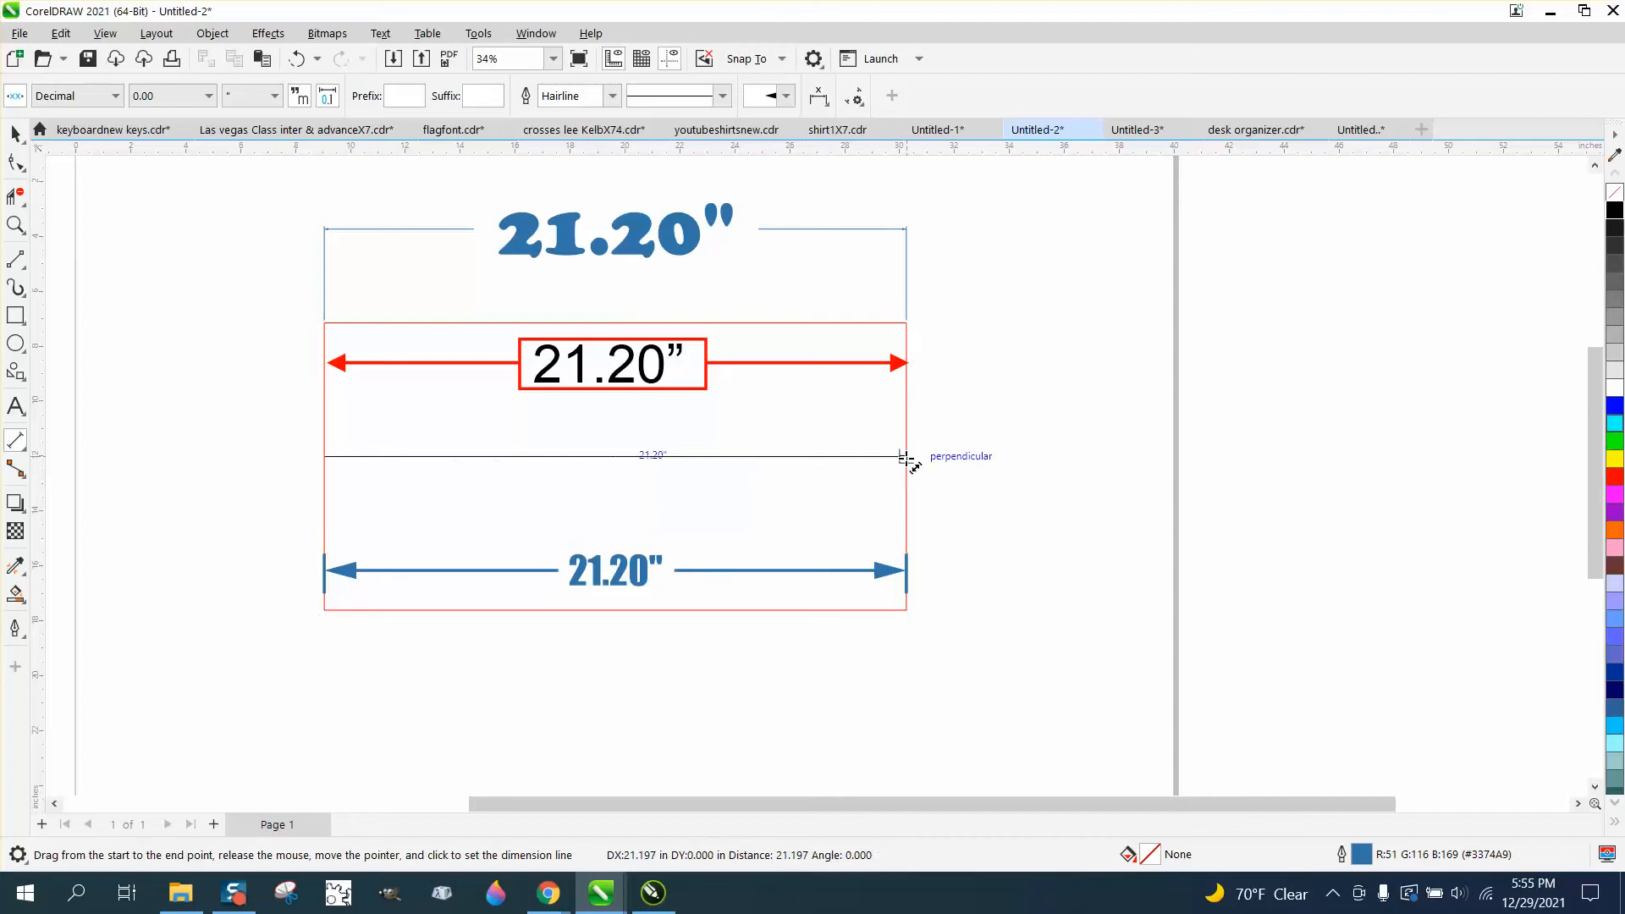
left_click(906, 457)
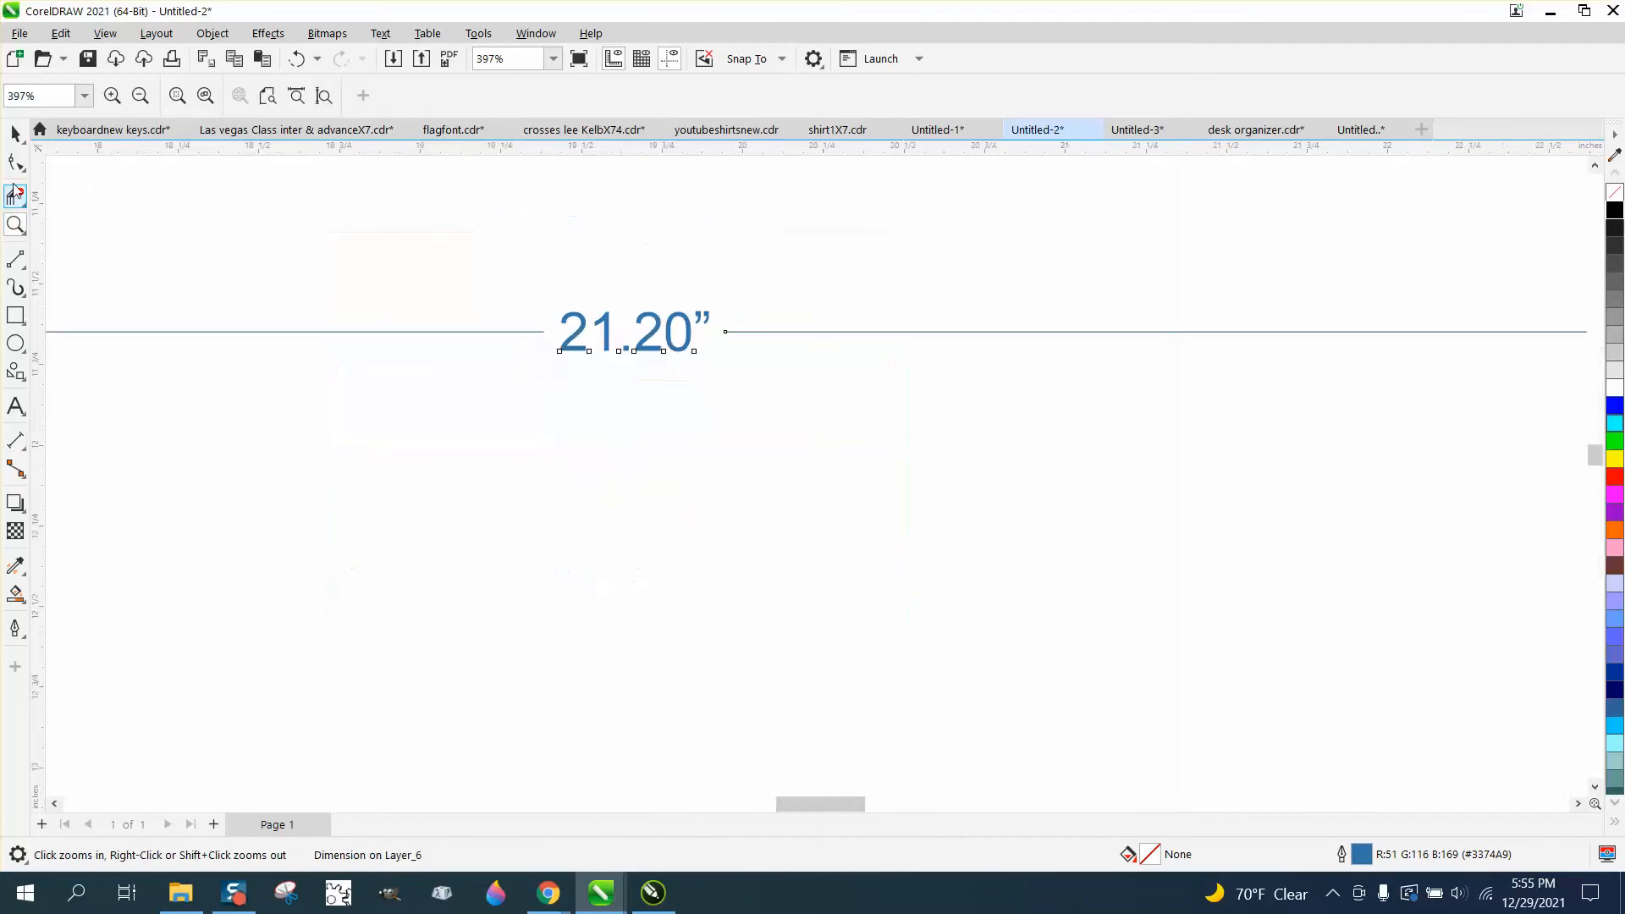
Step: Set the new dimension's precision to three decimals (0.000)
left_click(632, 332)
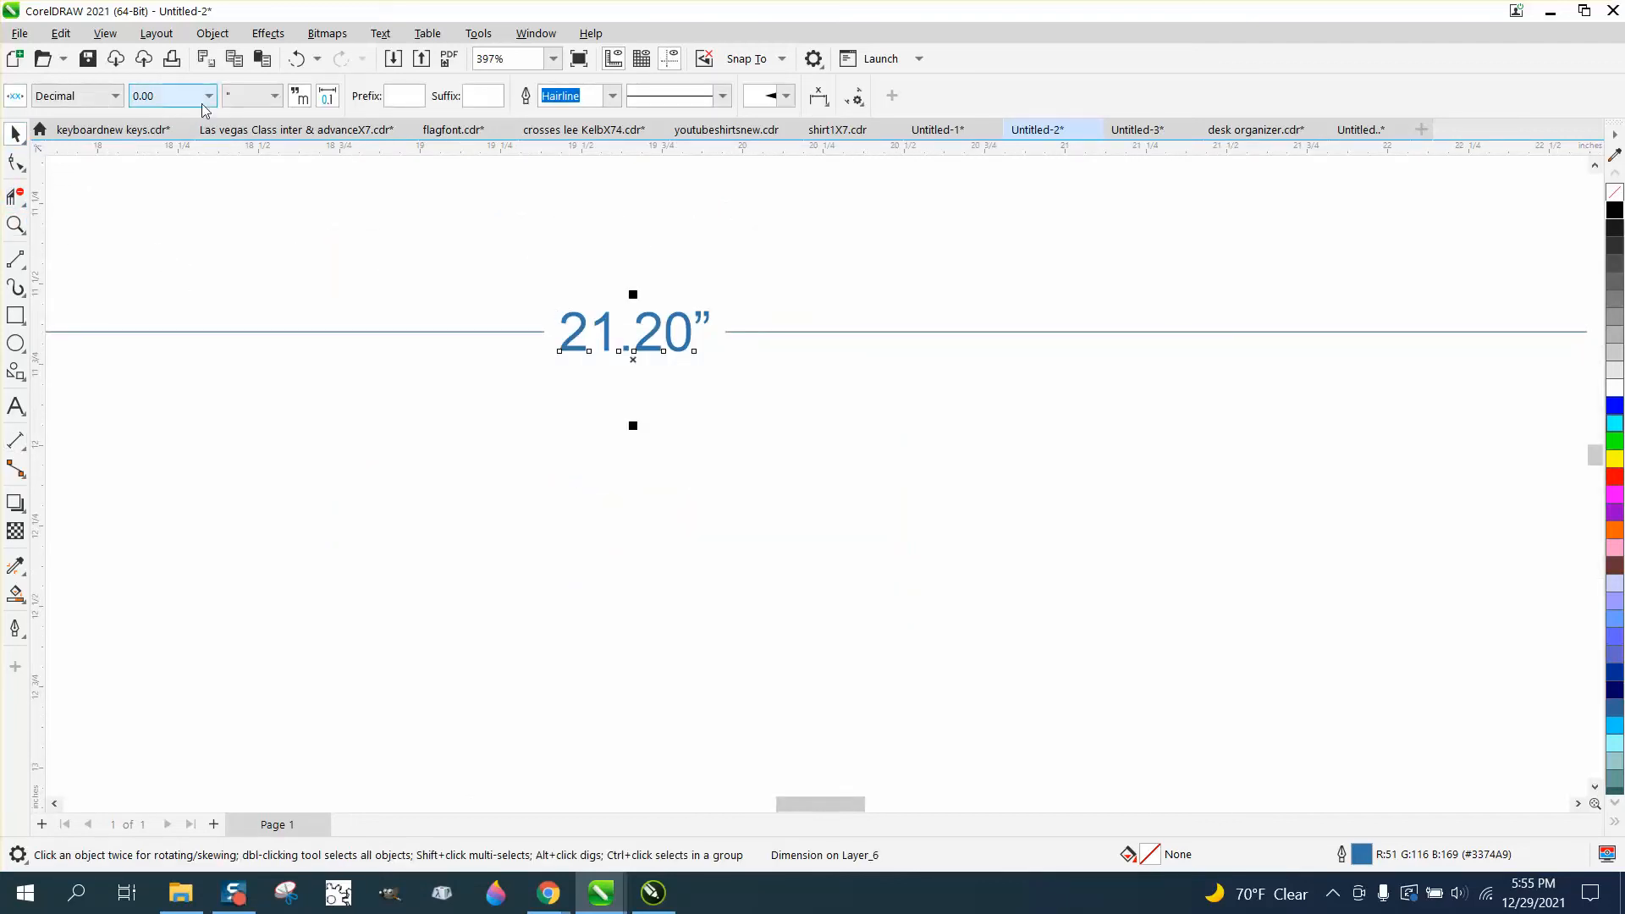
left_click(207, 96)
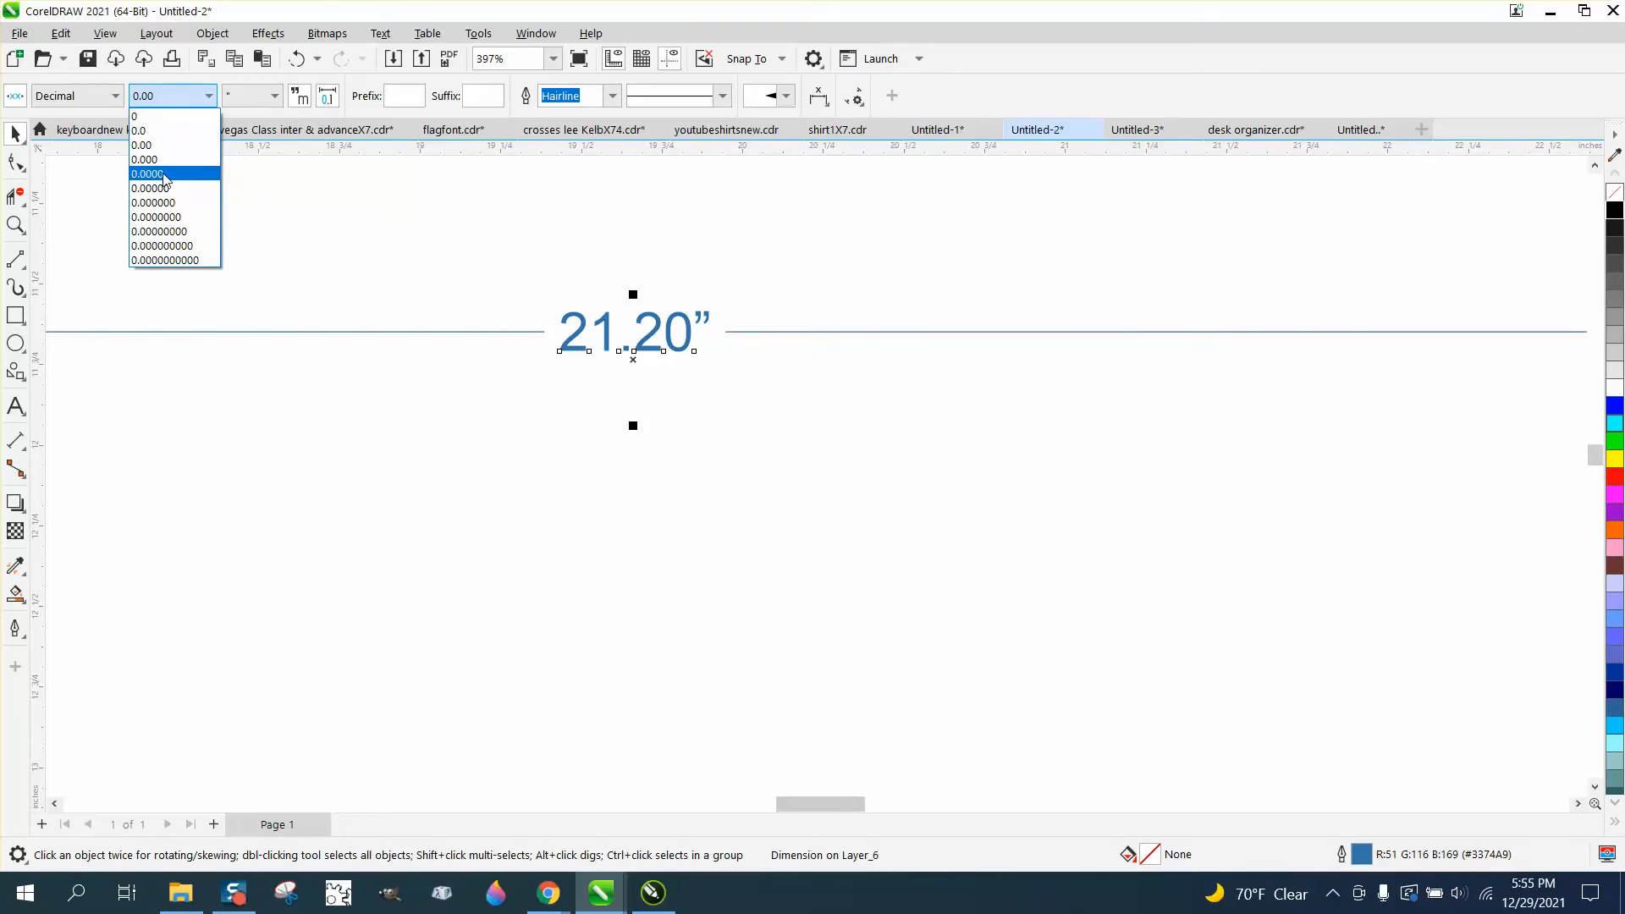
left_click(153, 188)
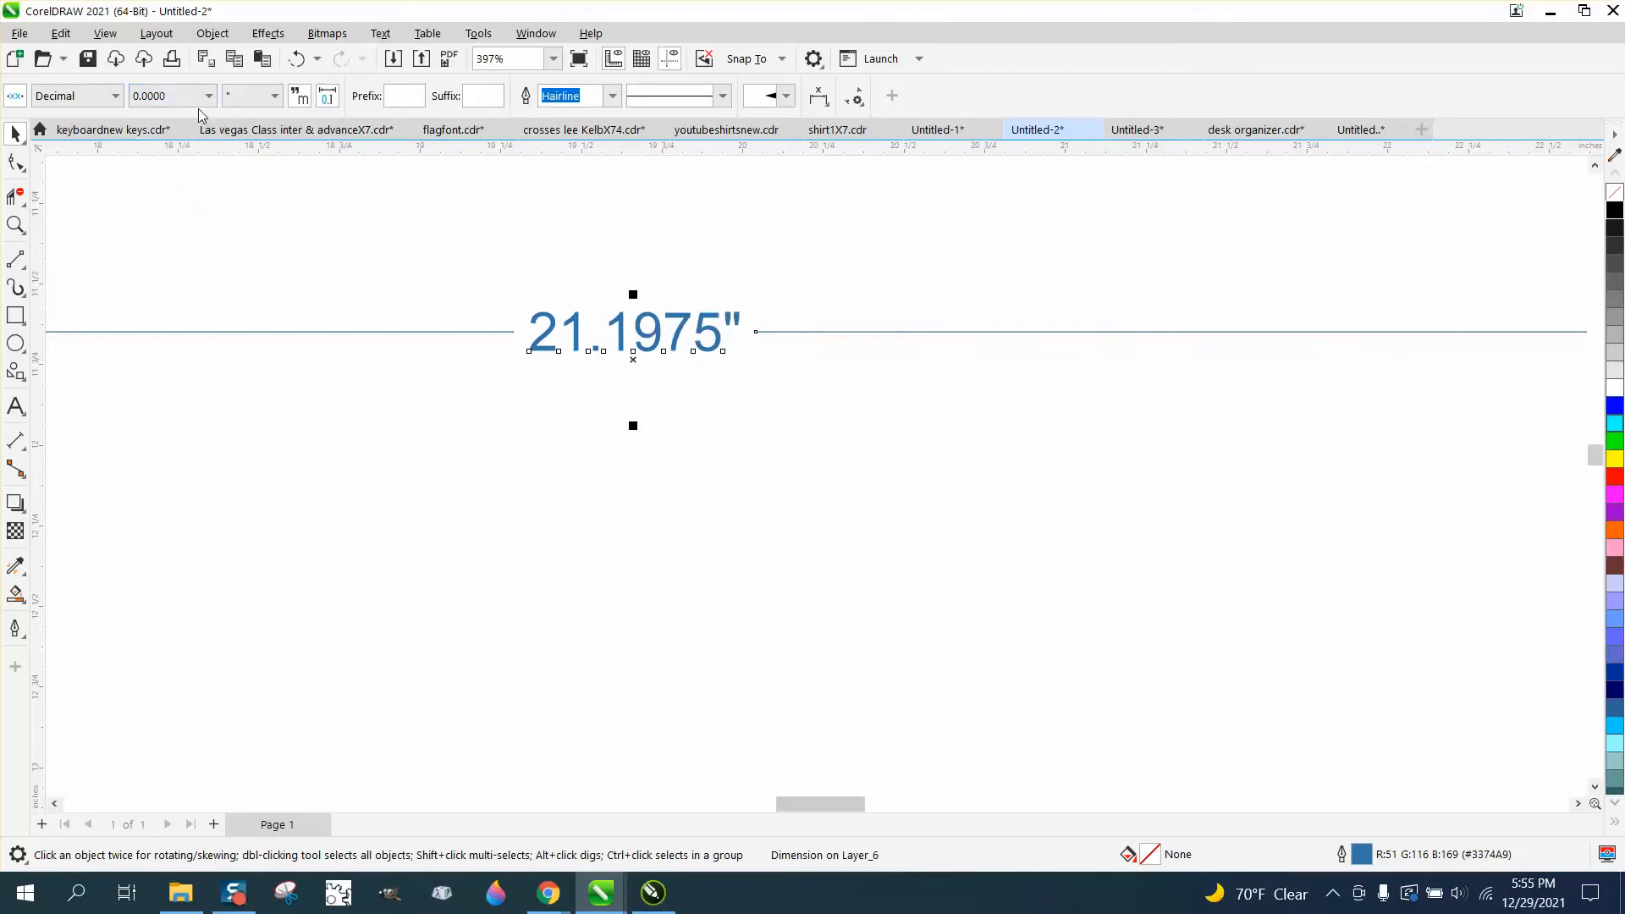
left_click(208, 96)
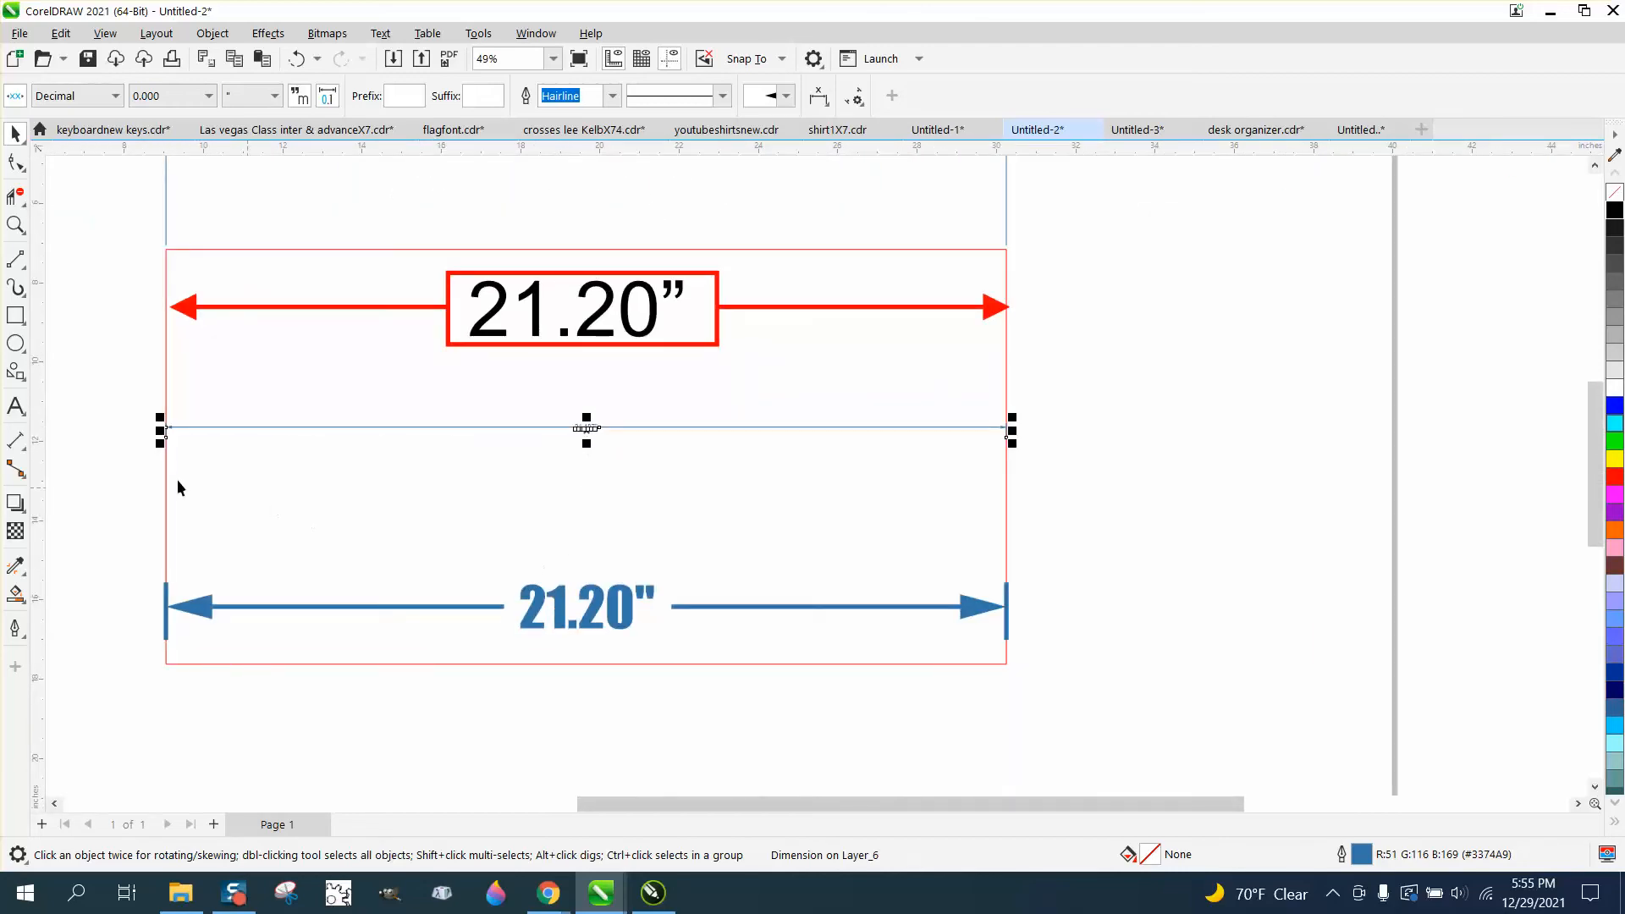
mouse_move(351, 350)
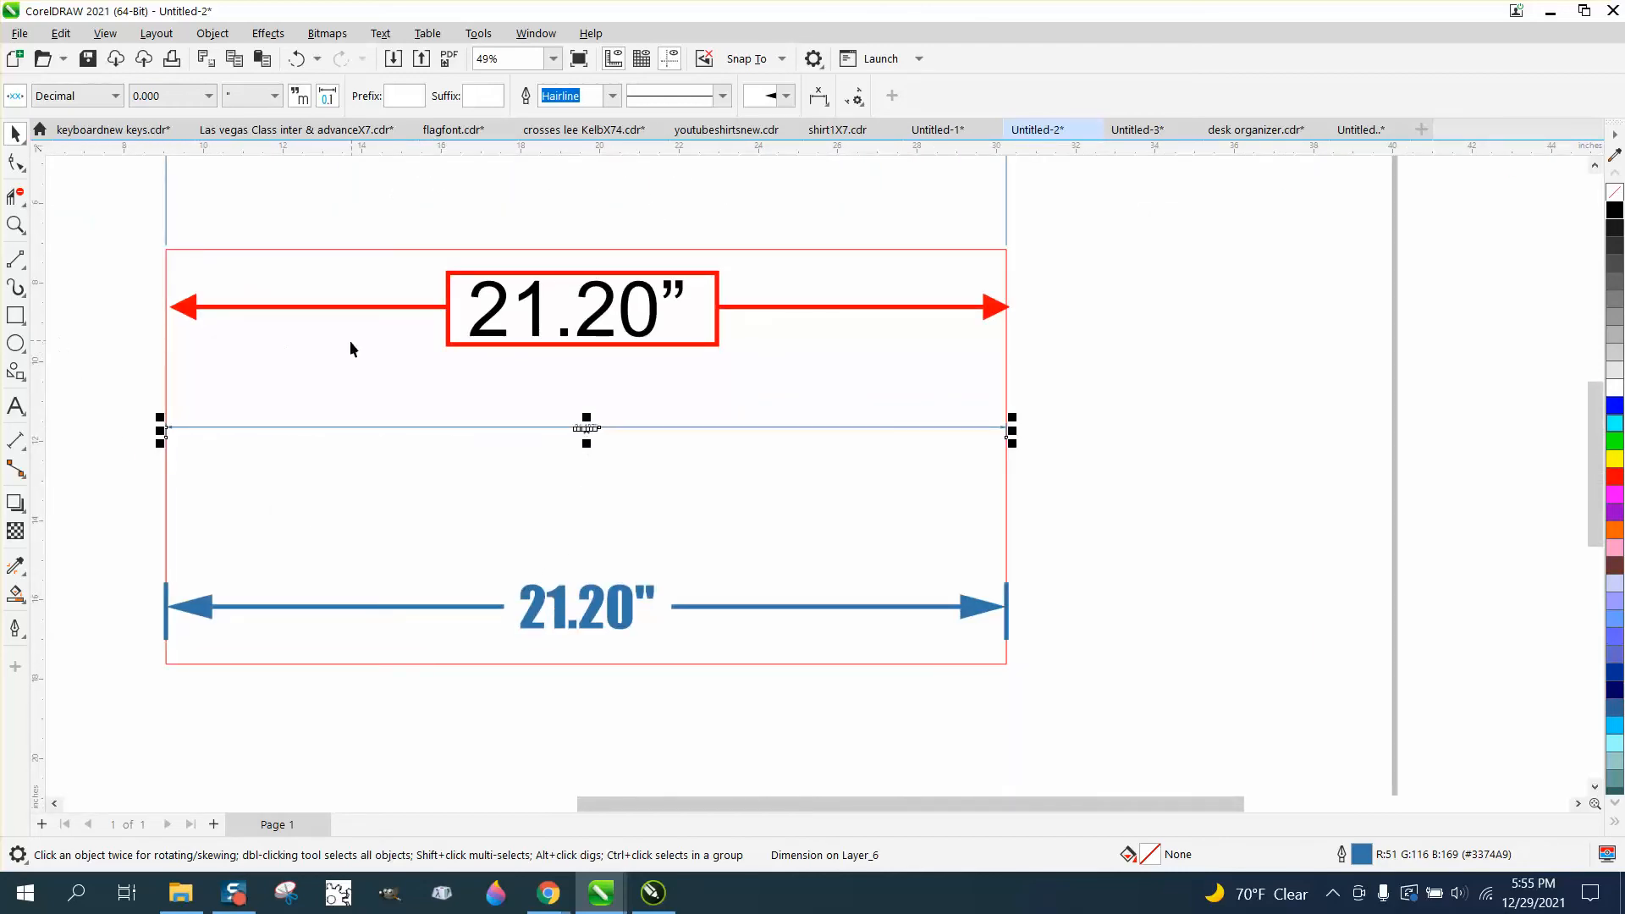
mouse_move(586, 385)
type("21.20”")
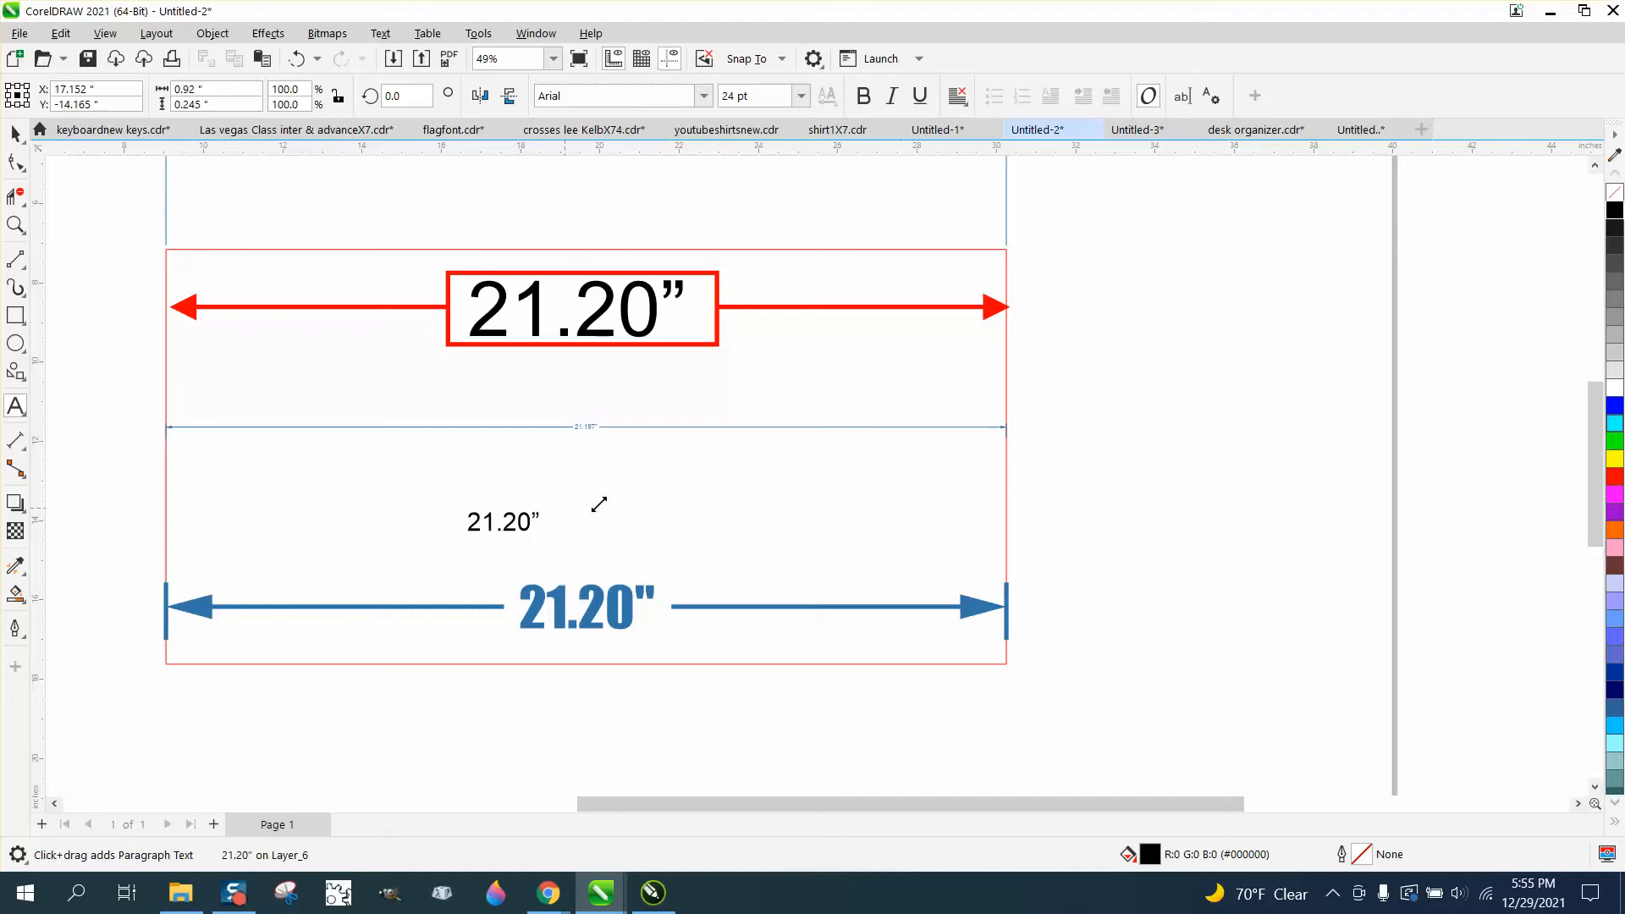
Step: Give the small red rectangle a 3.0 pt outline via the Outline Pen dialog
left_click(503, 521)
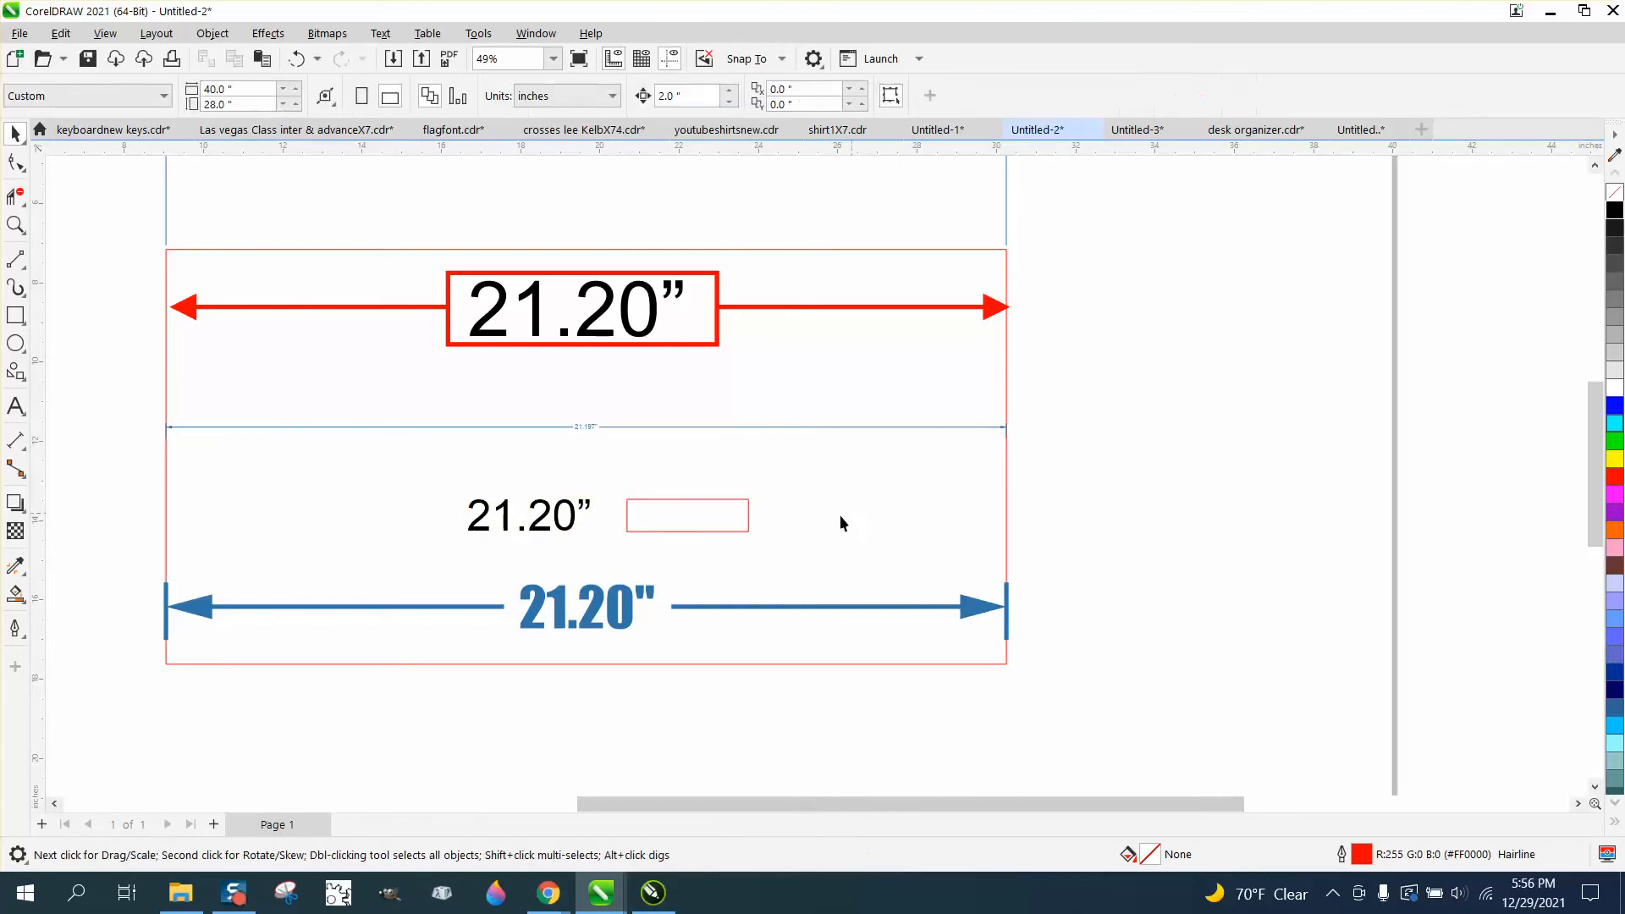
left_click(687, 516)
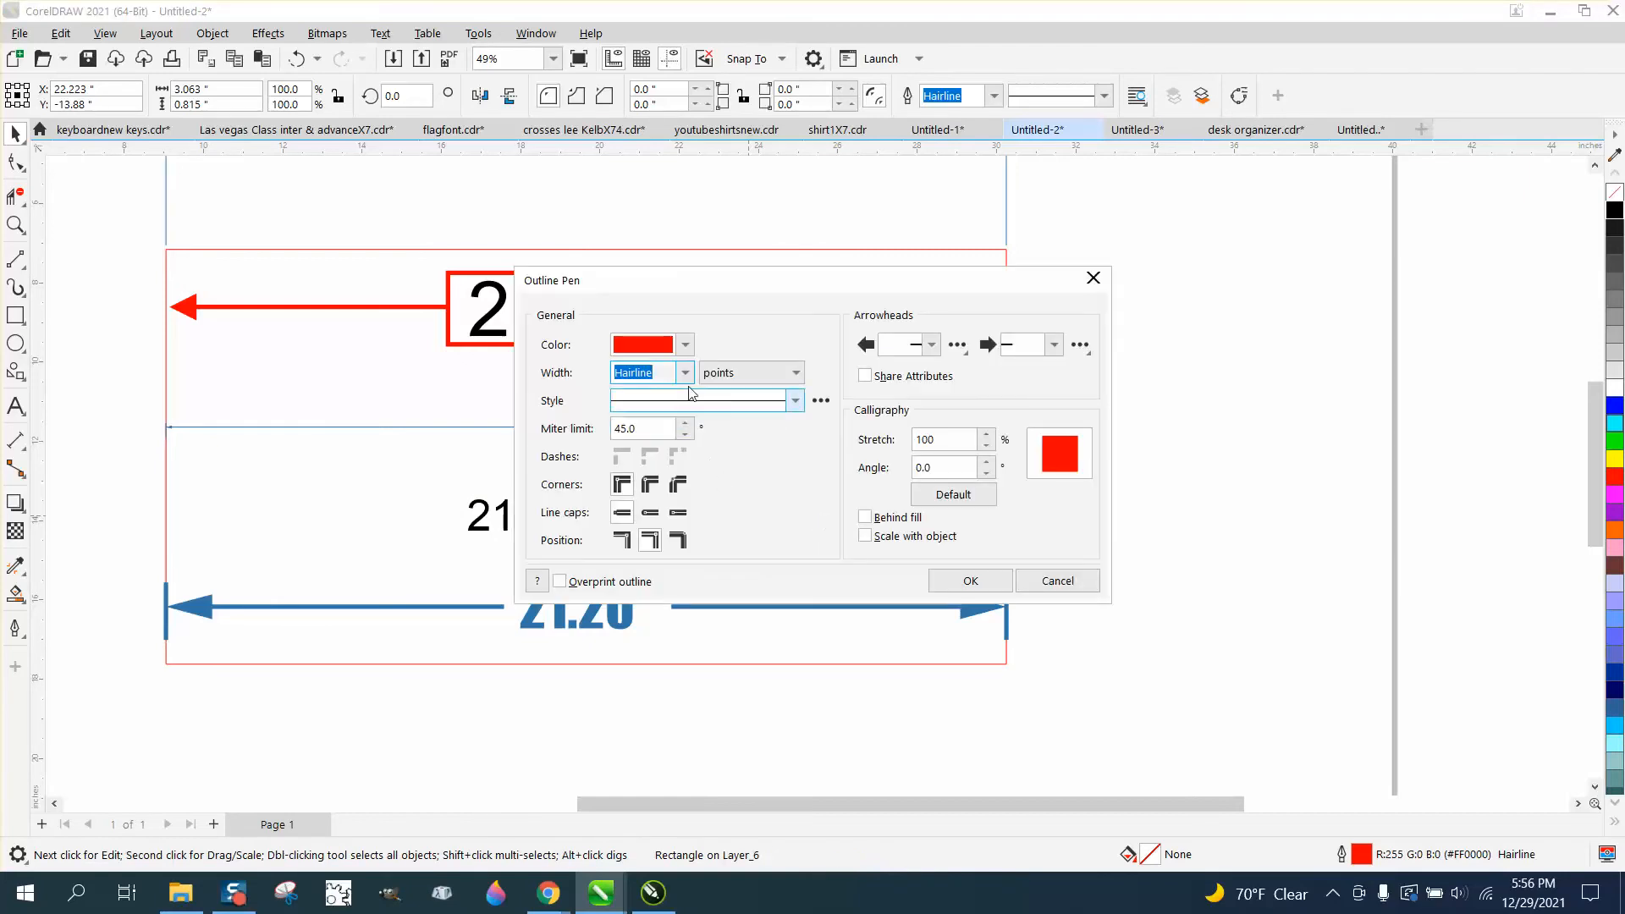
left_click(683, 373)
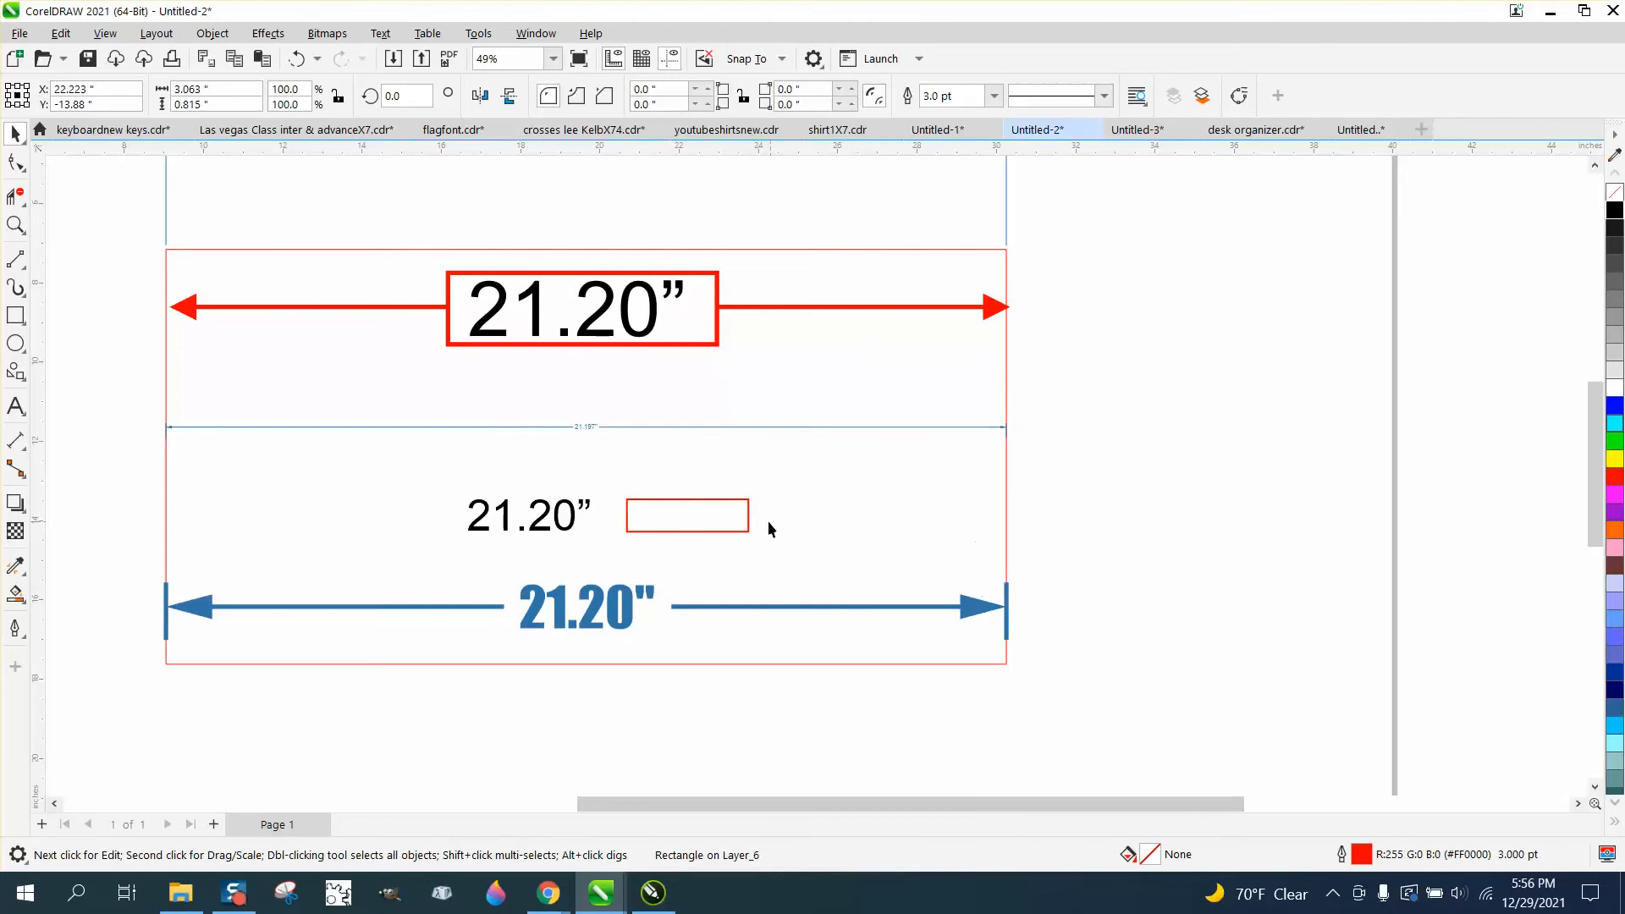
mouse_move(693, 531)
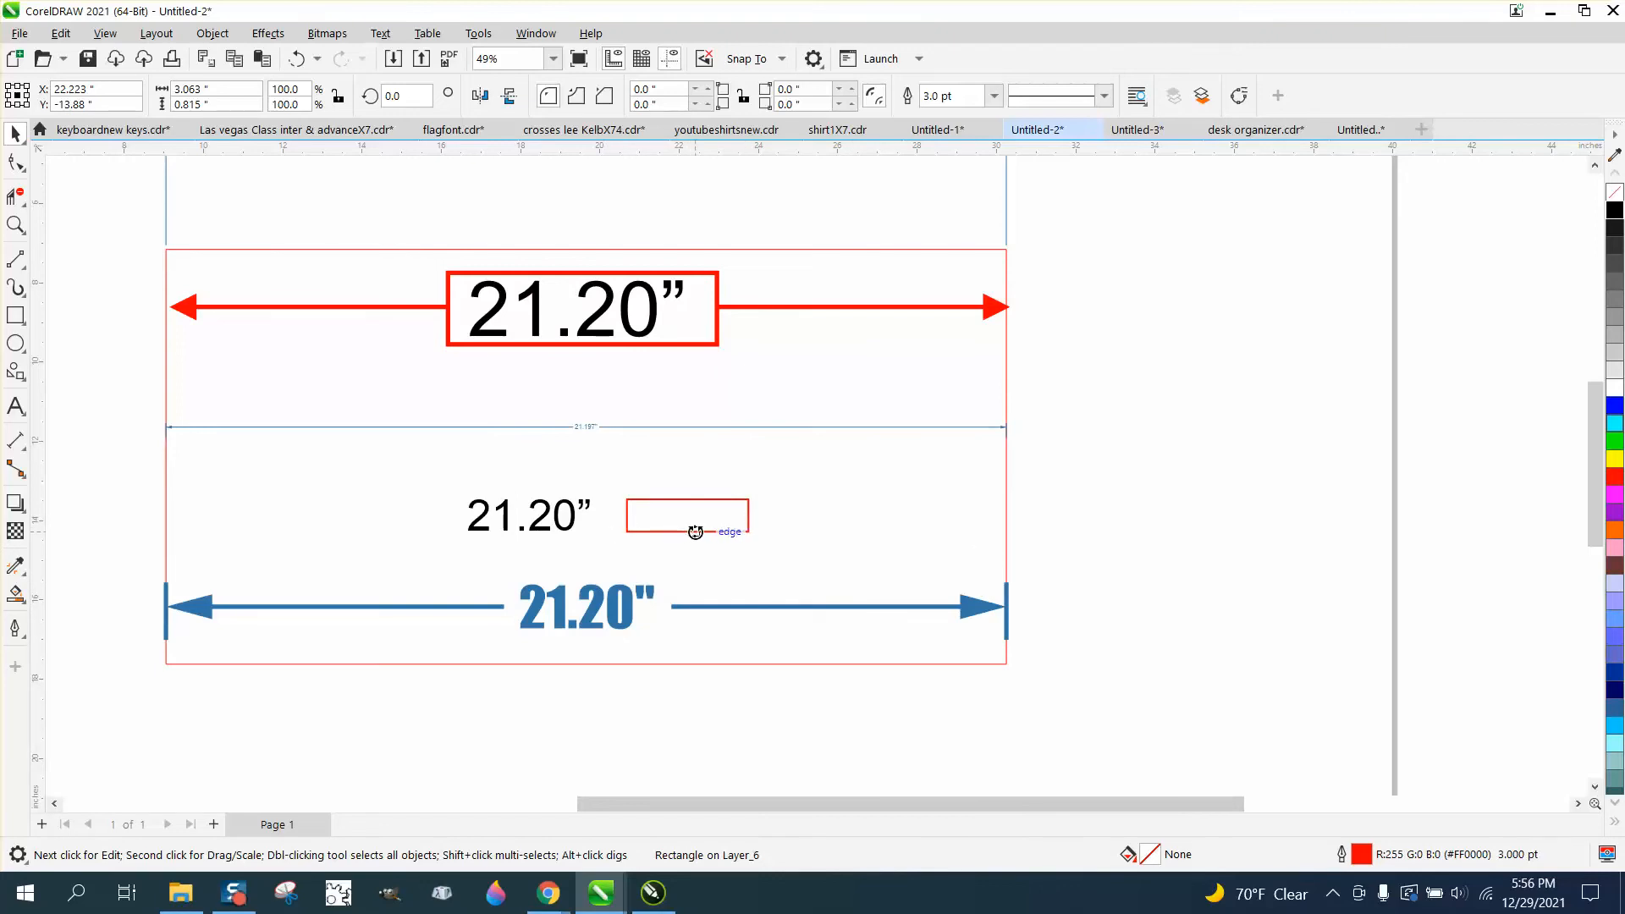
left_click(527, 515)
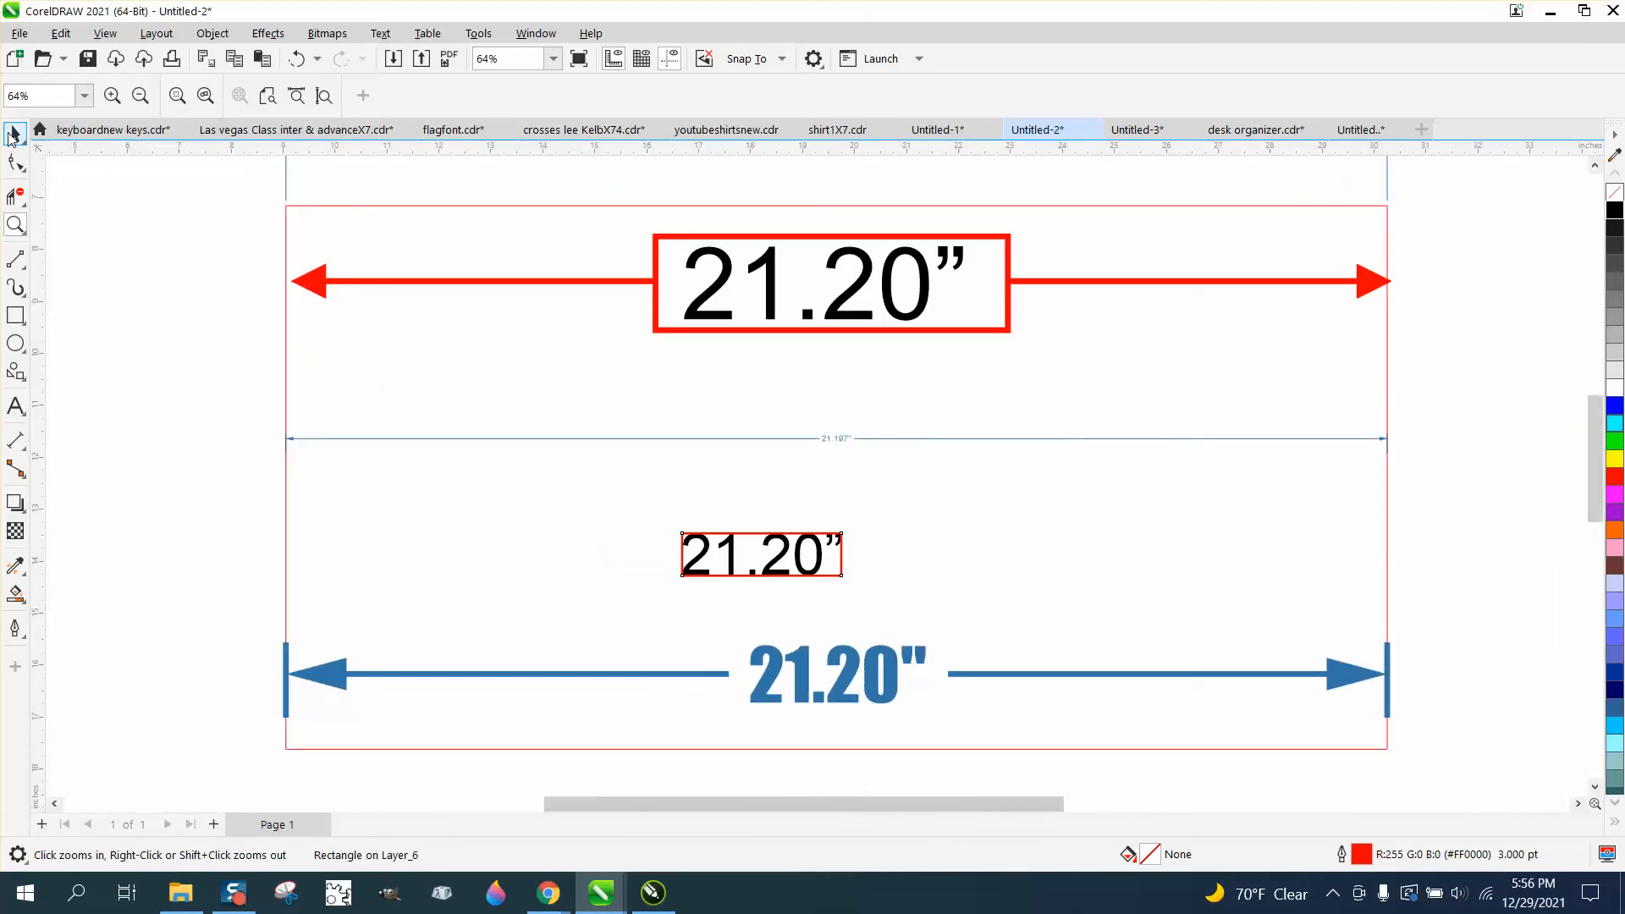
Step: Move the 21.20" label and small rectangle onto the middle dimension line's centre
left_click(761, 553)
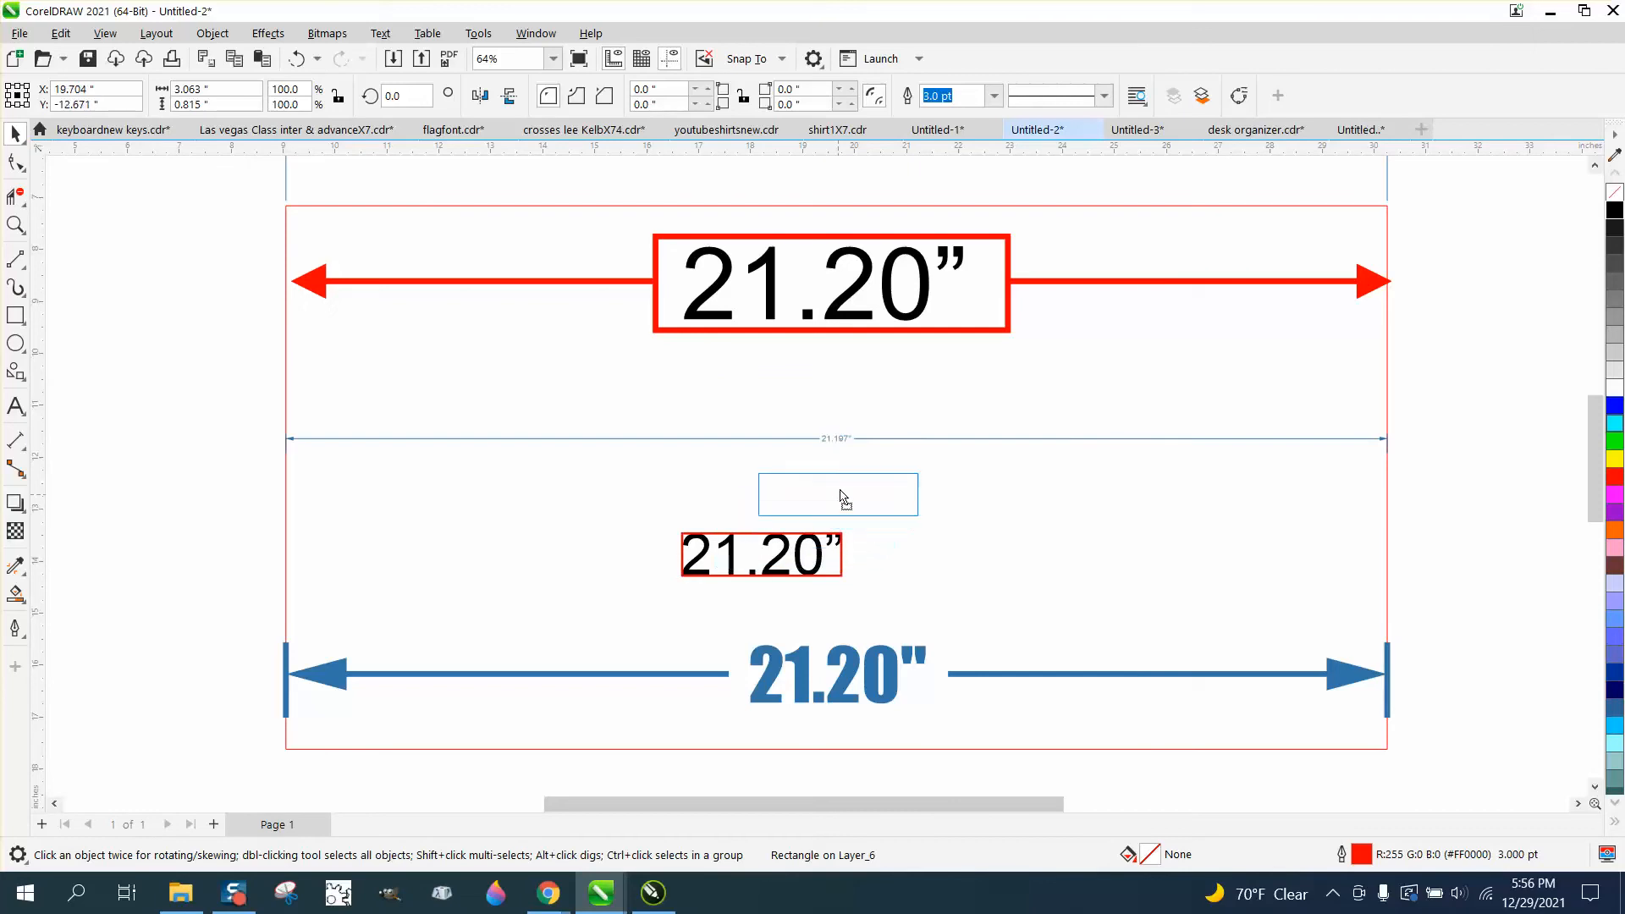
left_click(837, 494)
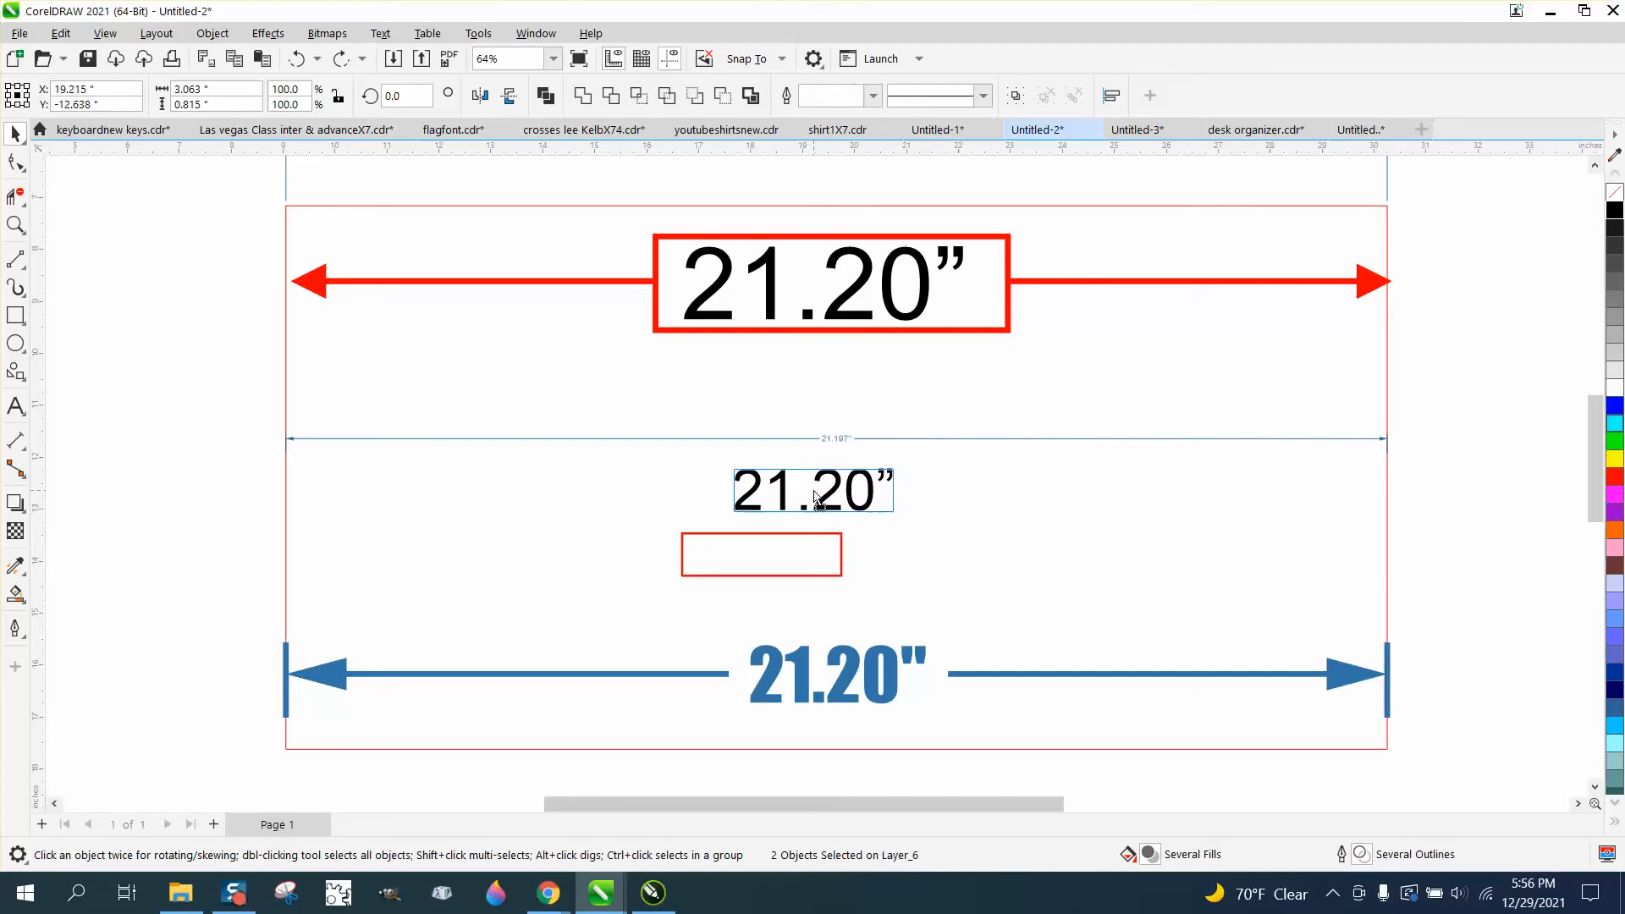
left_click_drag(811, 490, 843, 487)
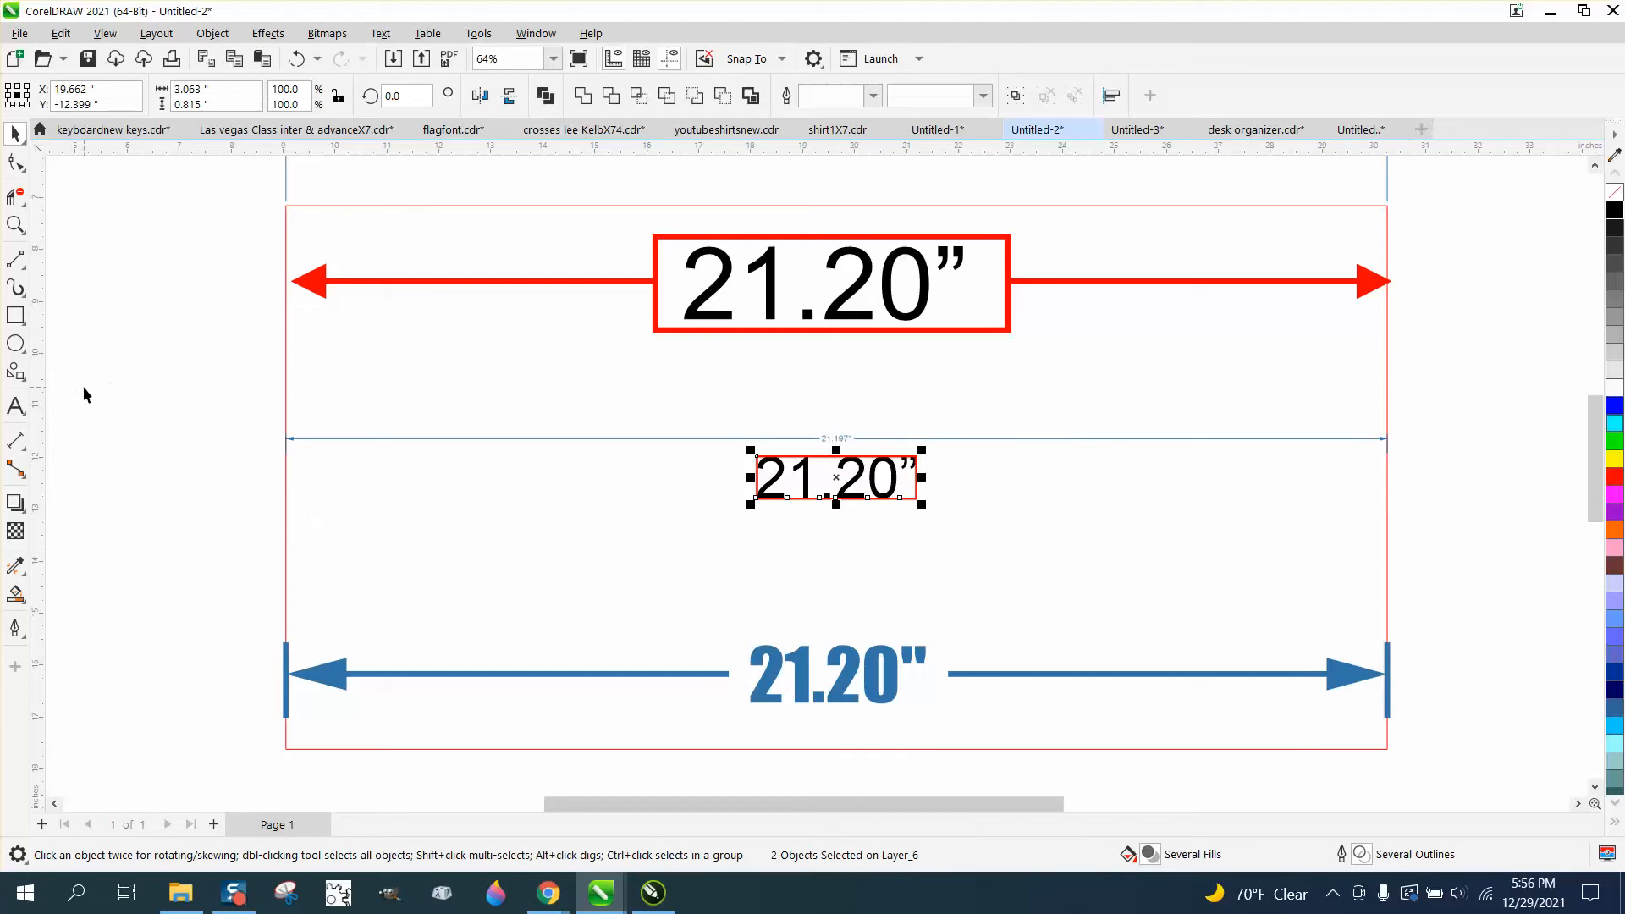
left_click(15, 259)
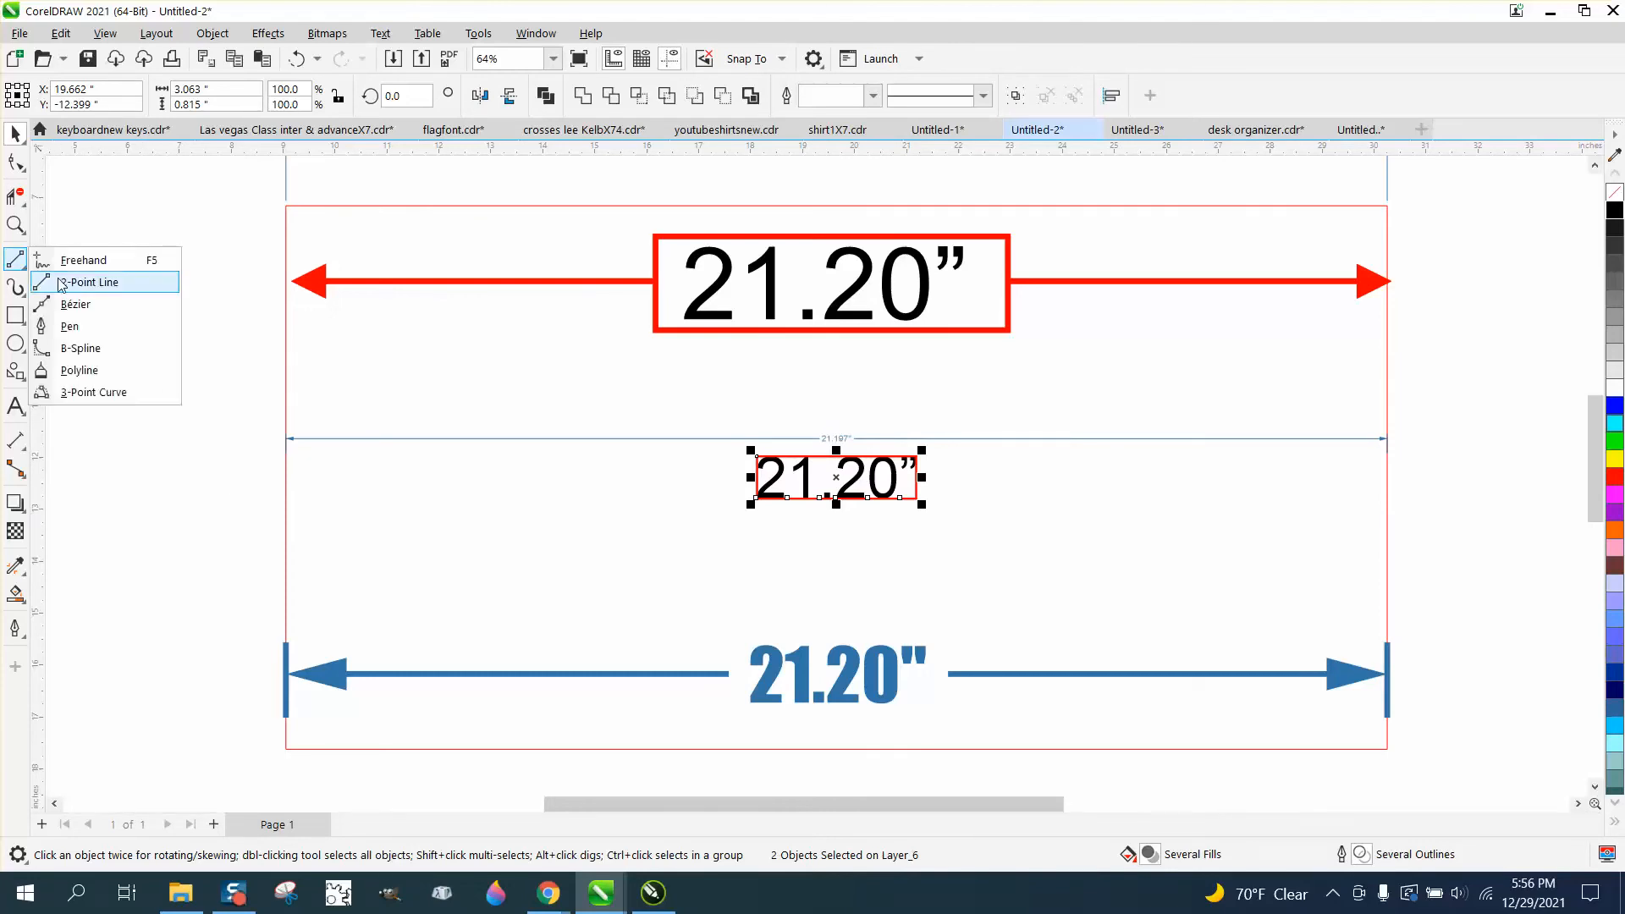
Step: Draw a 2-point line across the box with start and end arrowheads, 3 pt wide, and break it
left_click(91, 282)
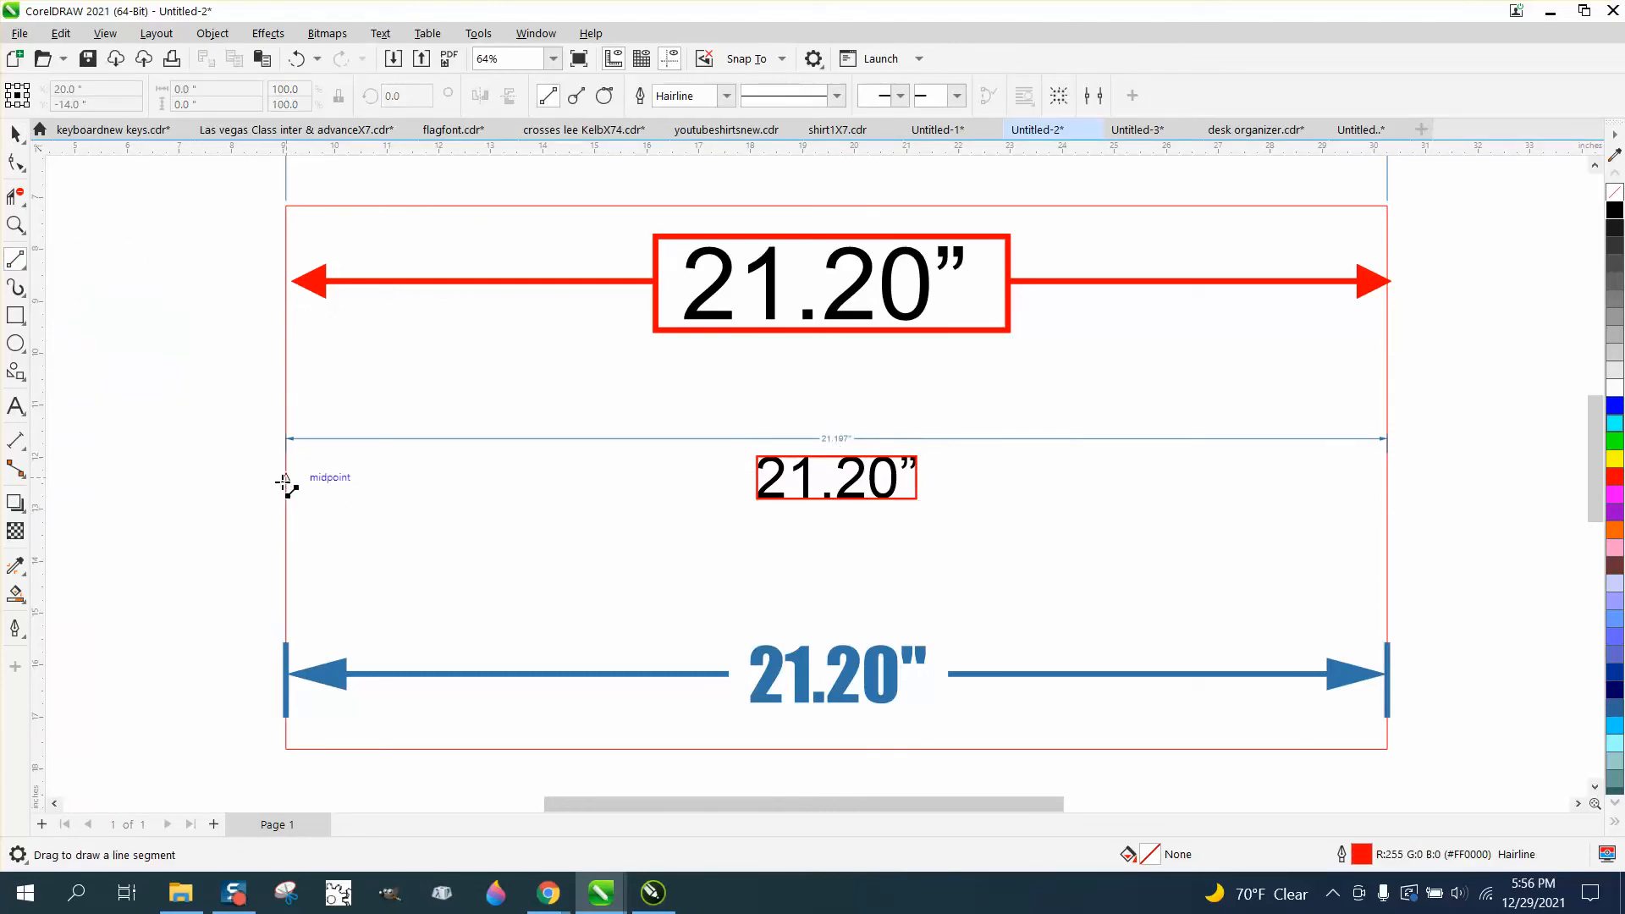
left_click_drag(287, 477, 767, 477)
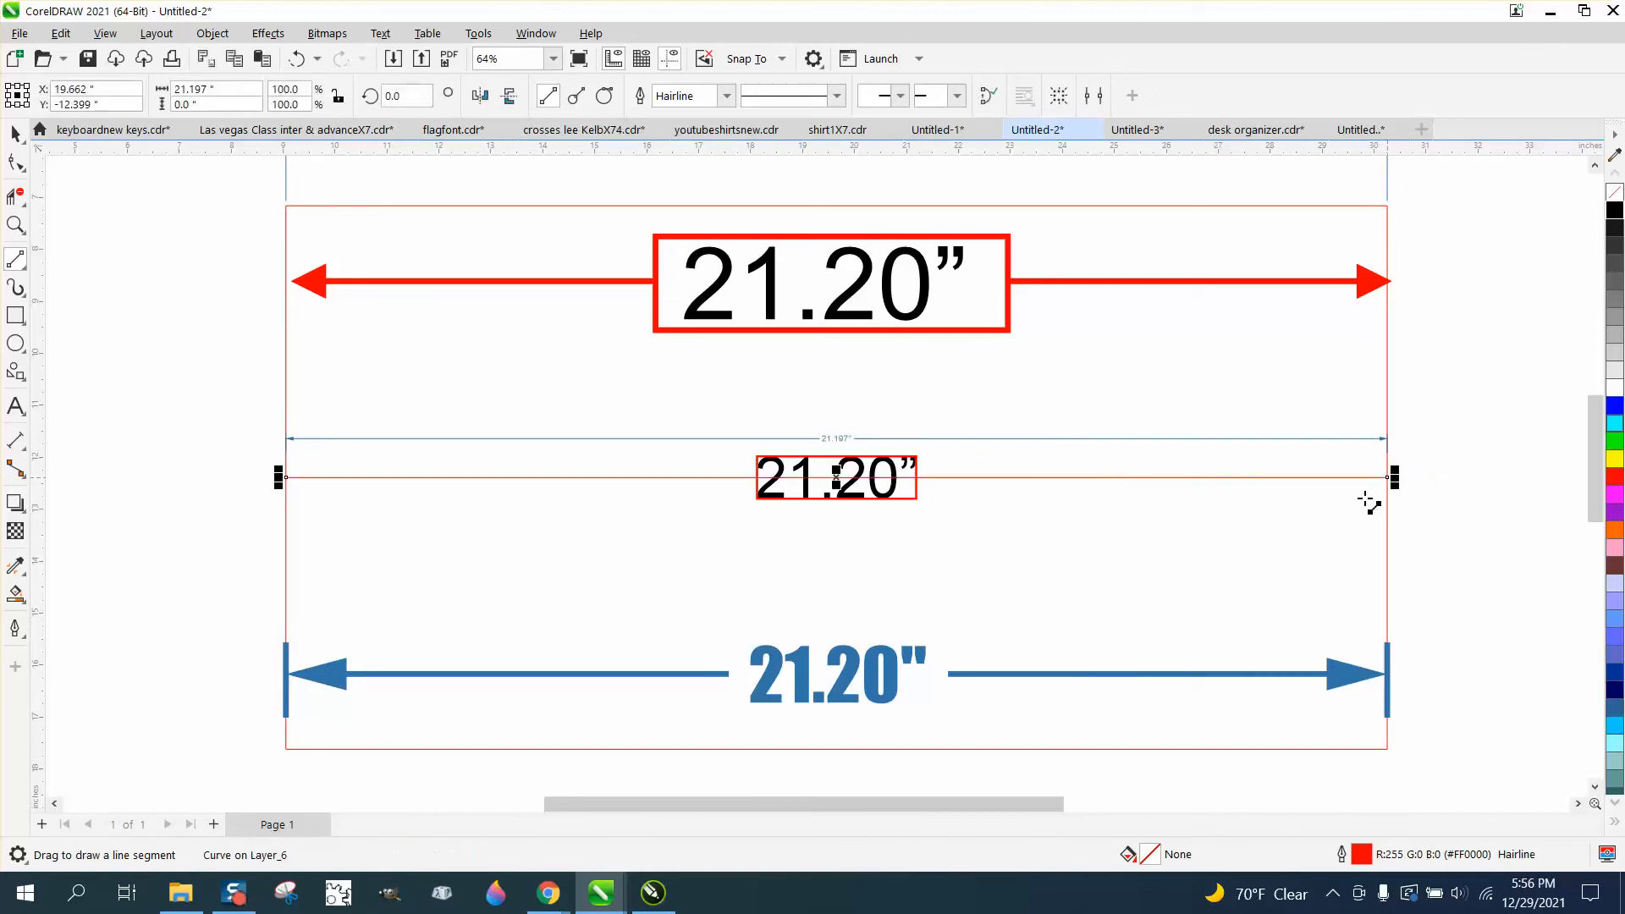
left_click(901, 95)
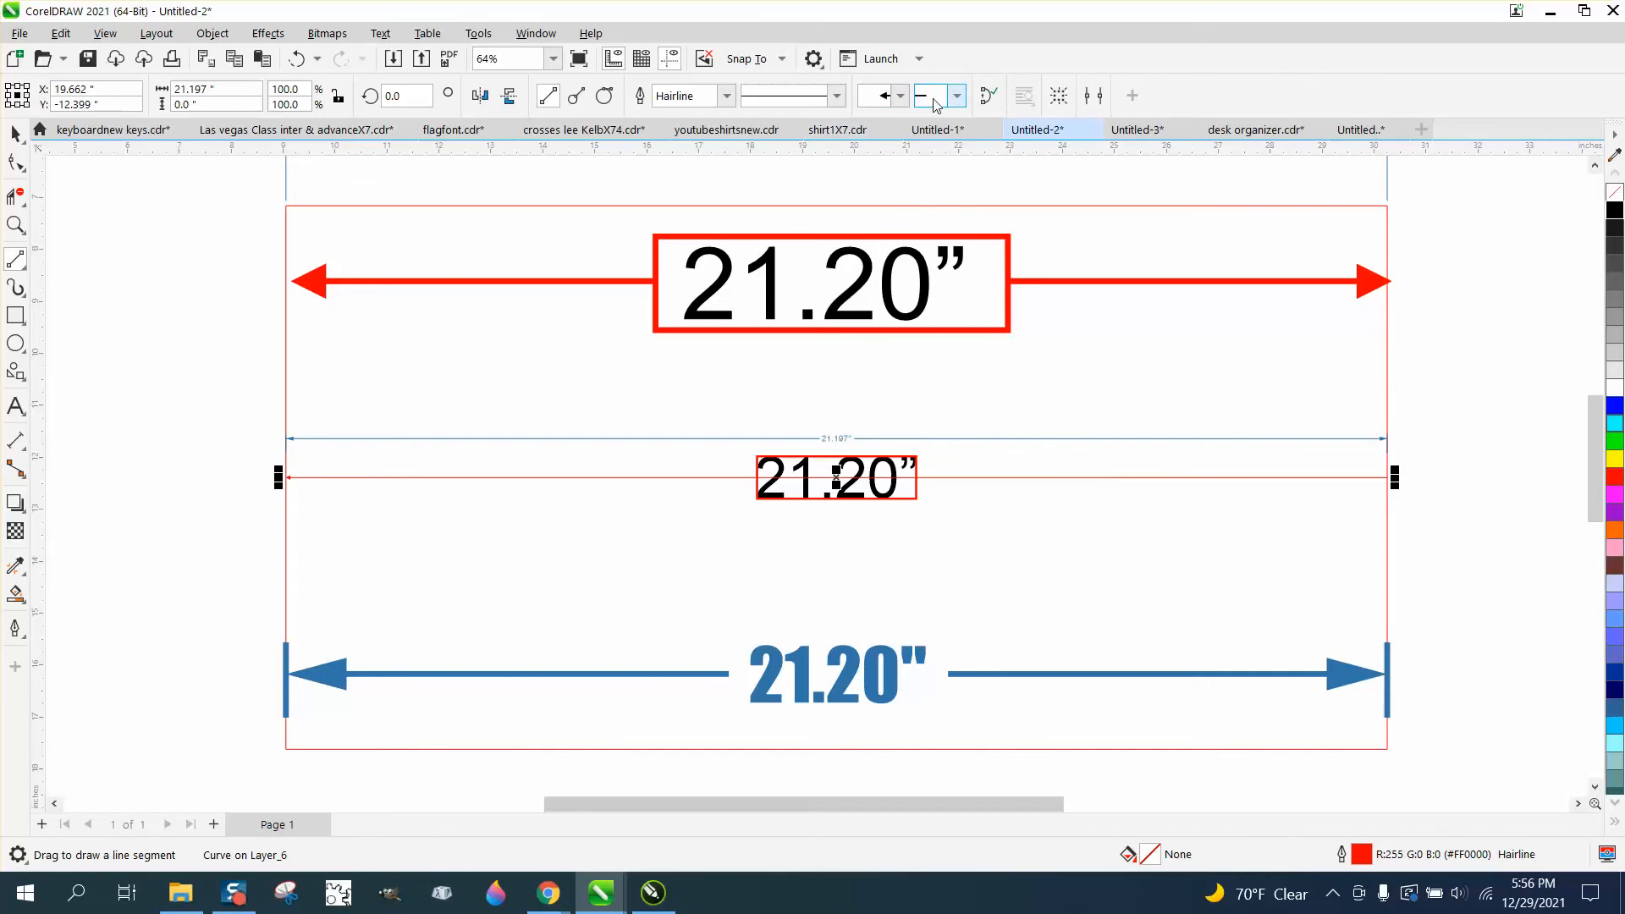
left_click(930, 96)
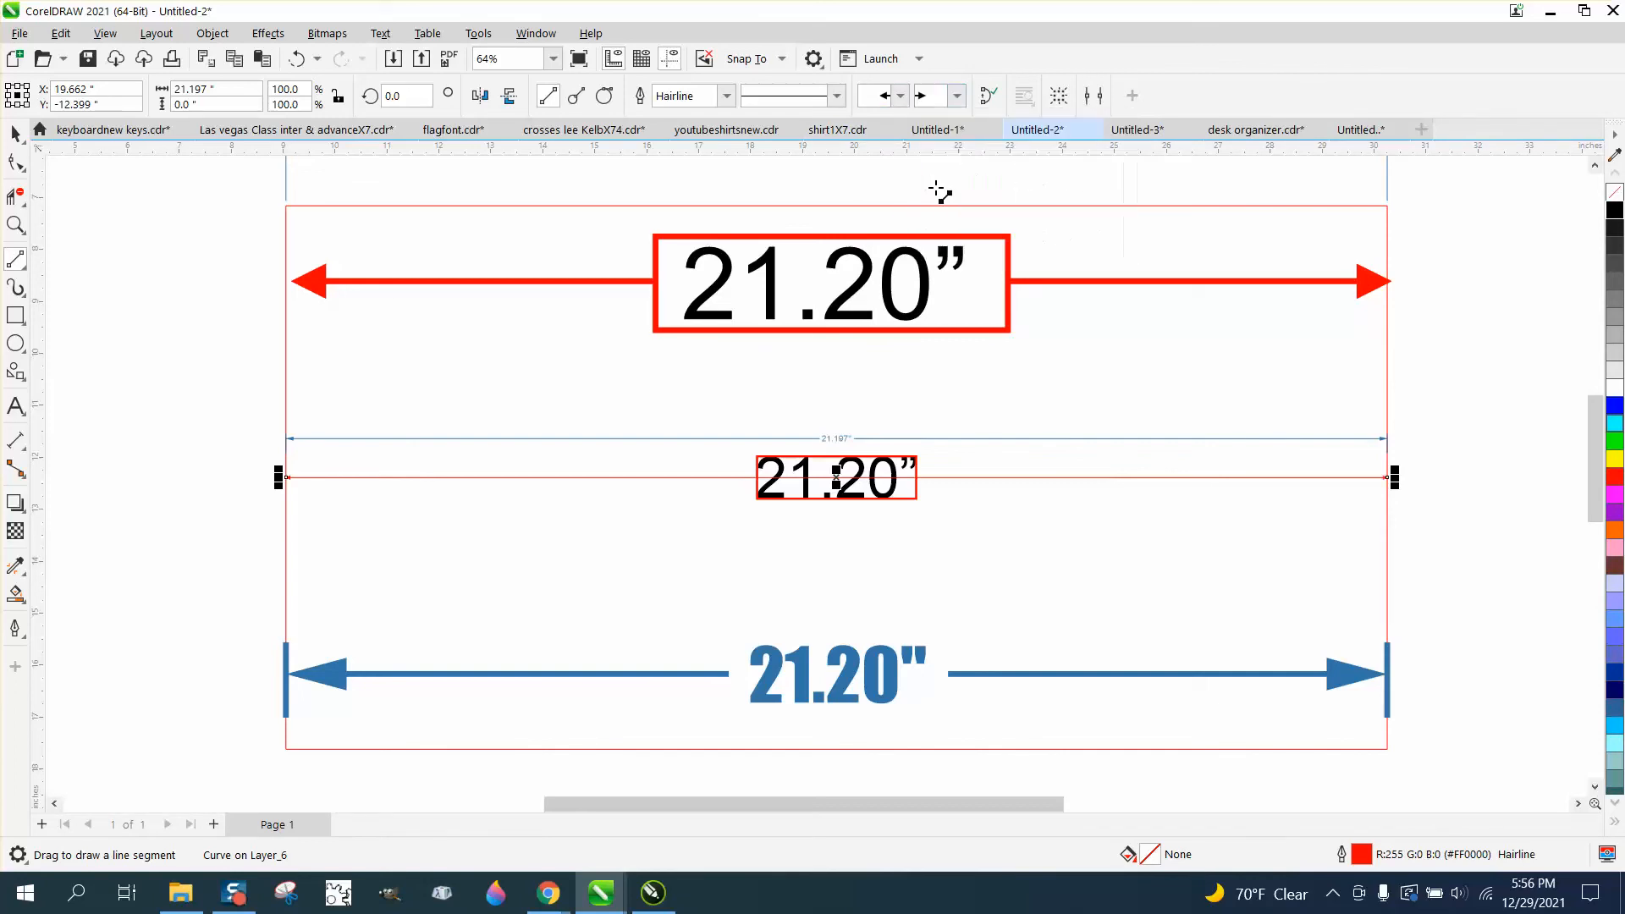
mouse_move(703, 116)
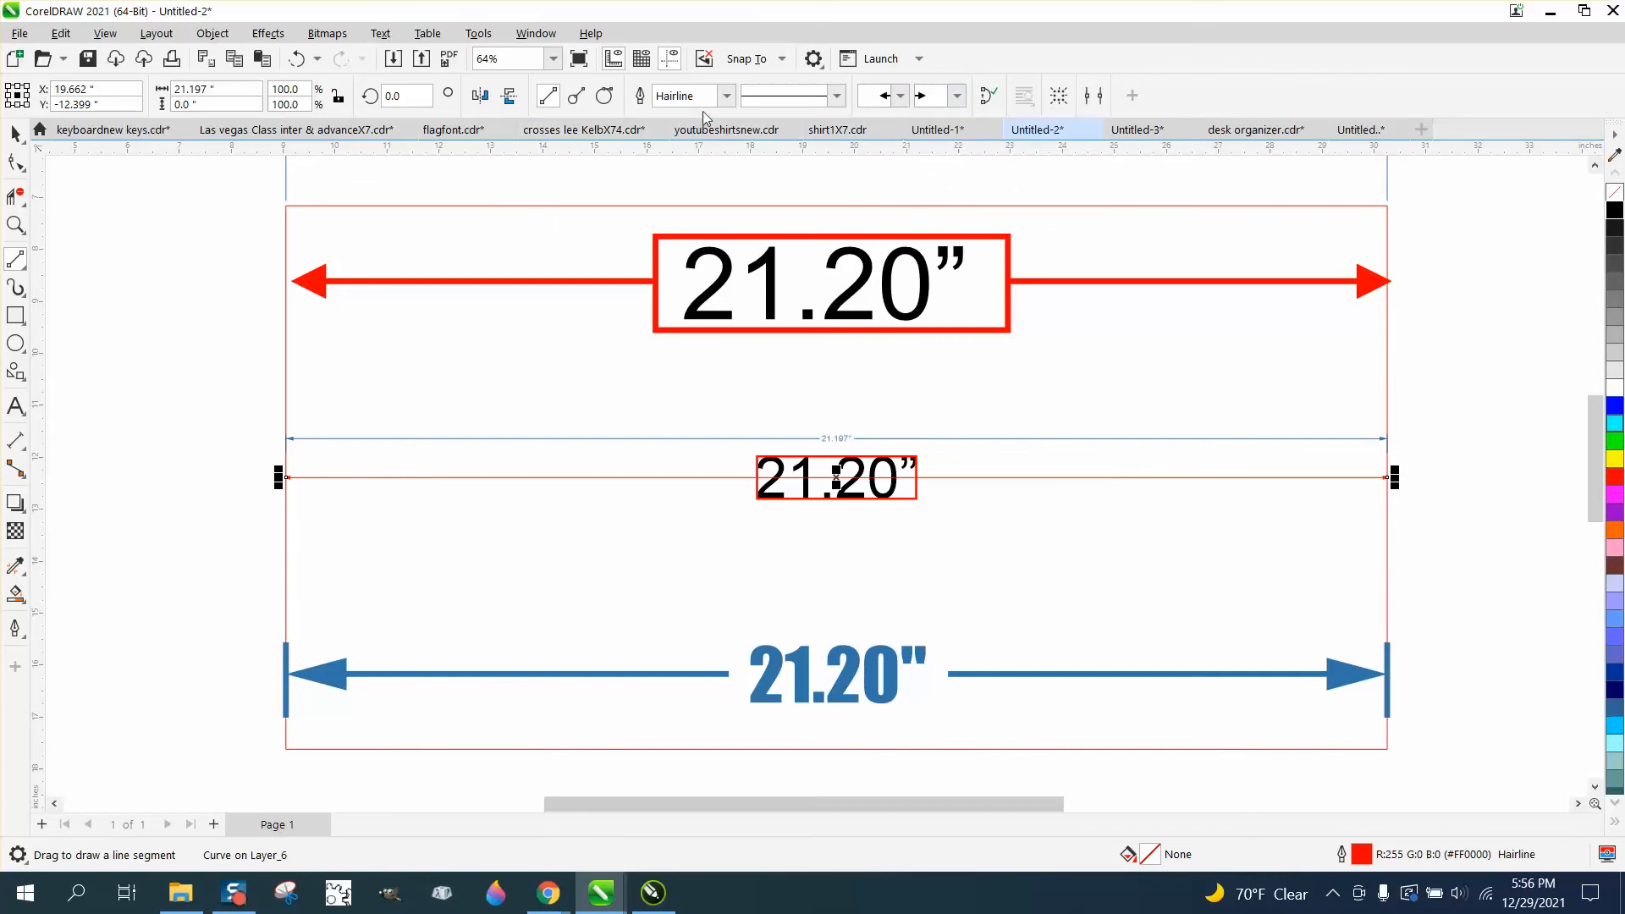
left_click(725, 95)
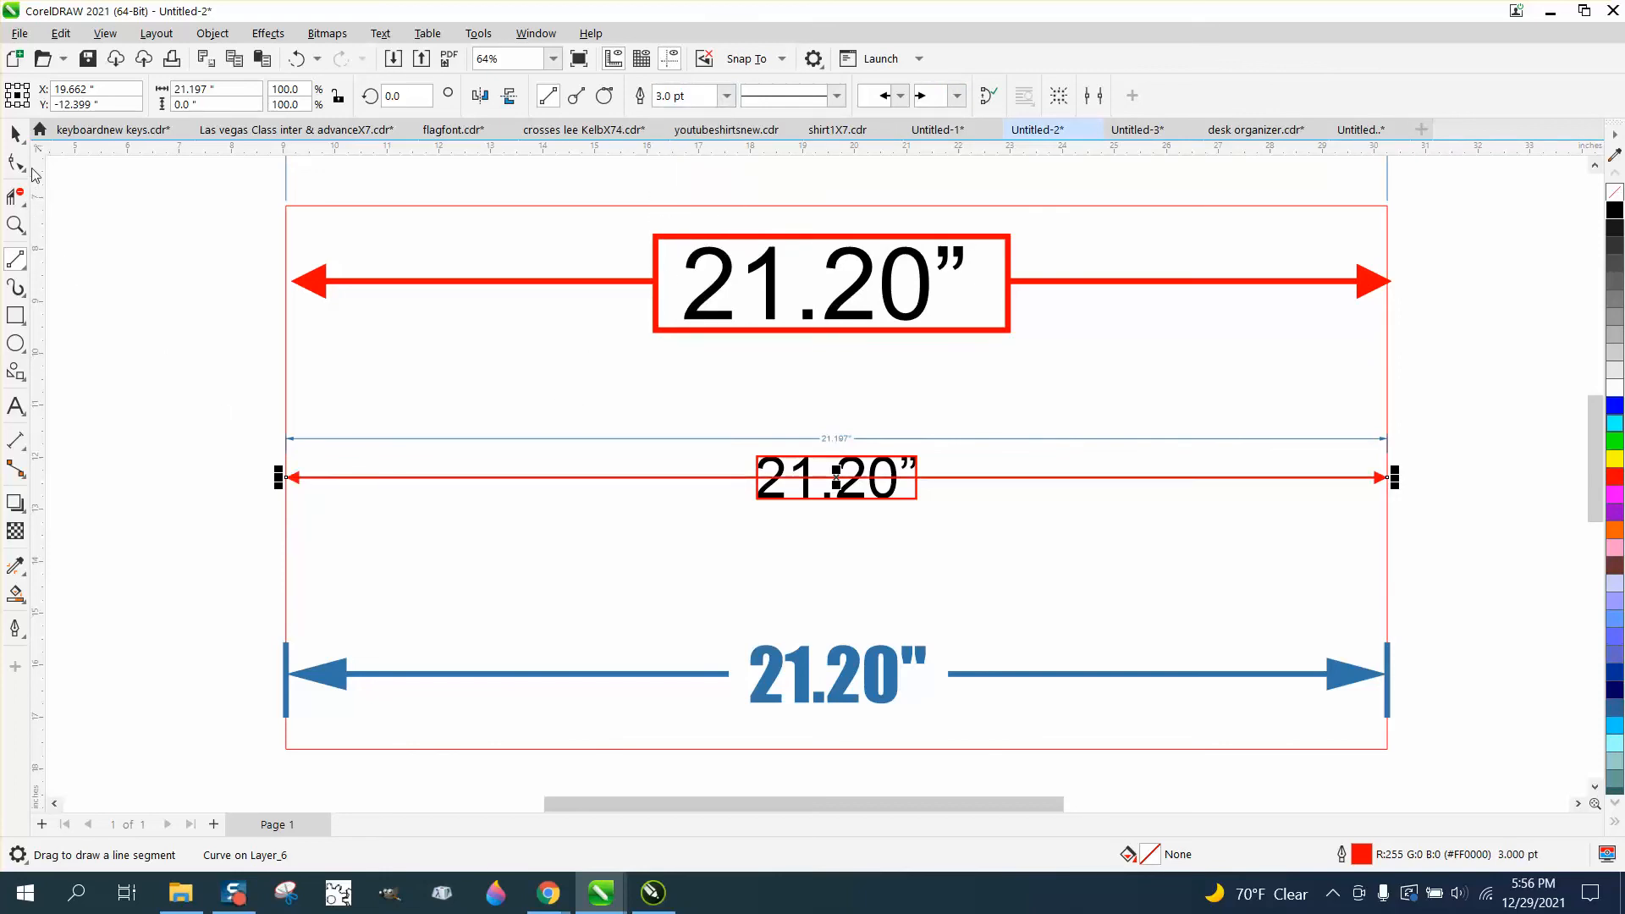
left_click(15, 225)
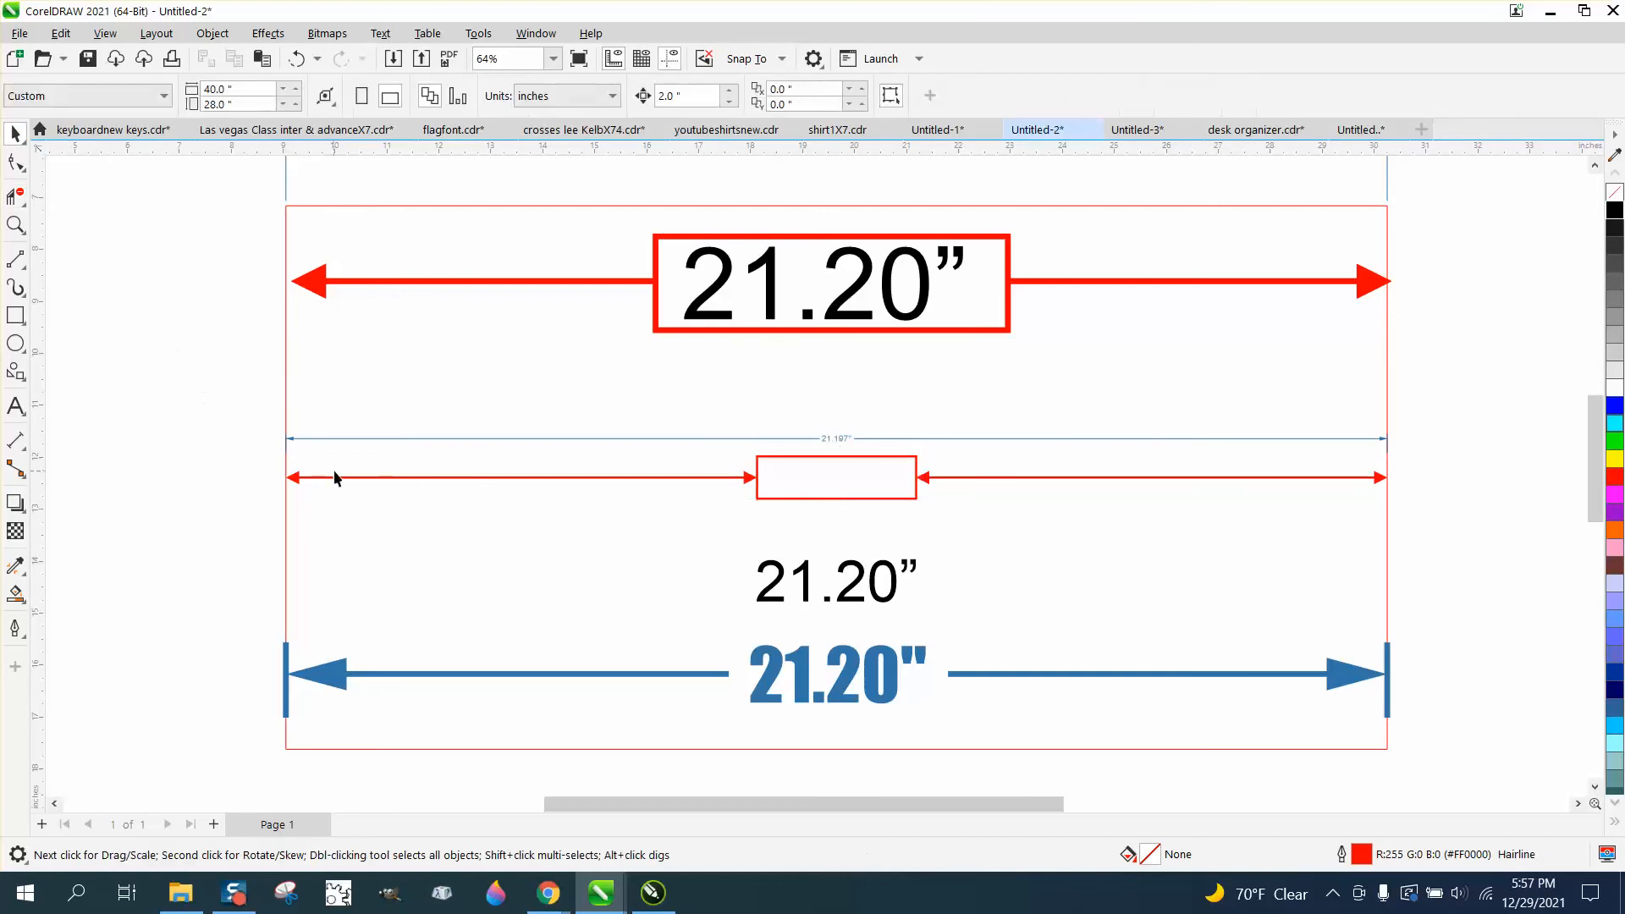
Step: Remove the inner arrowheads from both line halves and move the 21.20" label into the small rectangle
left_click(836, 477)
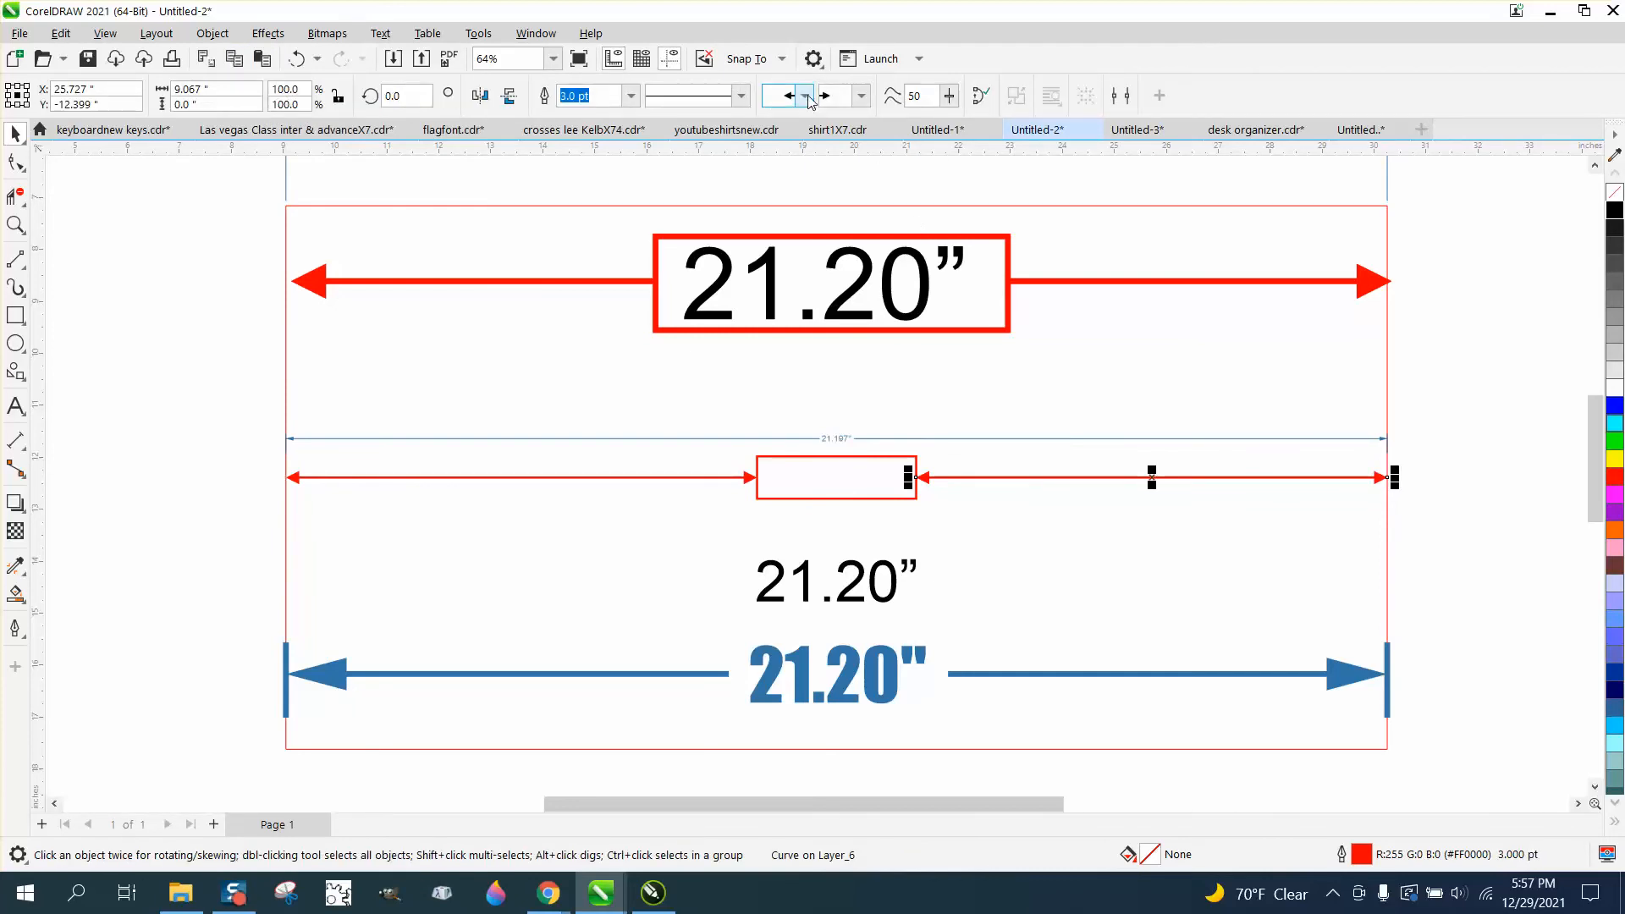
left_click(803, 96)
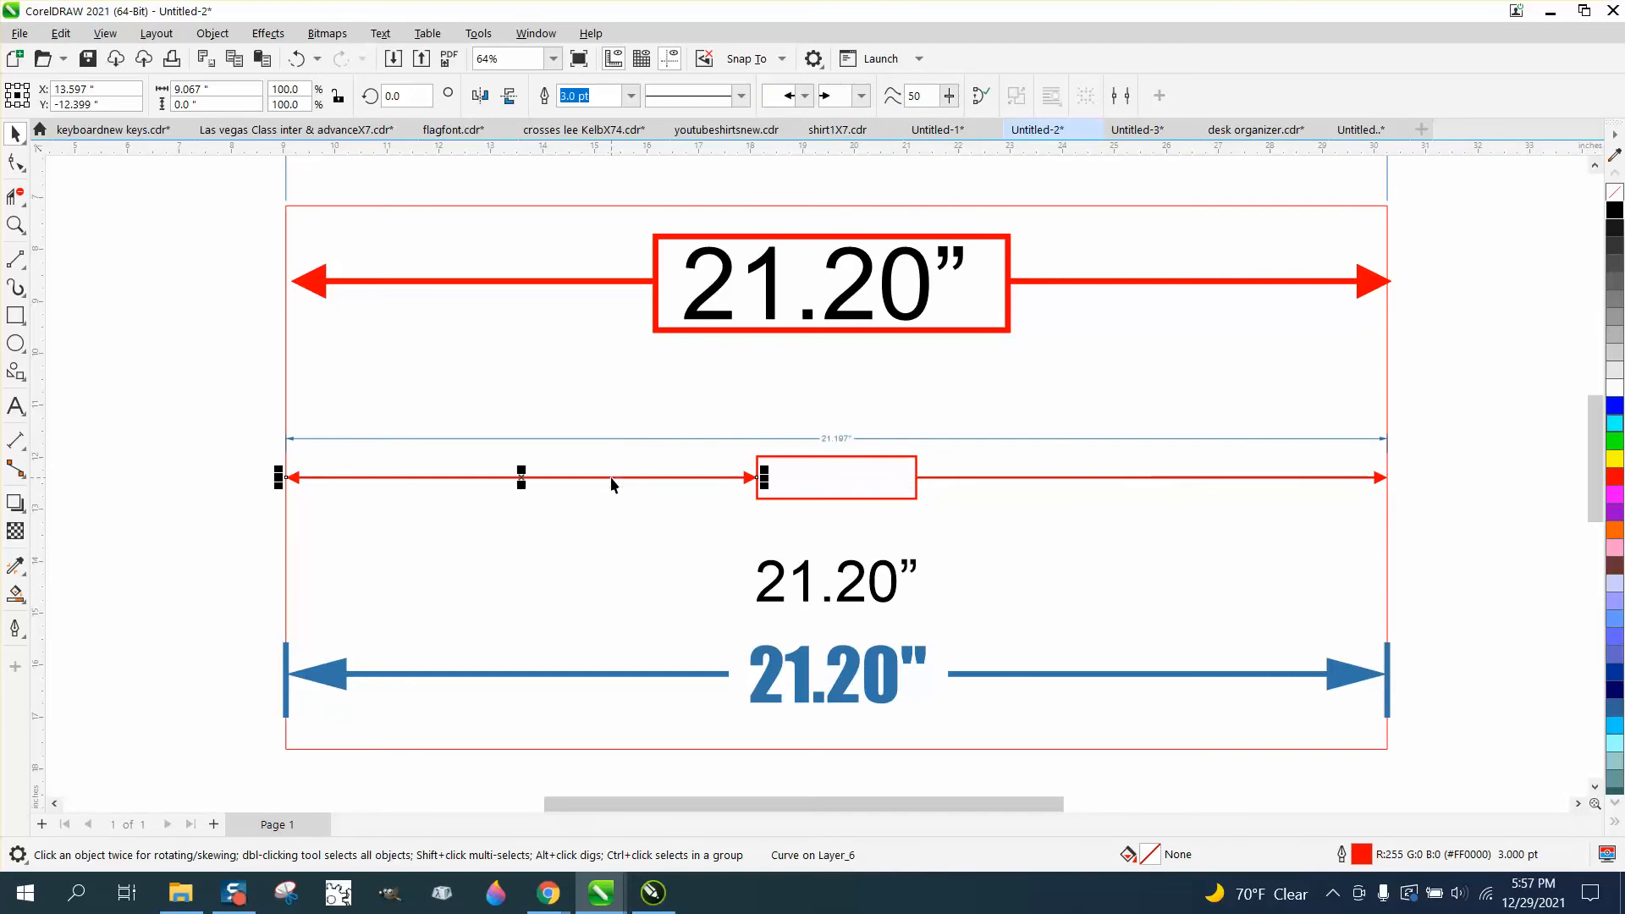
left_click(861, 95)
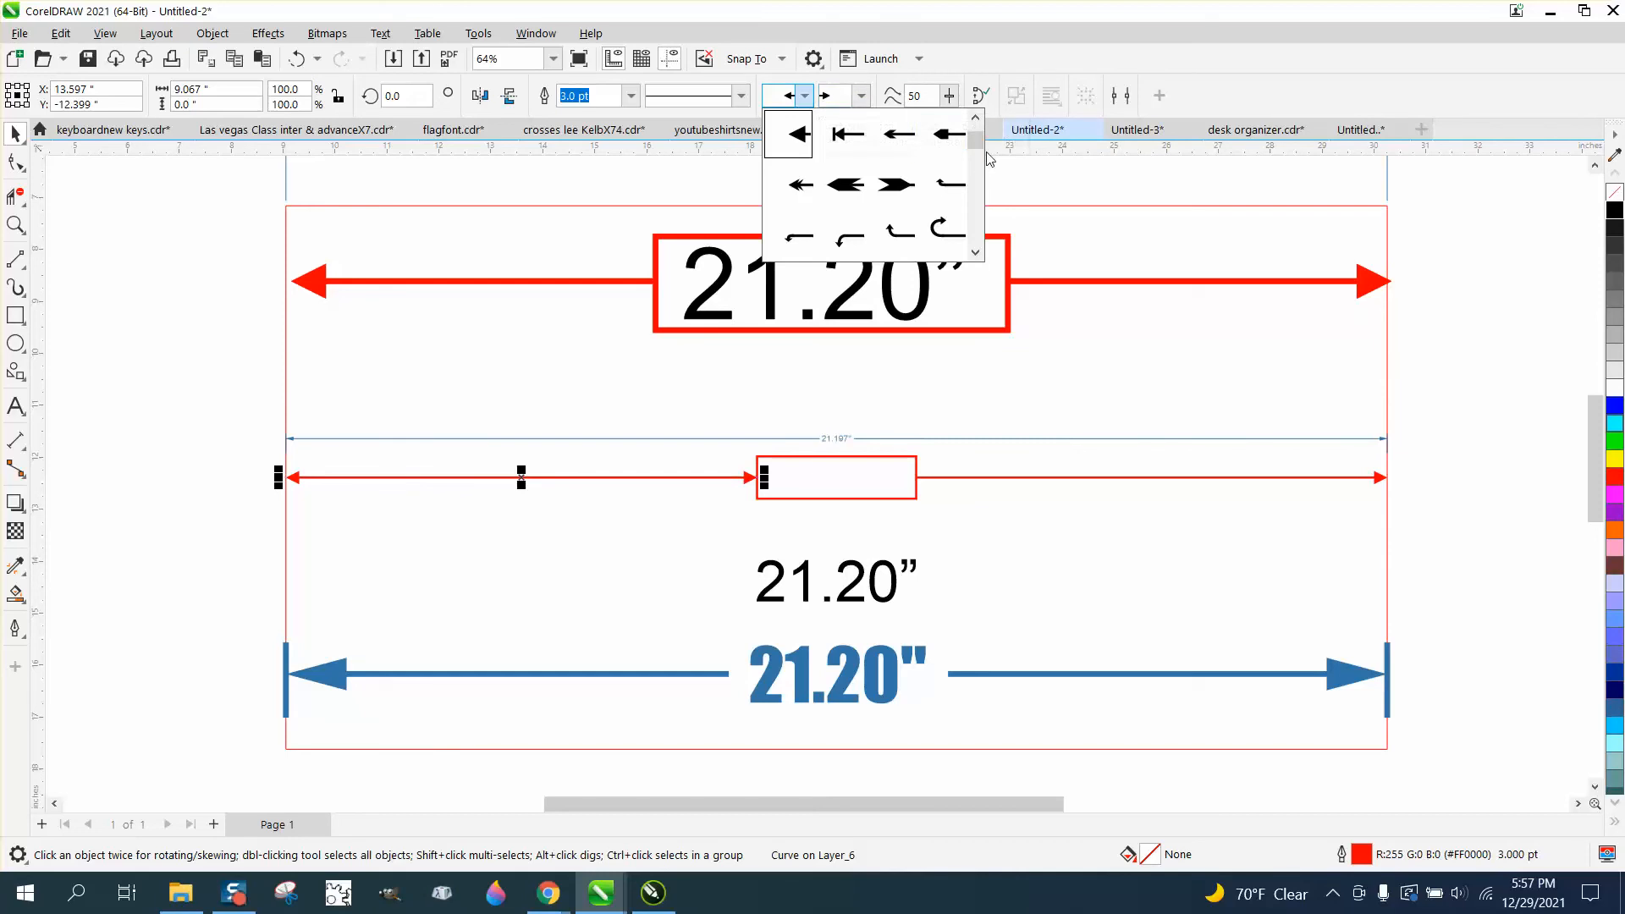
left_click(821, 96)
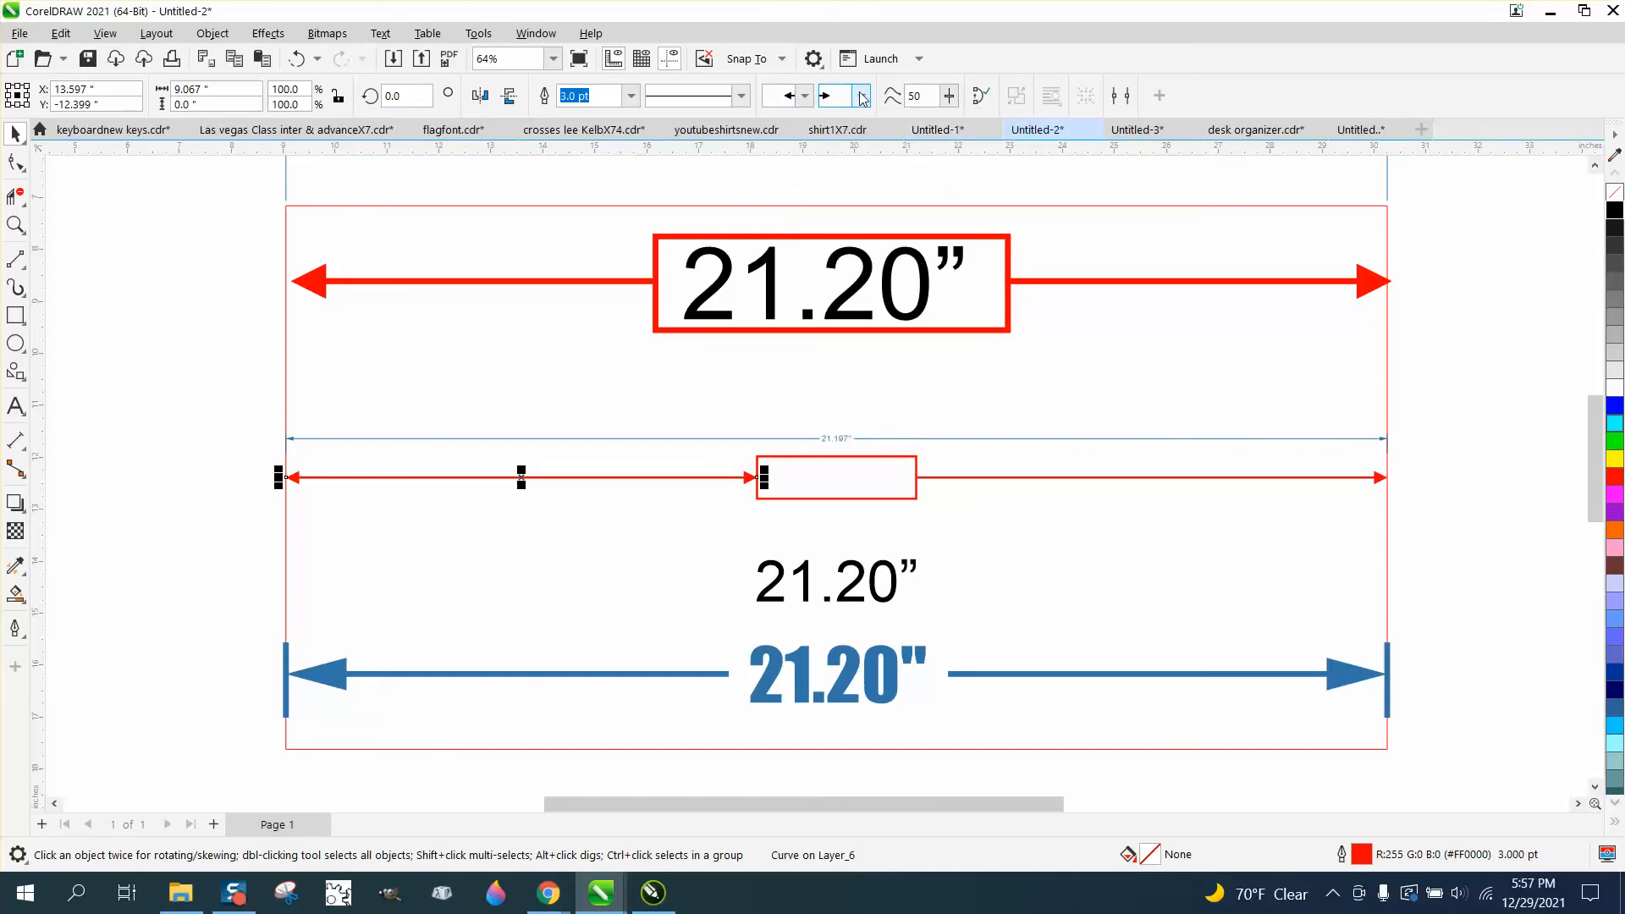
left_click(859, 94)
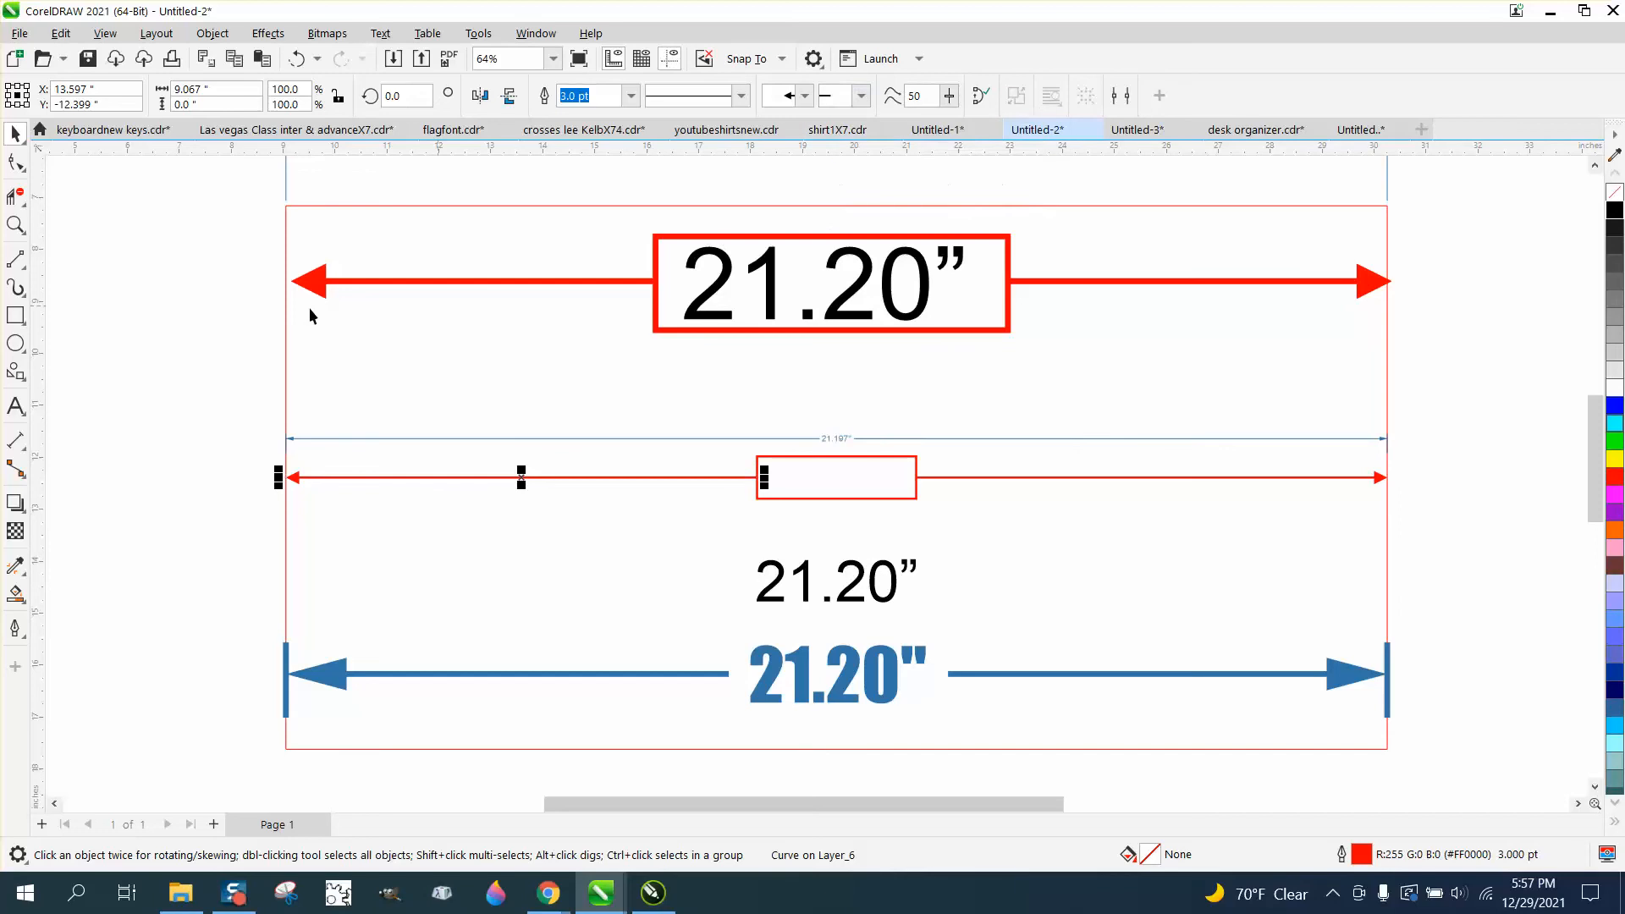
mouse_move(132, 264)
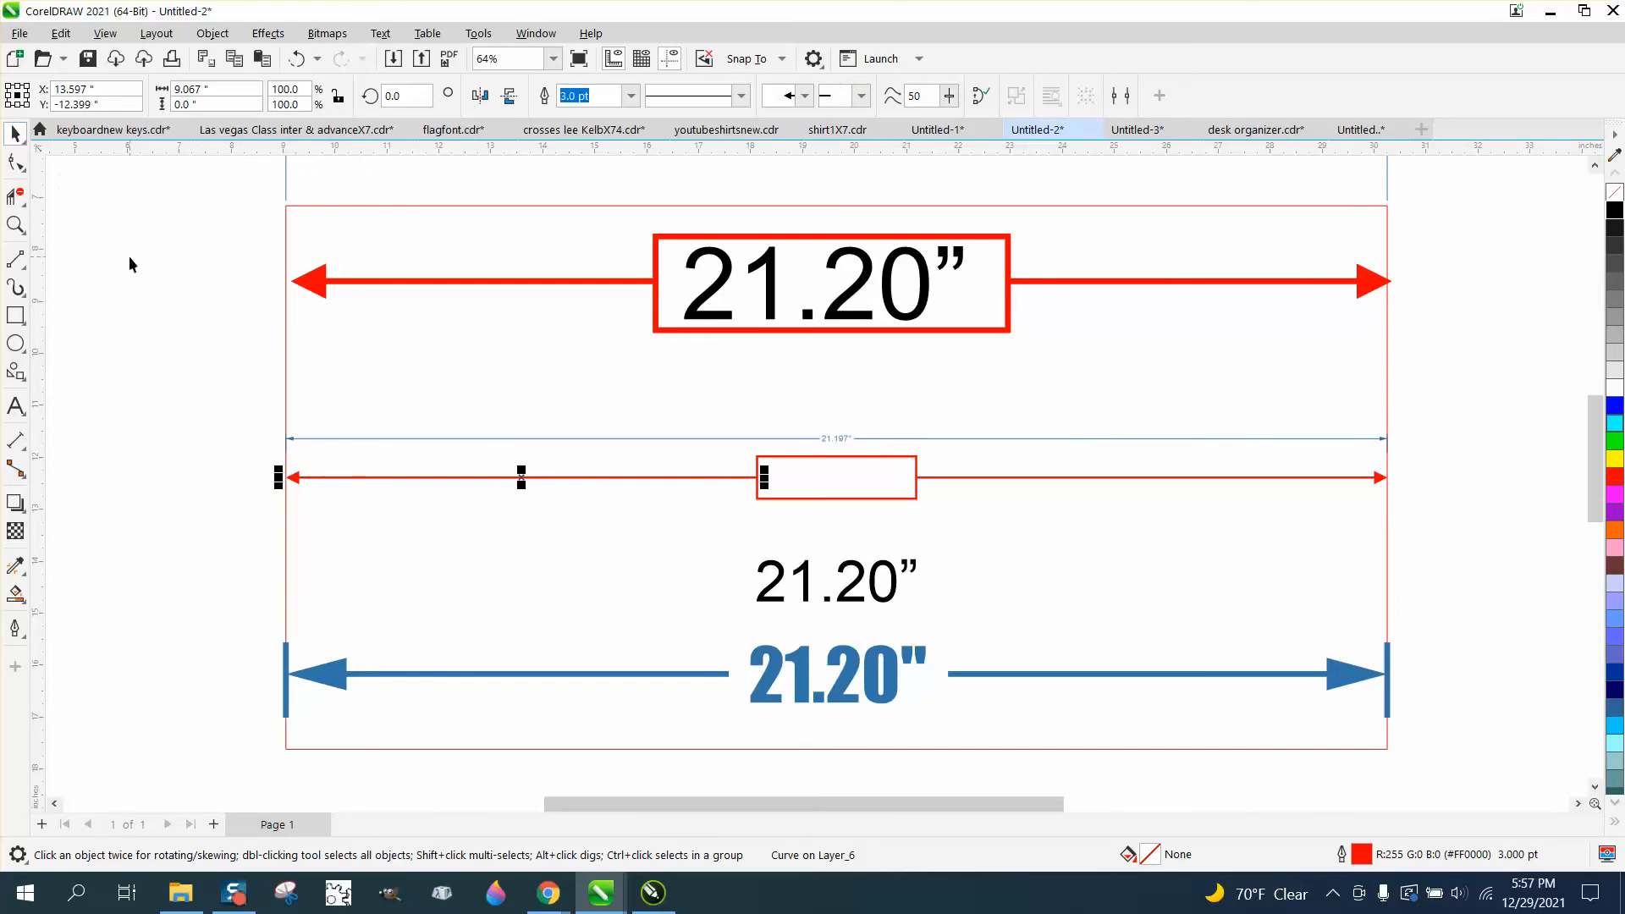
left_click(834, 580)
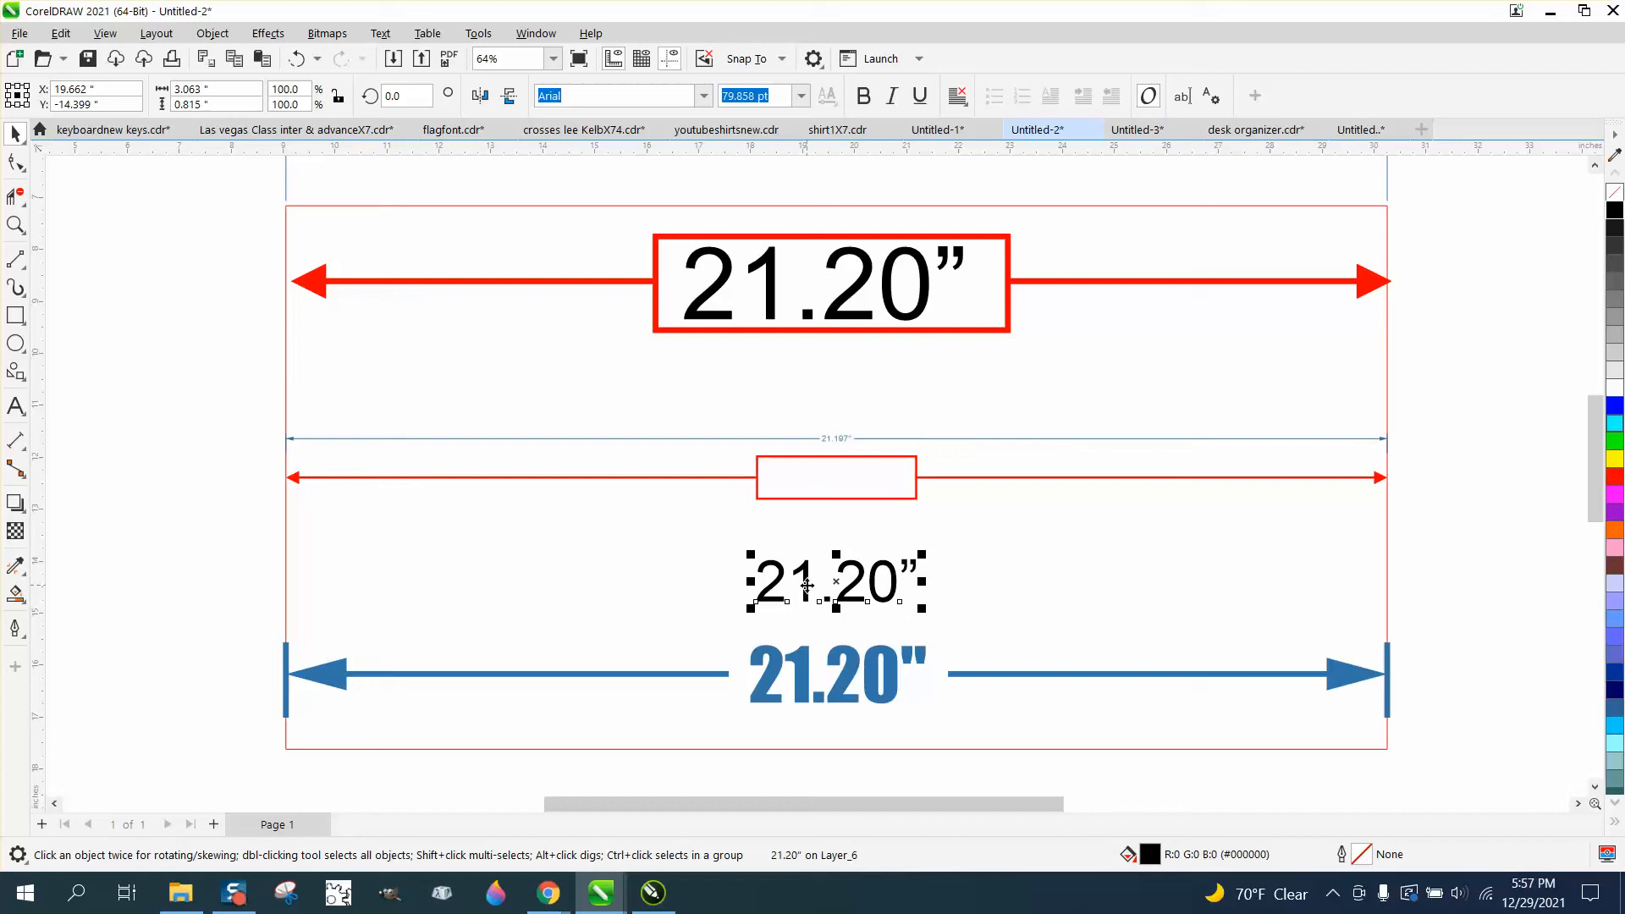
left_click_drag(807, 586, 806, 568)
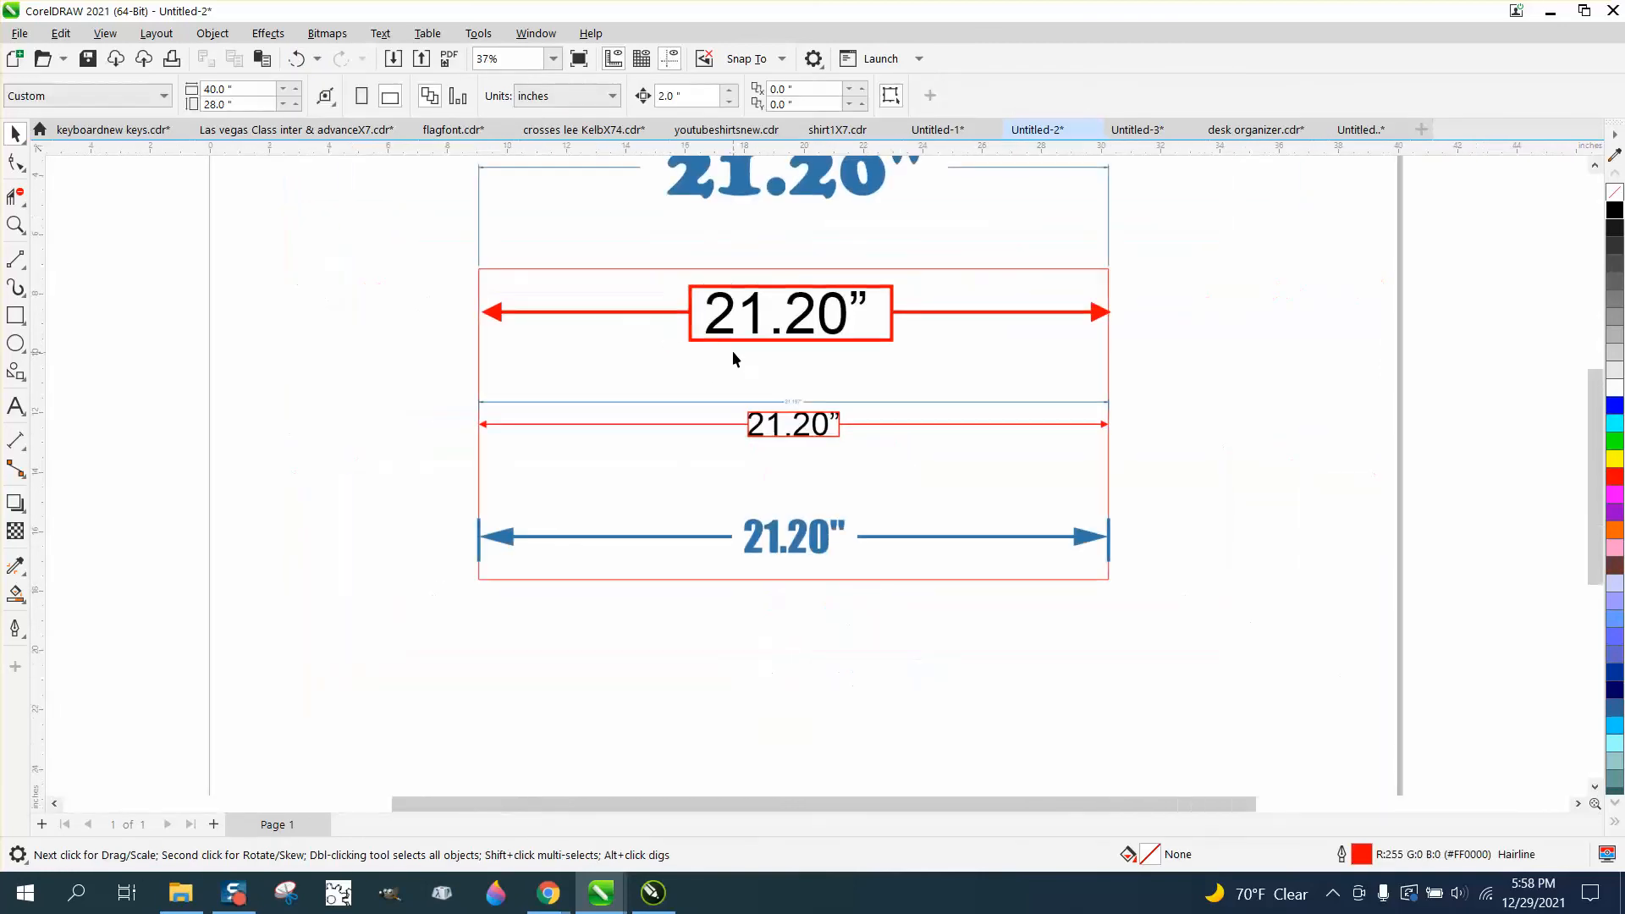
Step: Make 100 pt the document default font size for paragraph text
scroll("down", 3)
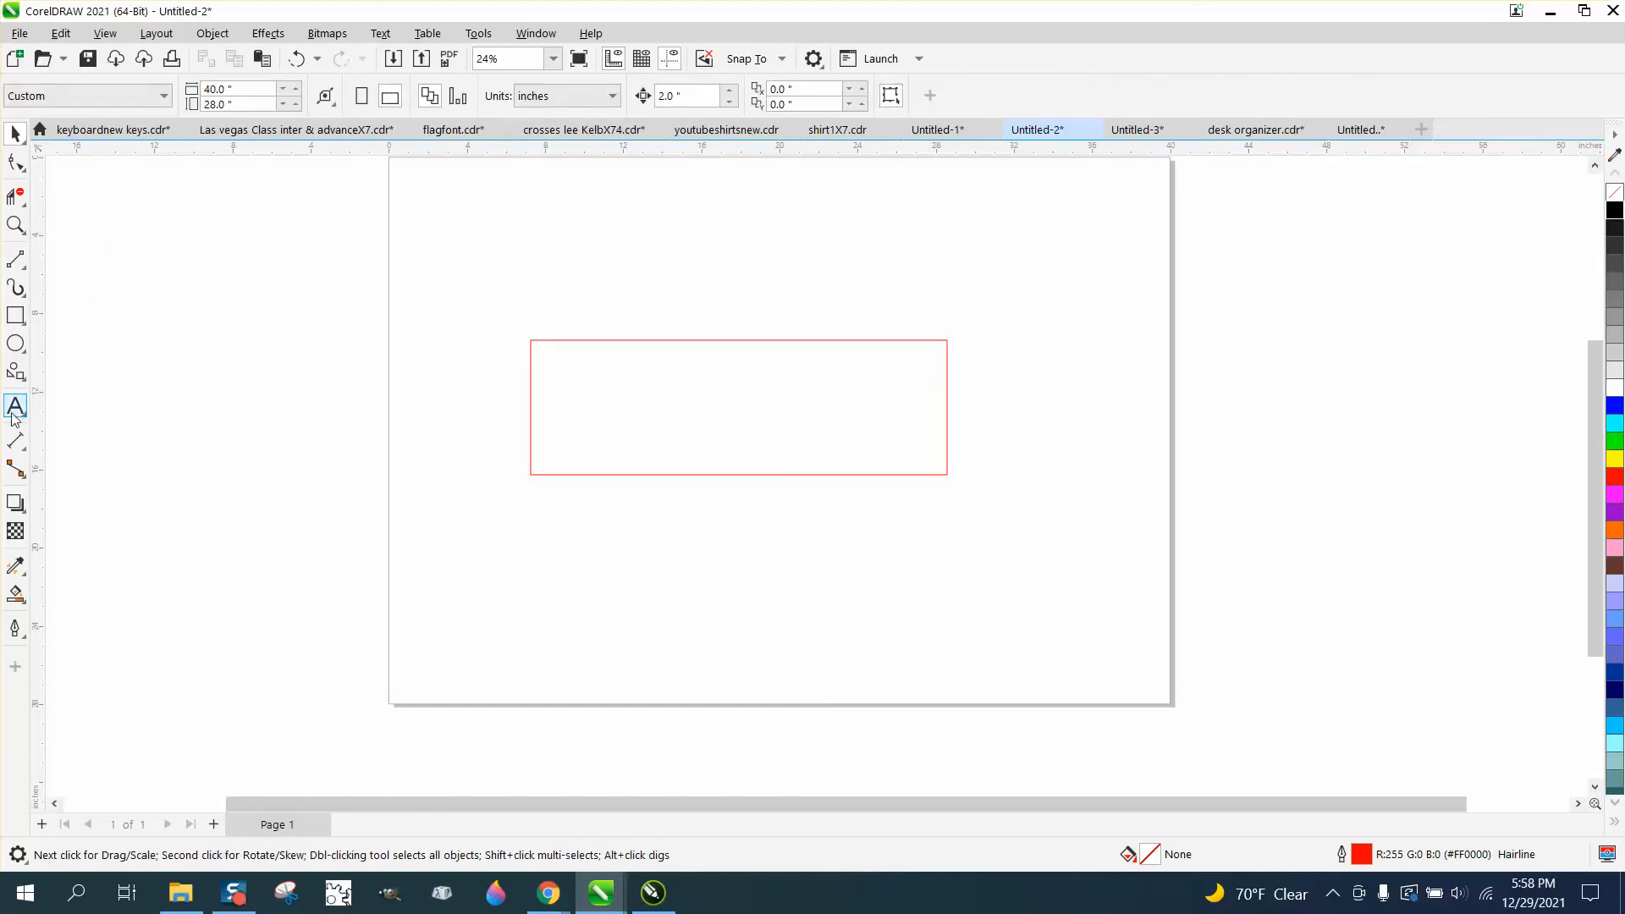
left_click(15, 407)
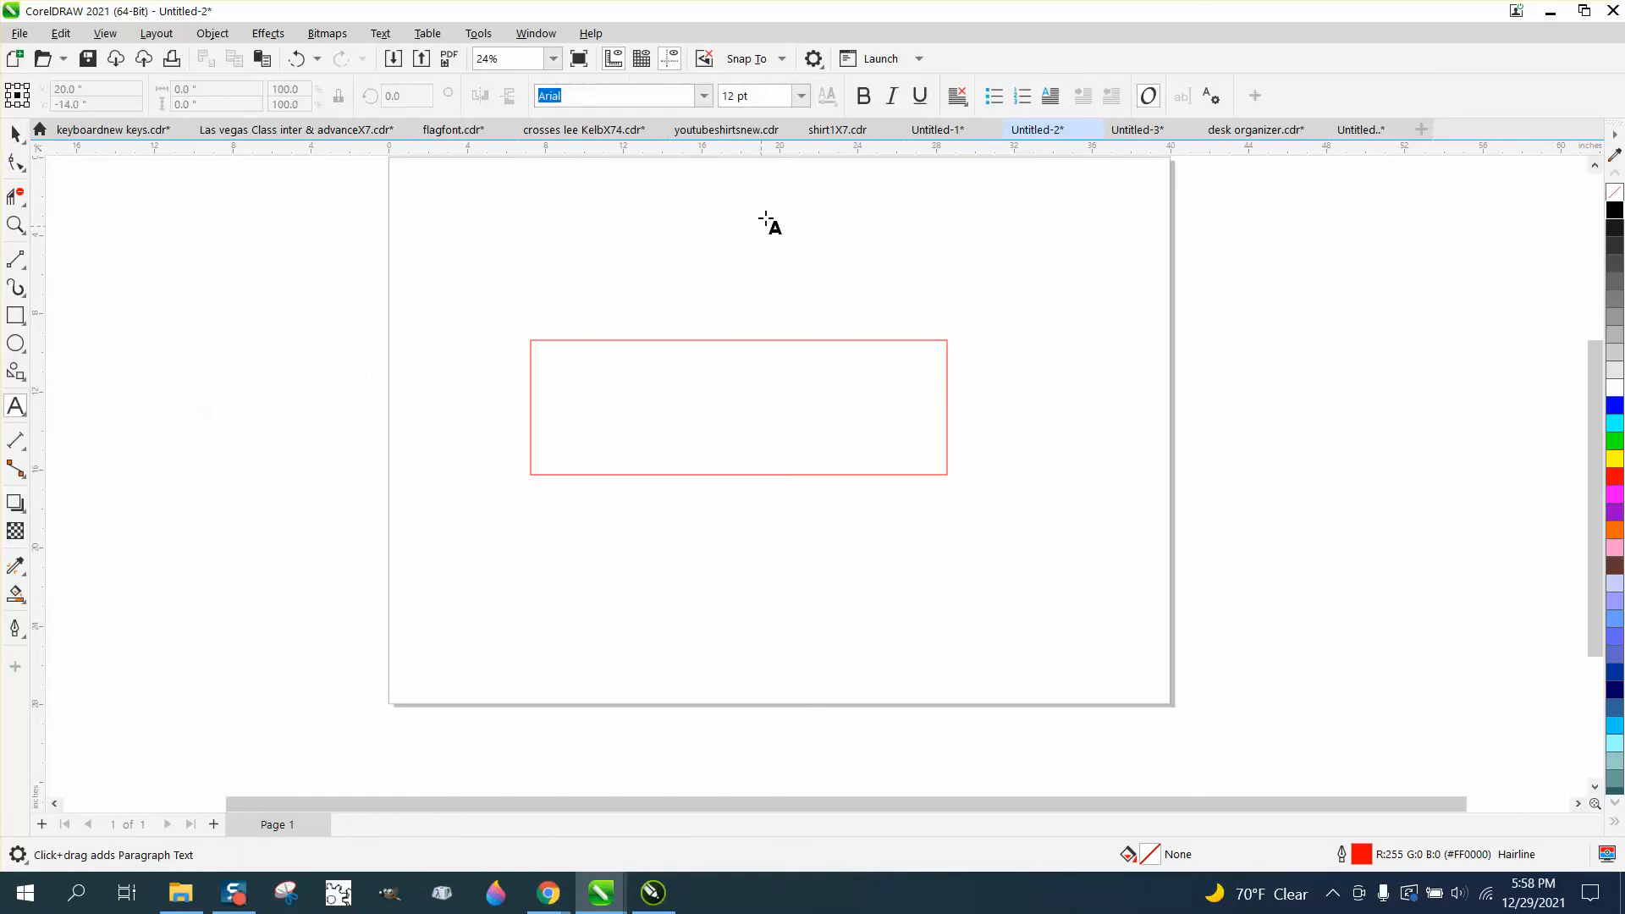
left_click(799, 96)
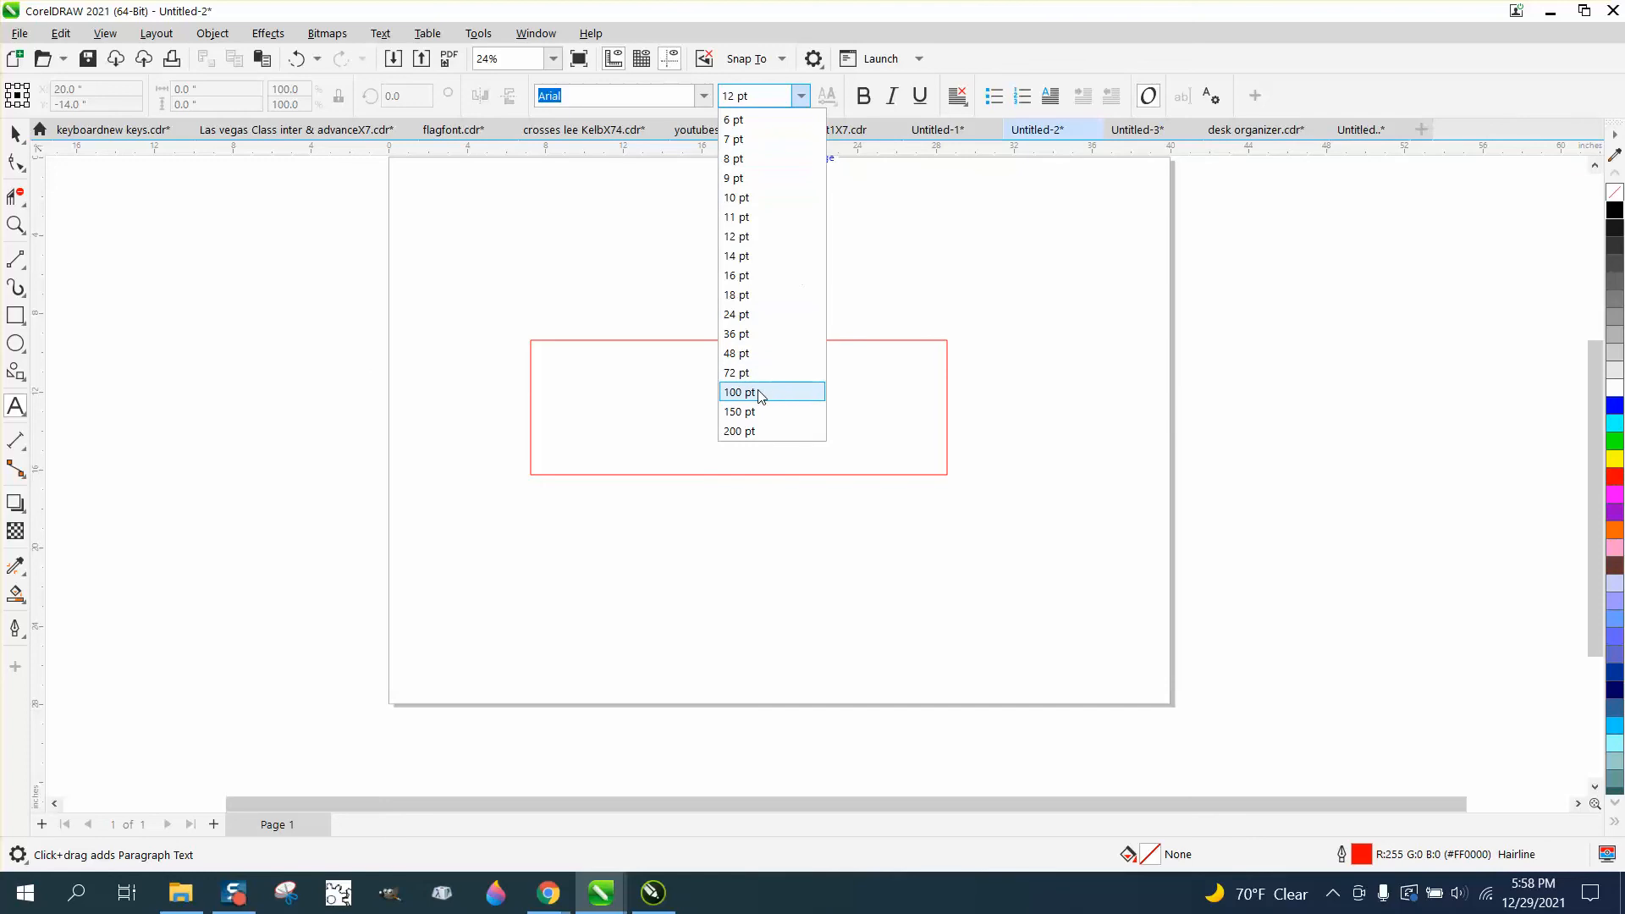
left_click(739, 392)
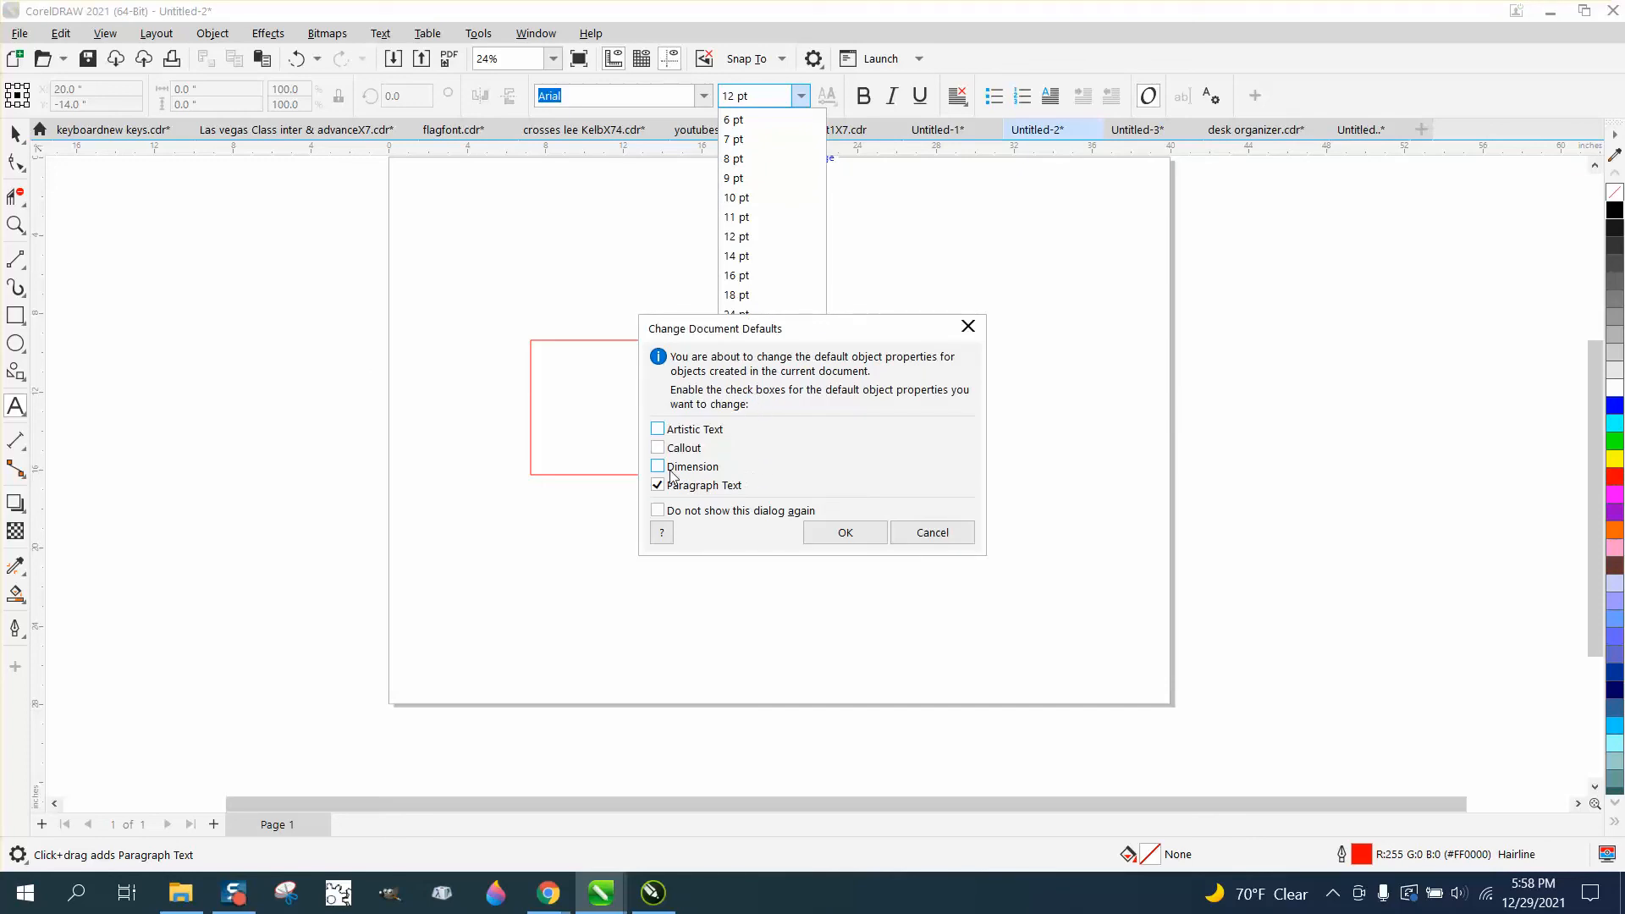
left_click(844, 531)
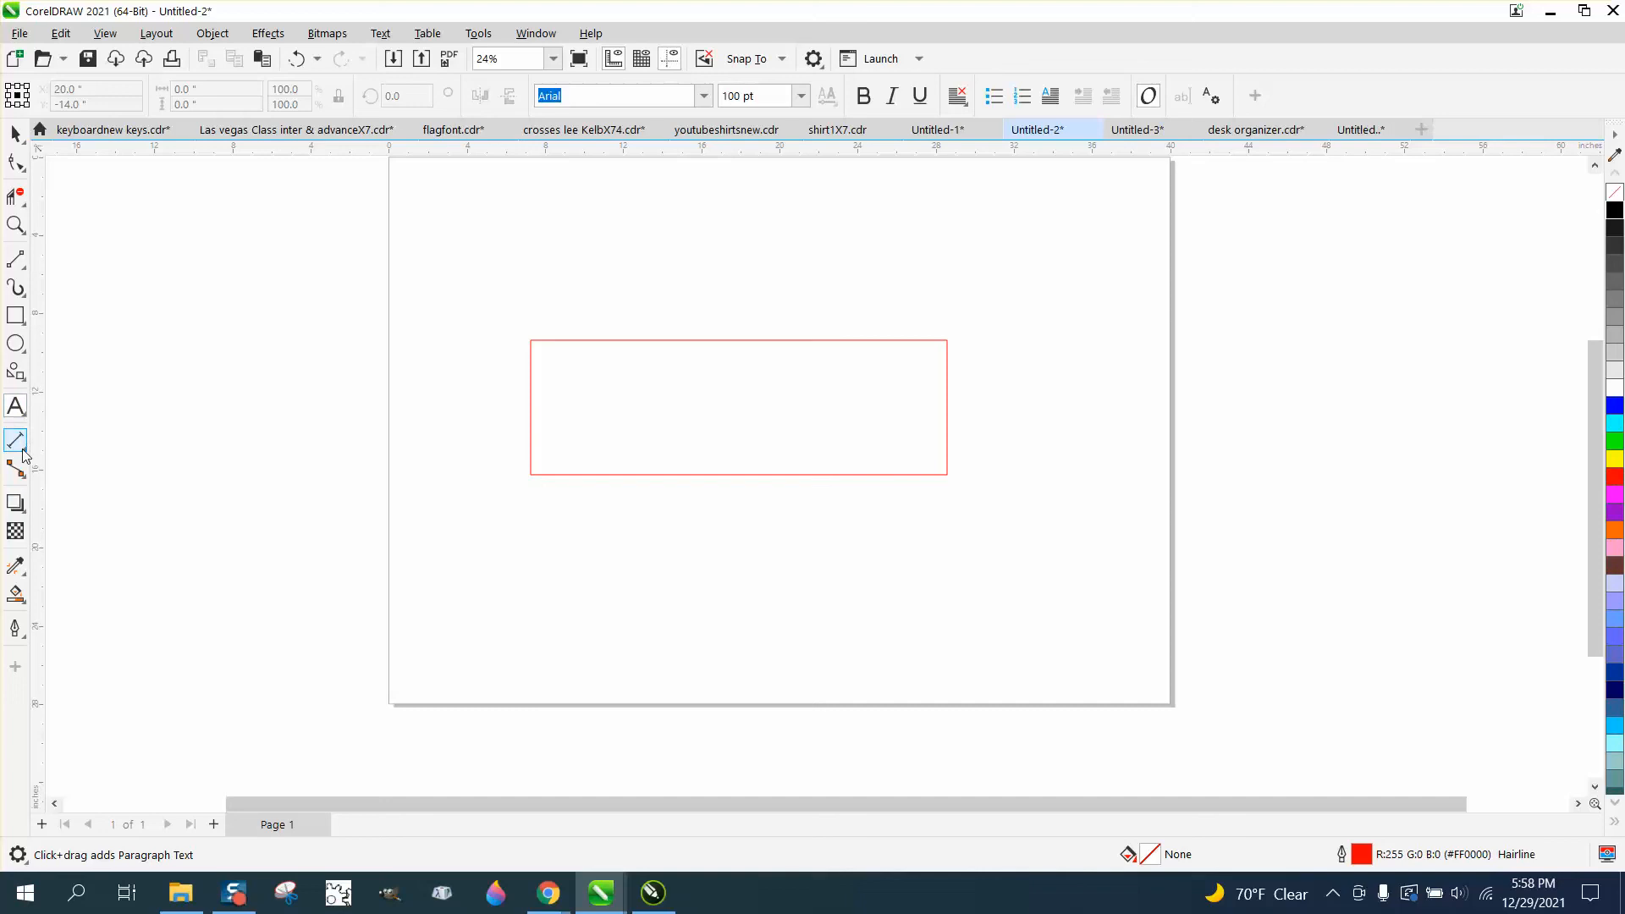
Step: Try measuring across the rectangle's width with the Parallel Dimension tool
left_click(15, 444)
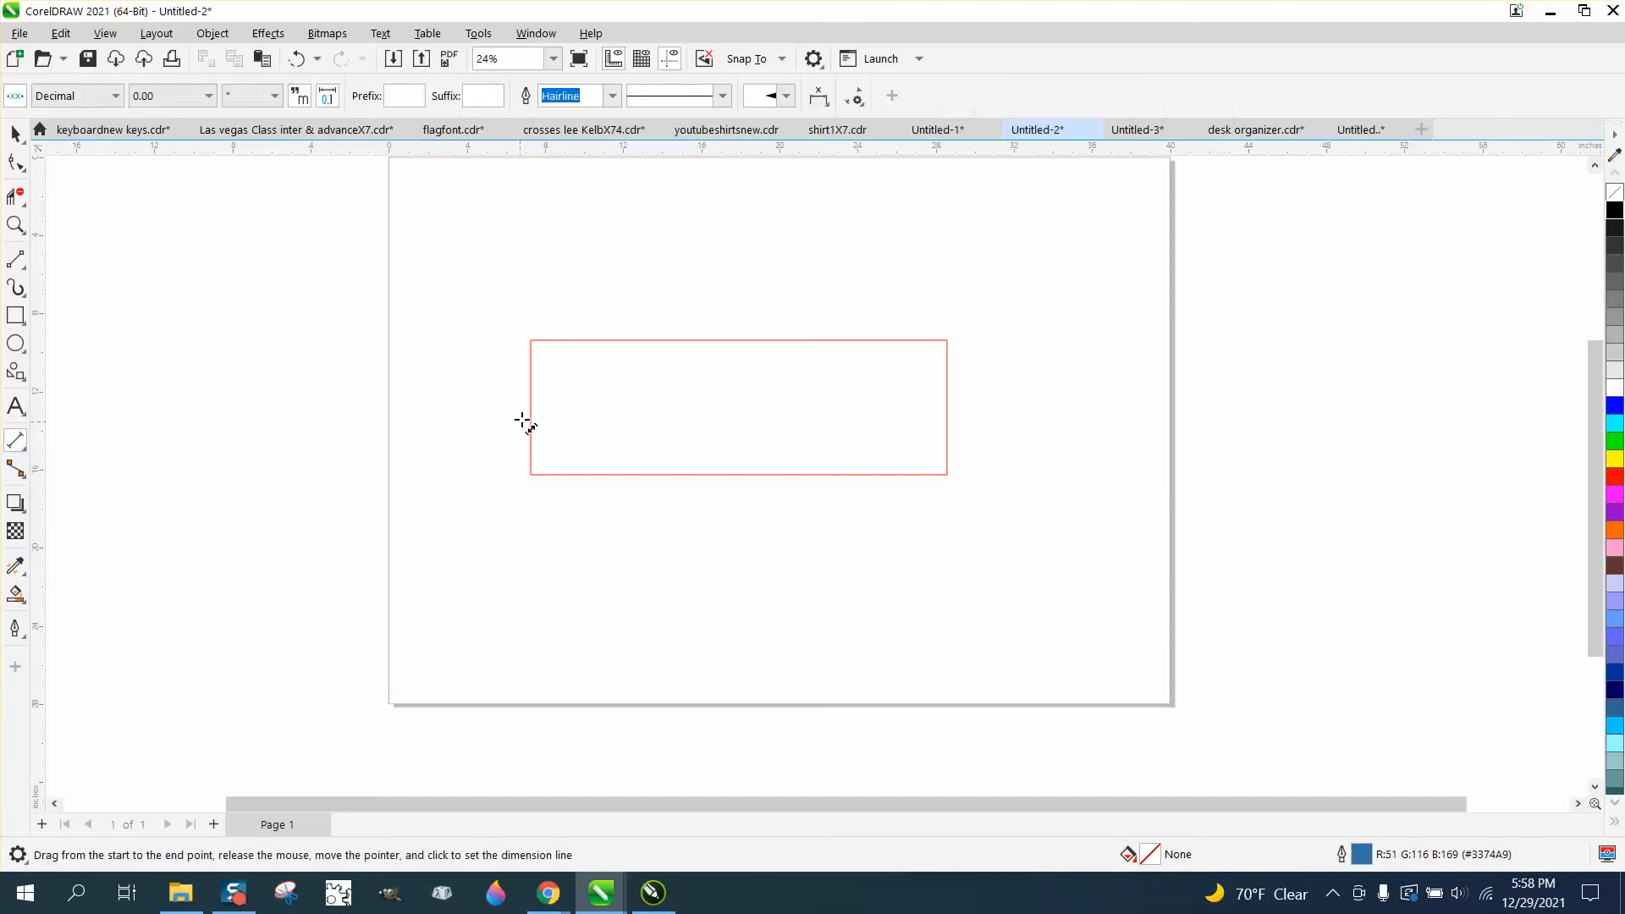
left_click_drag(528, 420, 933, 410)
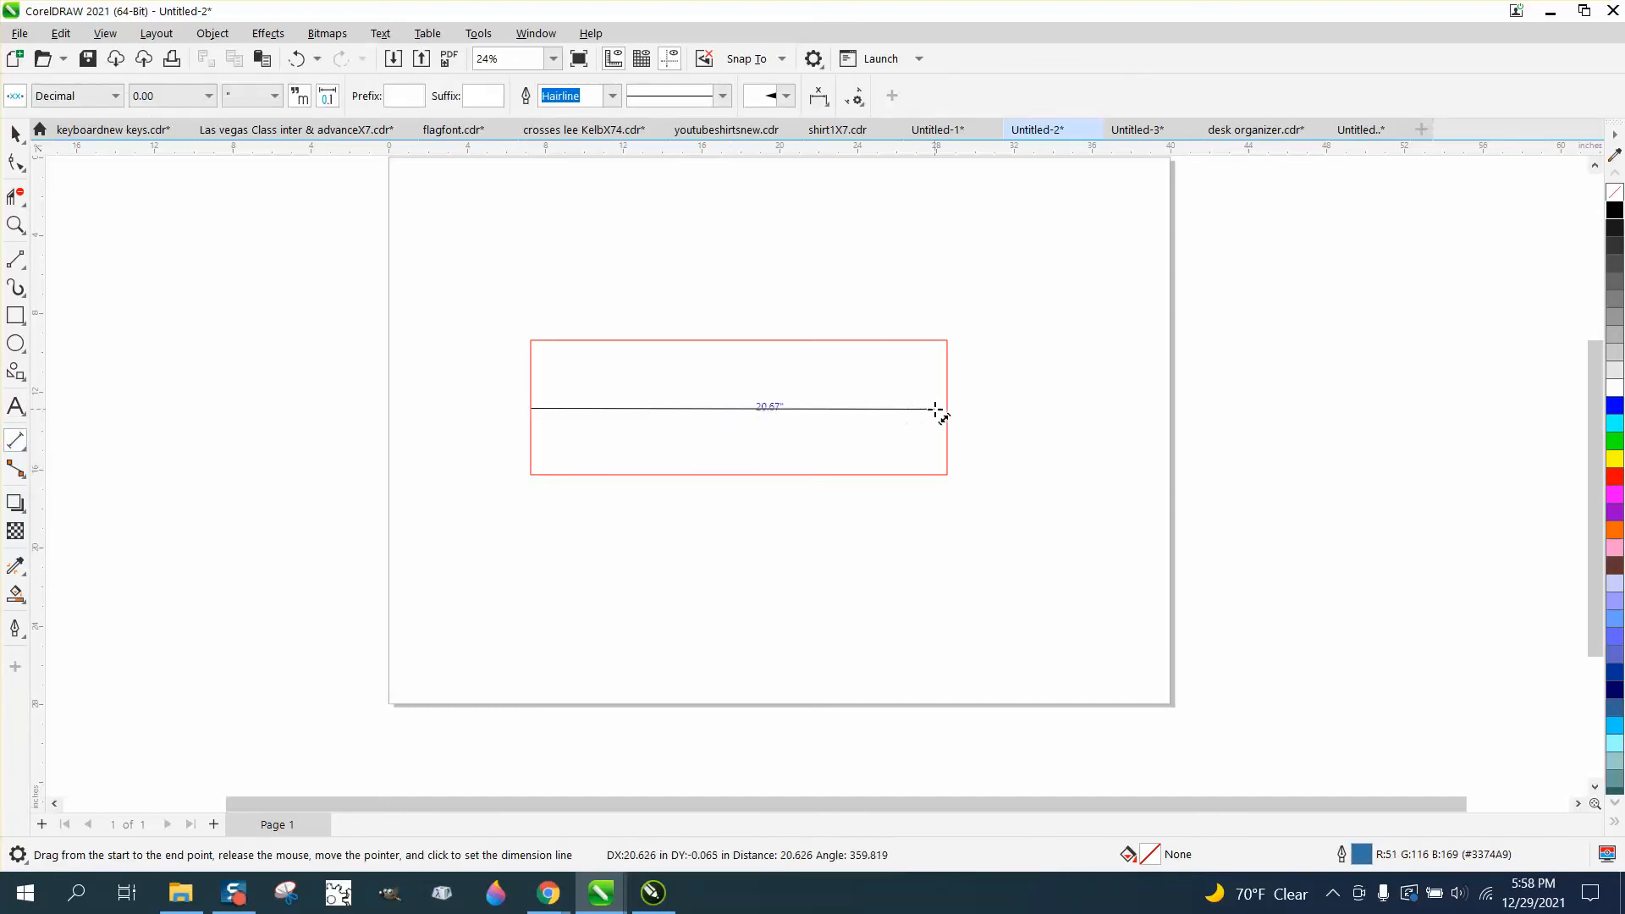
left_click(940, 410)
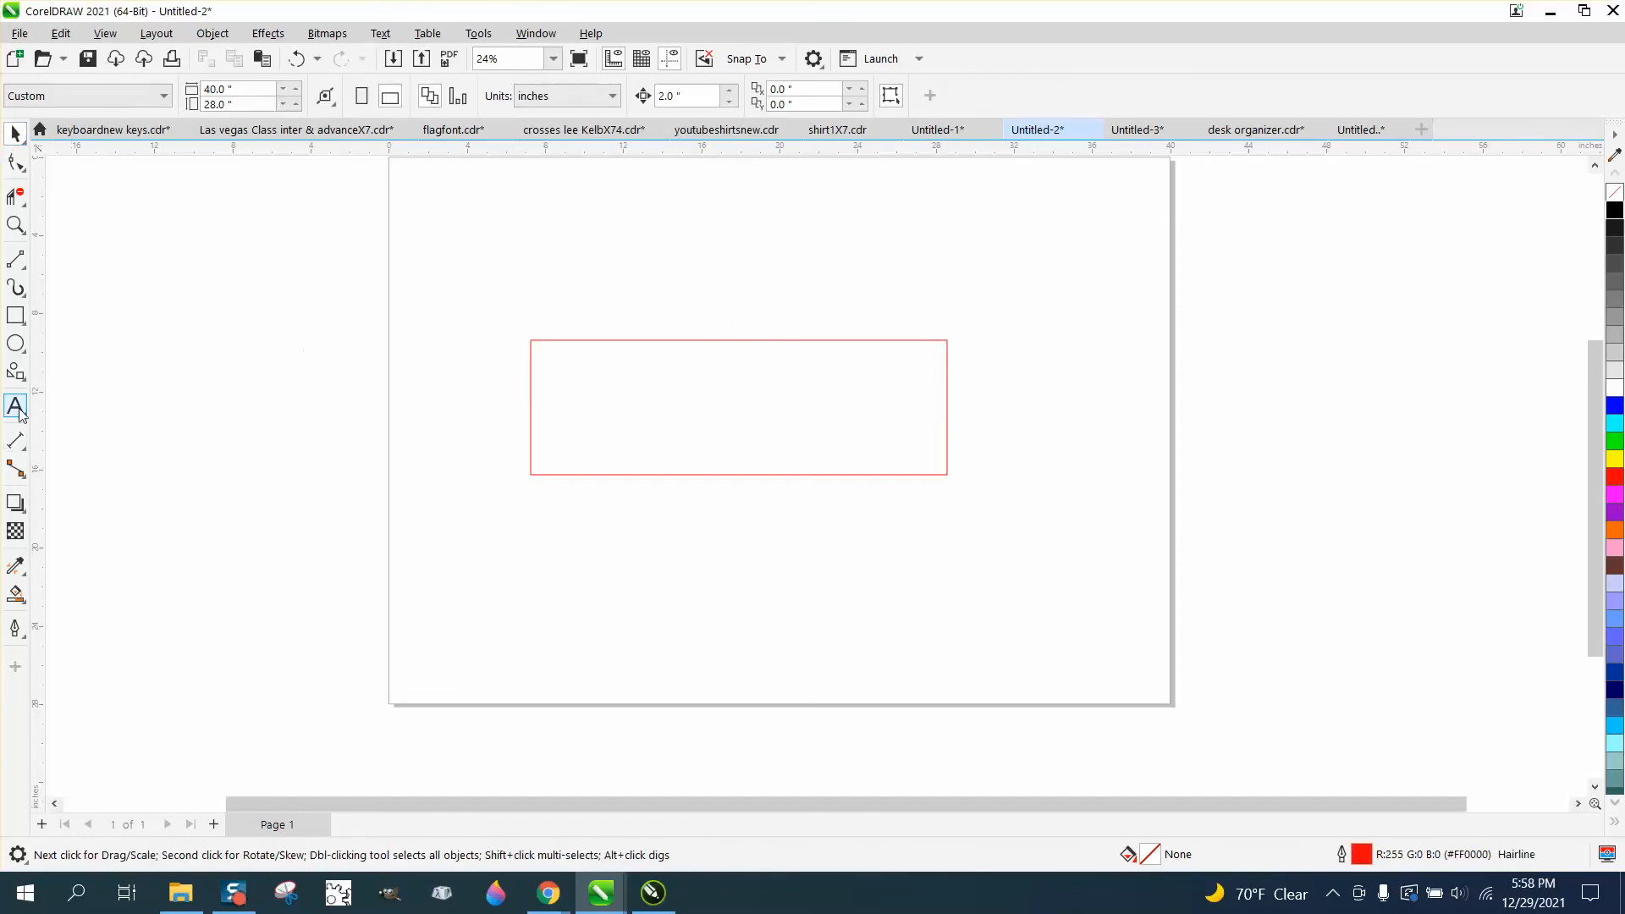
Step: Set the default outline for dimensions and paragraph text to black, 4 pt
left_click(16, 406)
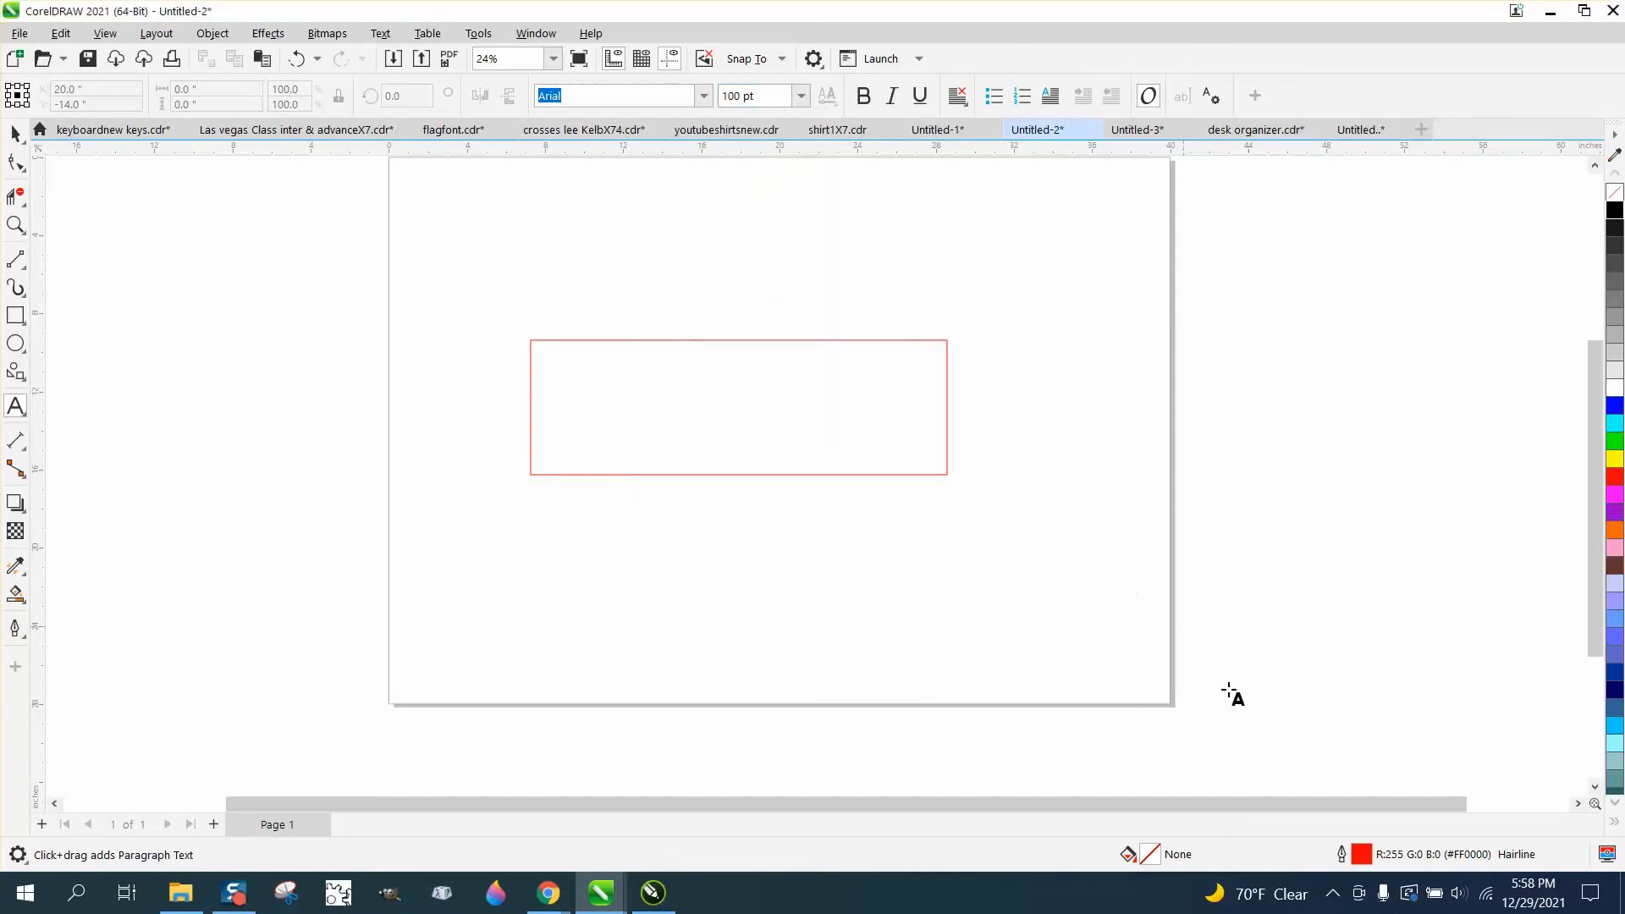
mouse_move(1361, 873)
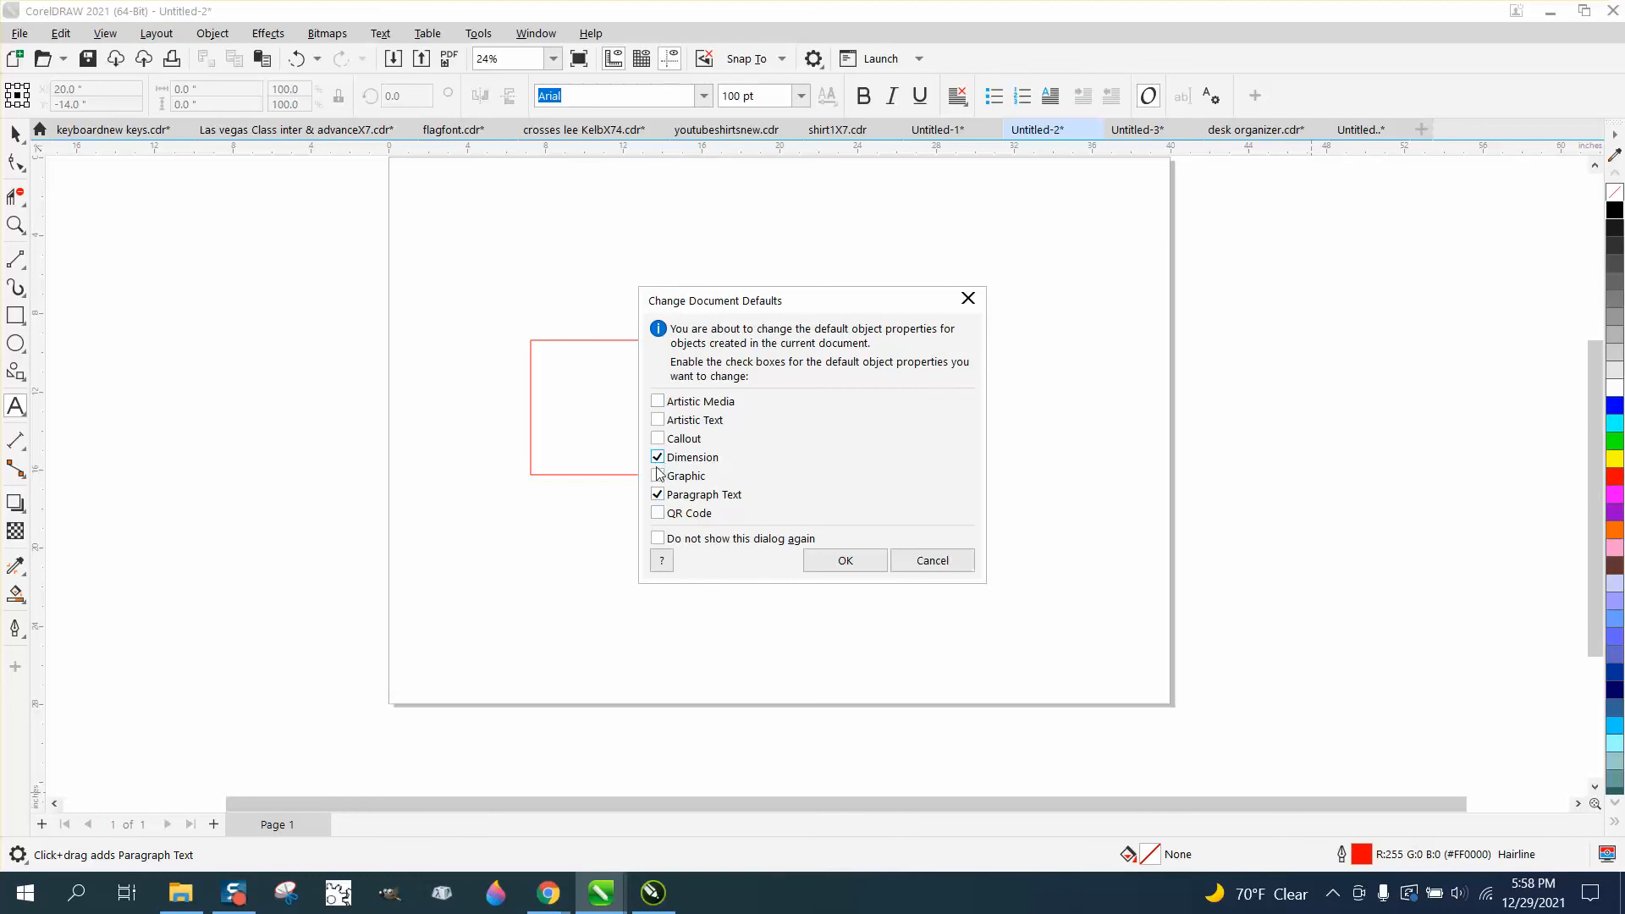
left_click(844, 559)
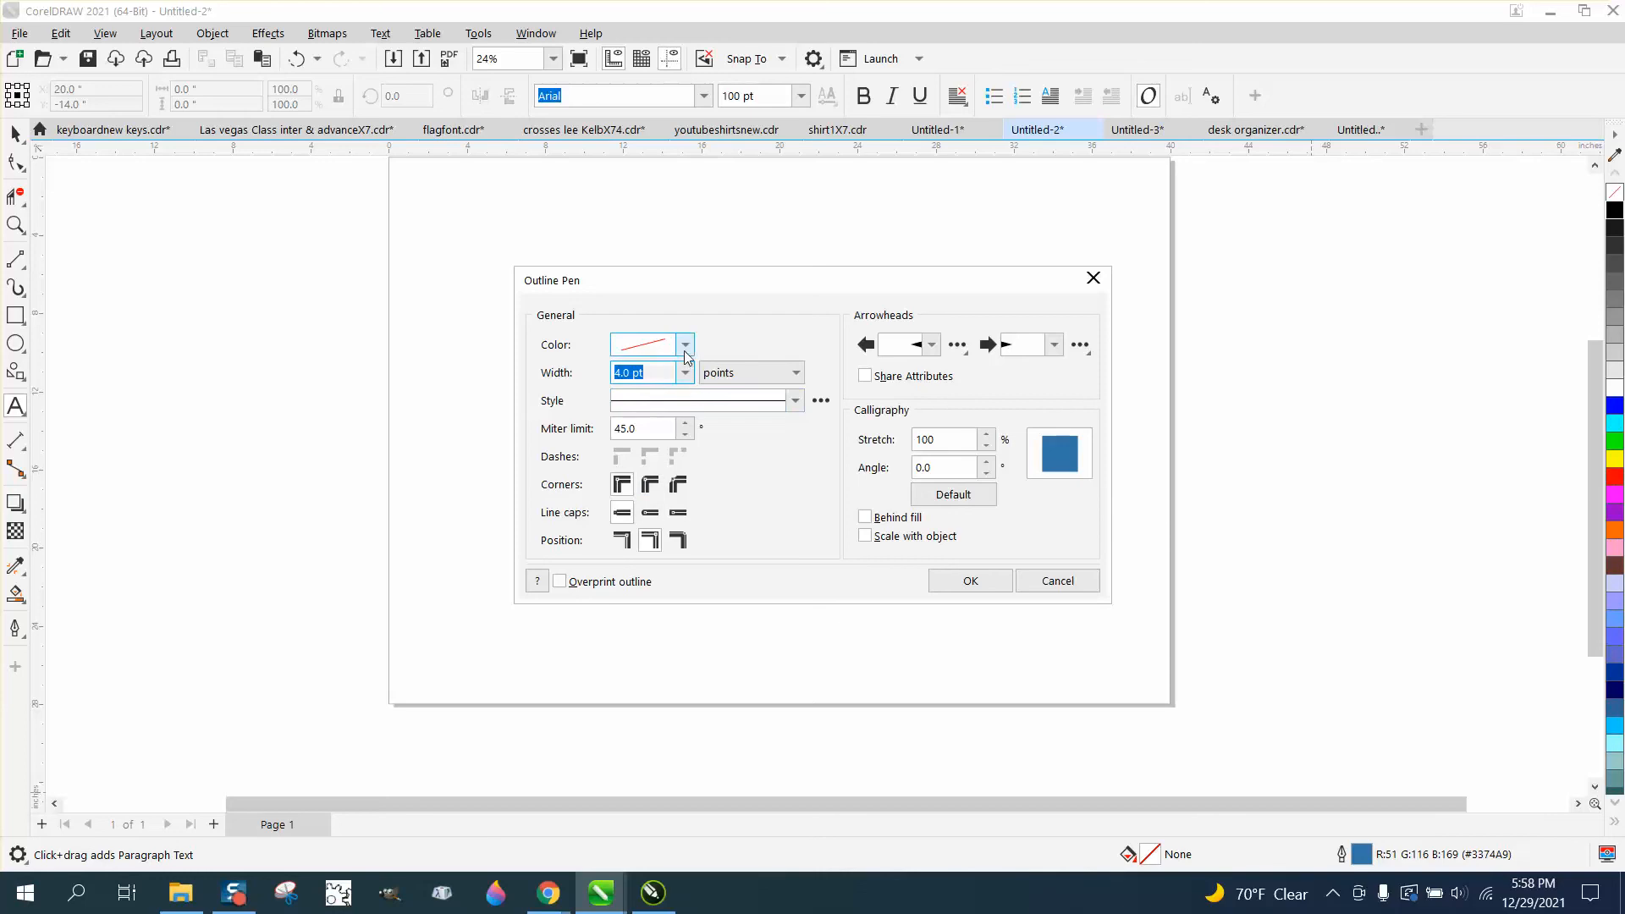
left_click(683, 345)
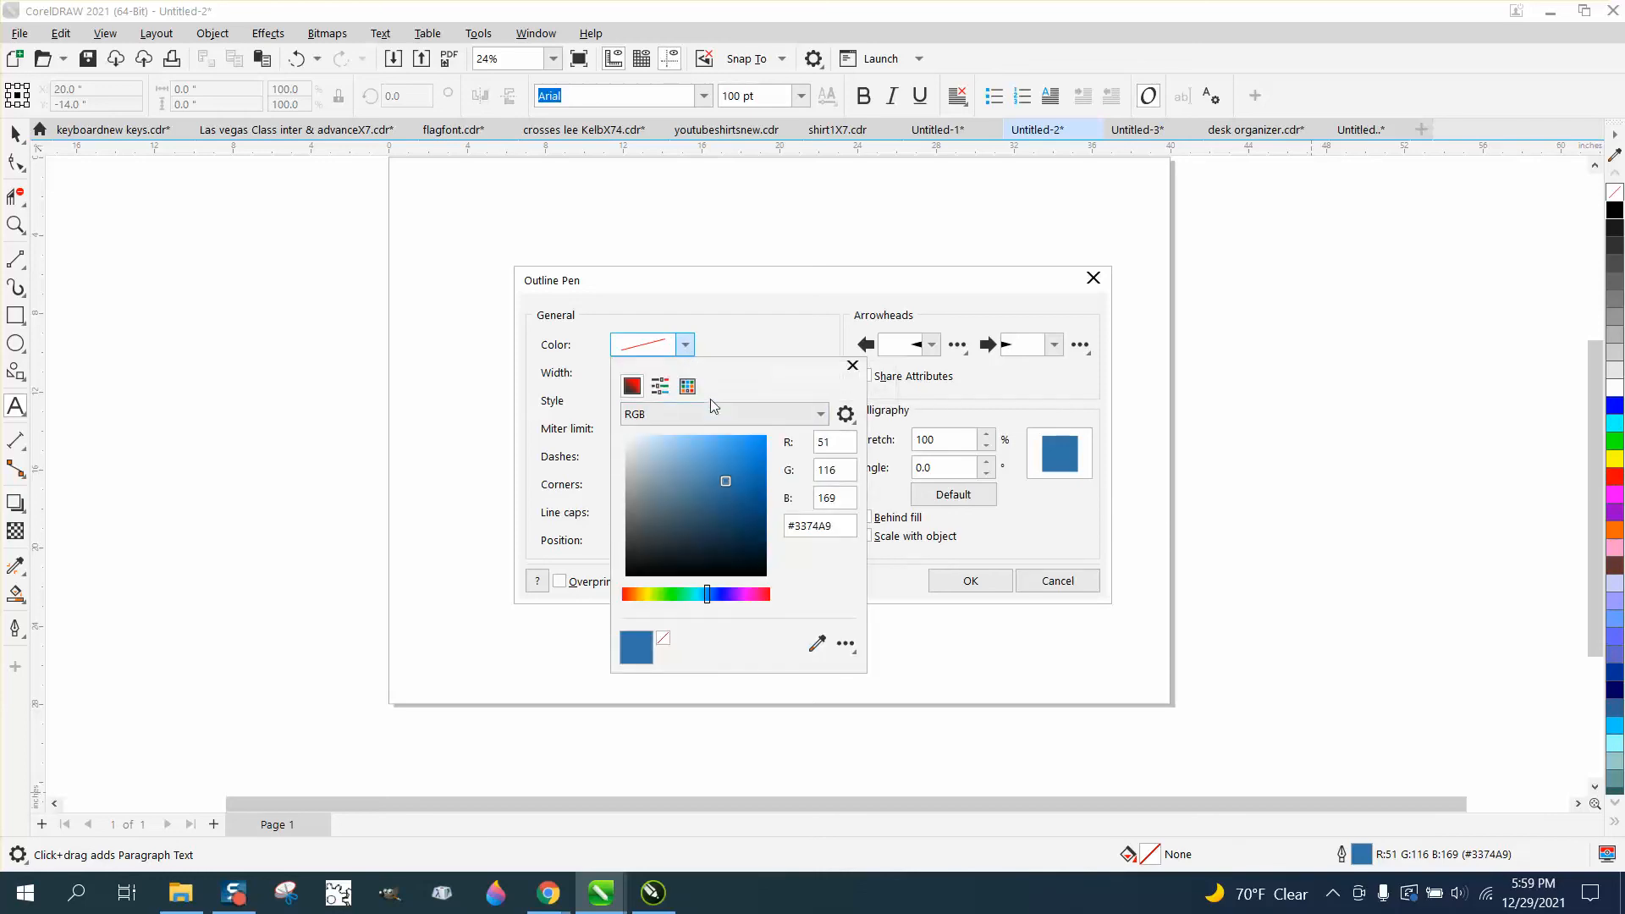
left_click(686, 386)
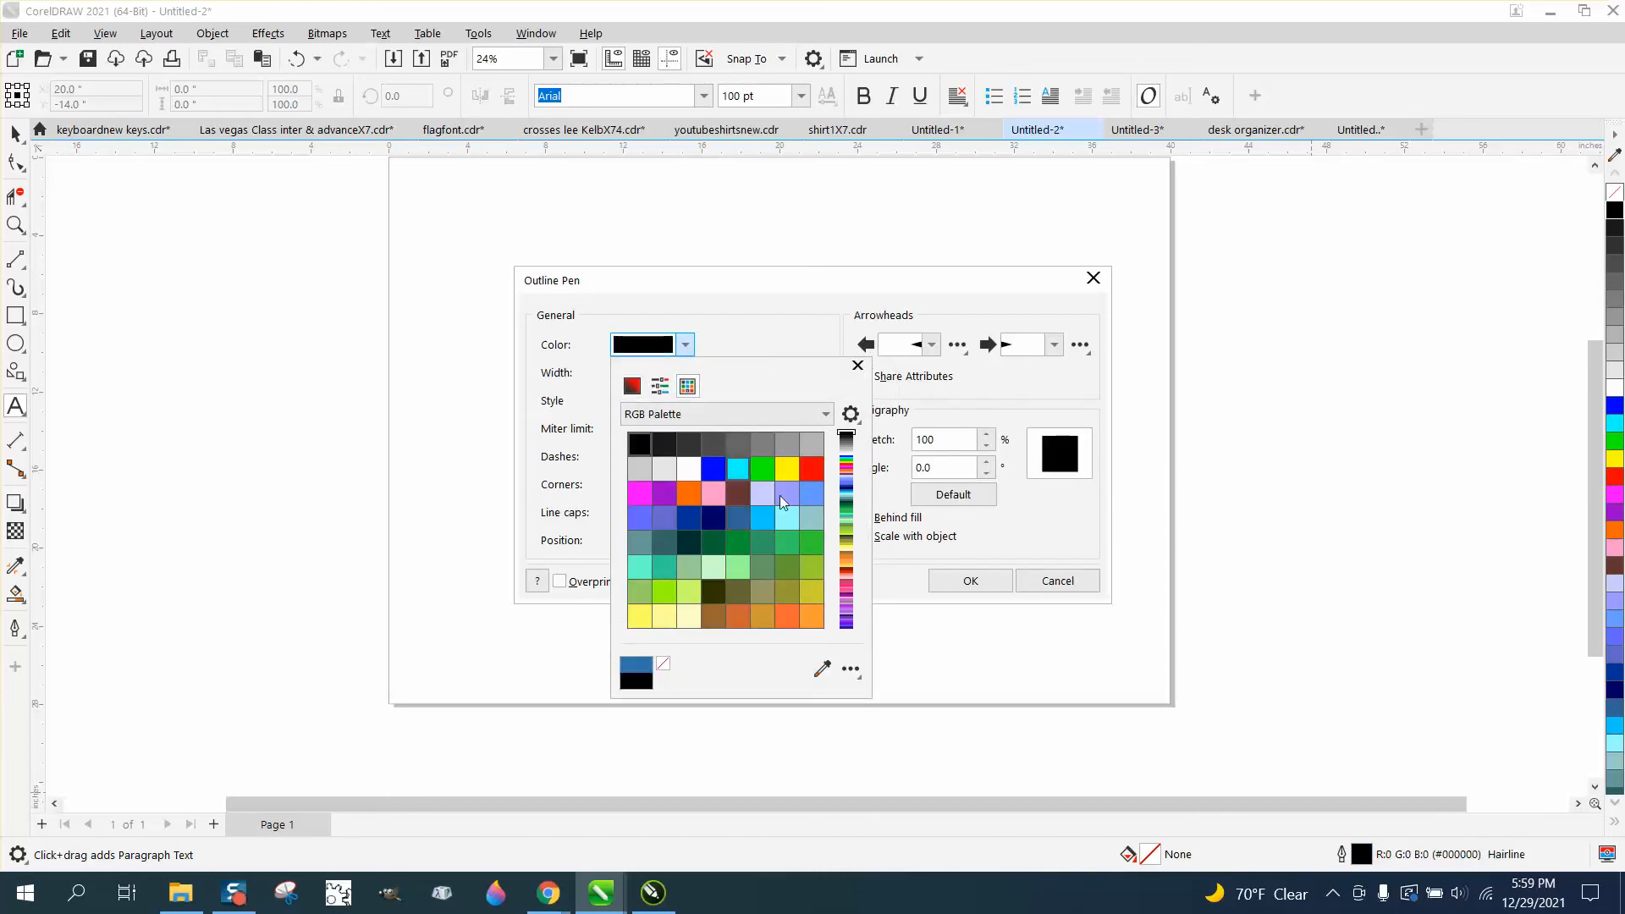
left_click(968, 580)
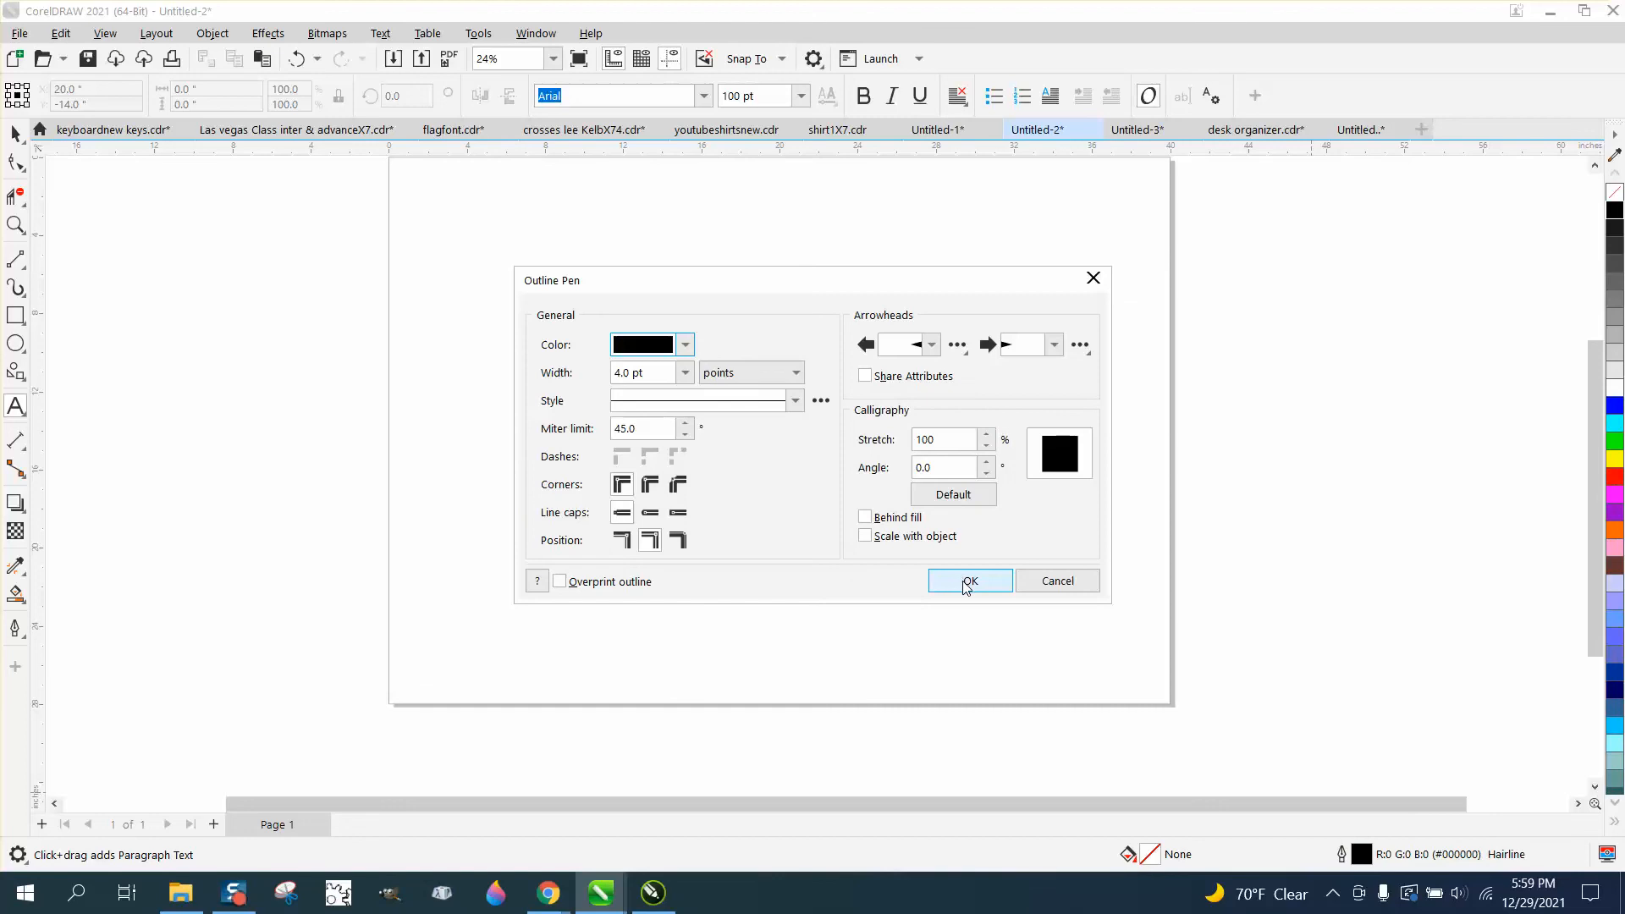
left_click(969, 580)
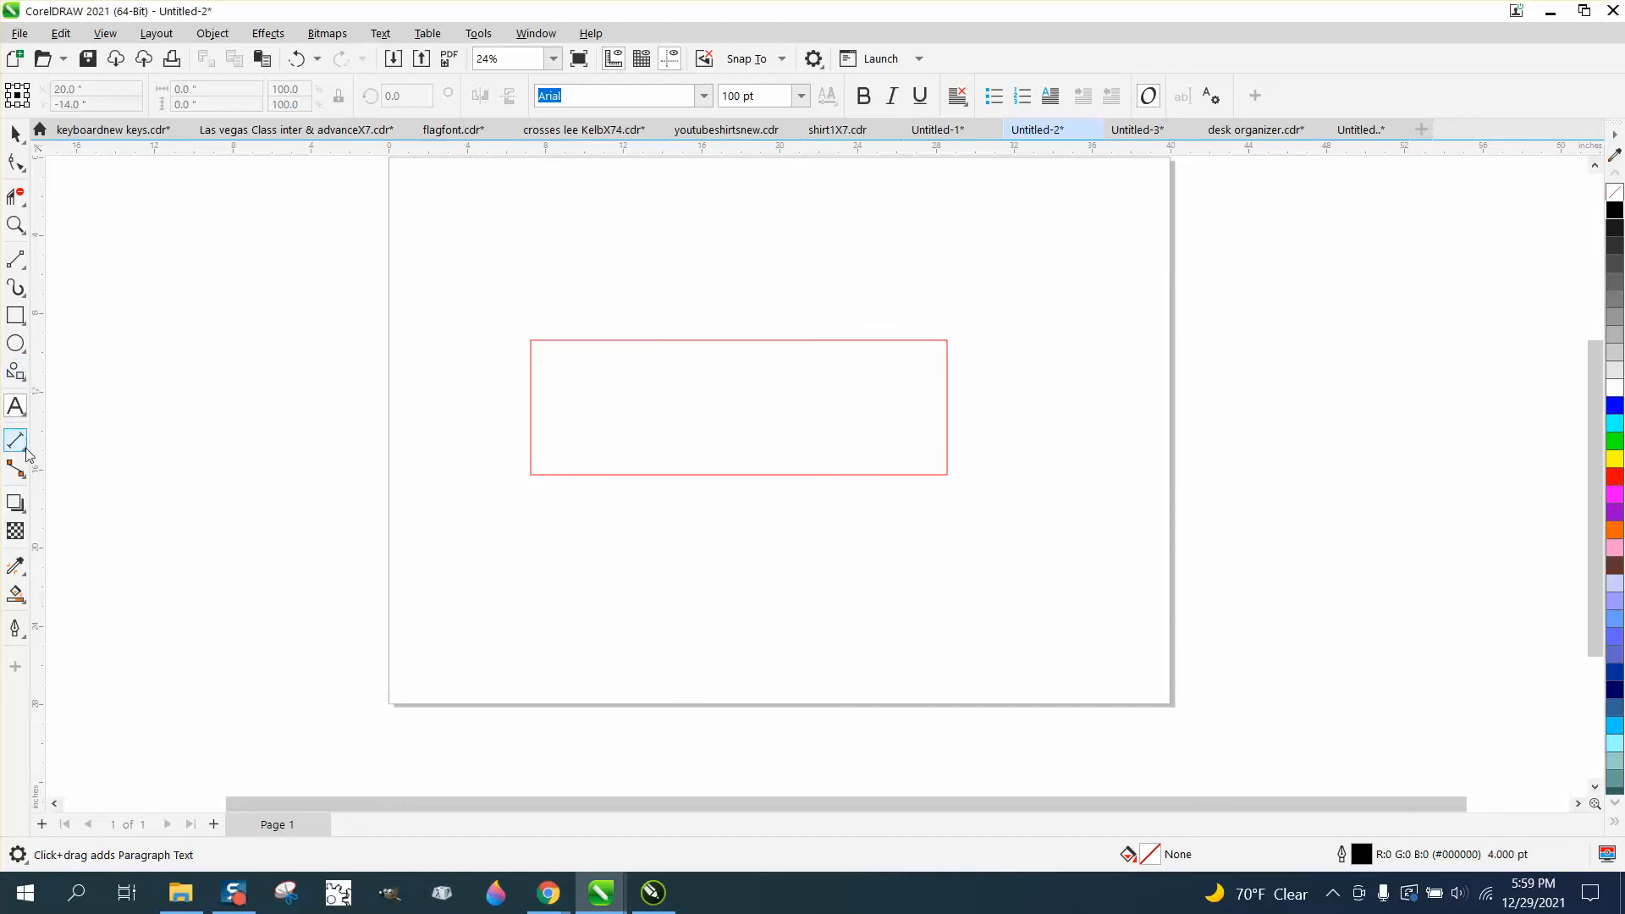
Step: Place a parallel dimension across the rectangle's width showing 21.32", zooming in and back out
left_click(16, 443)
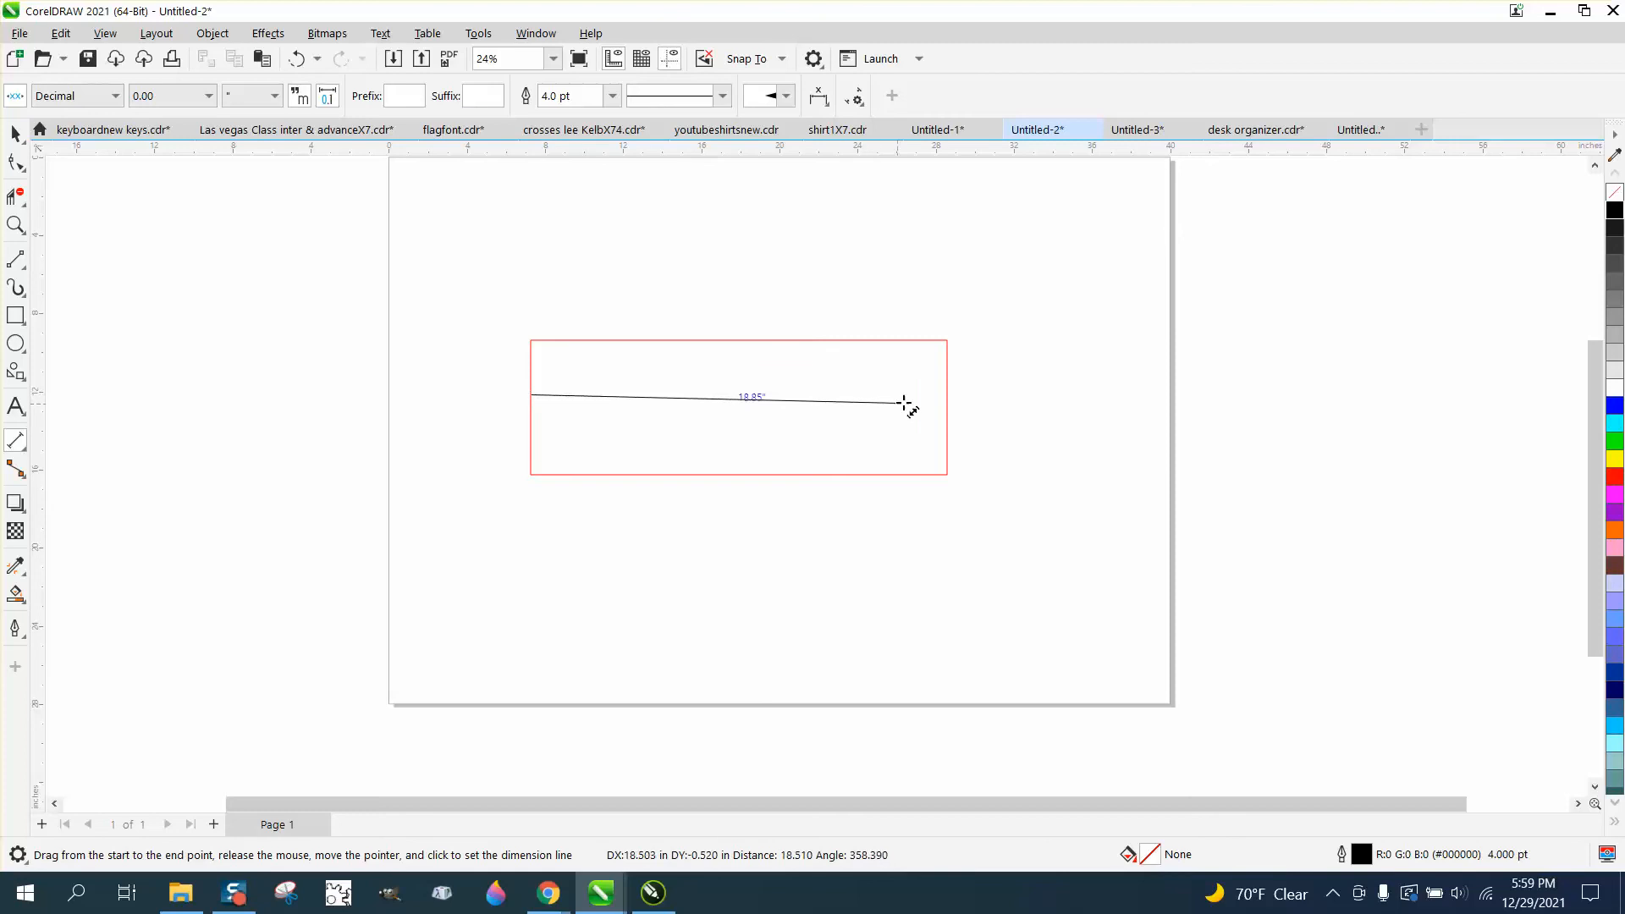
left_click(902, 402)
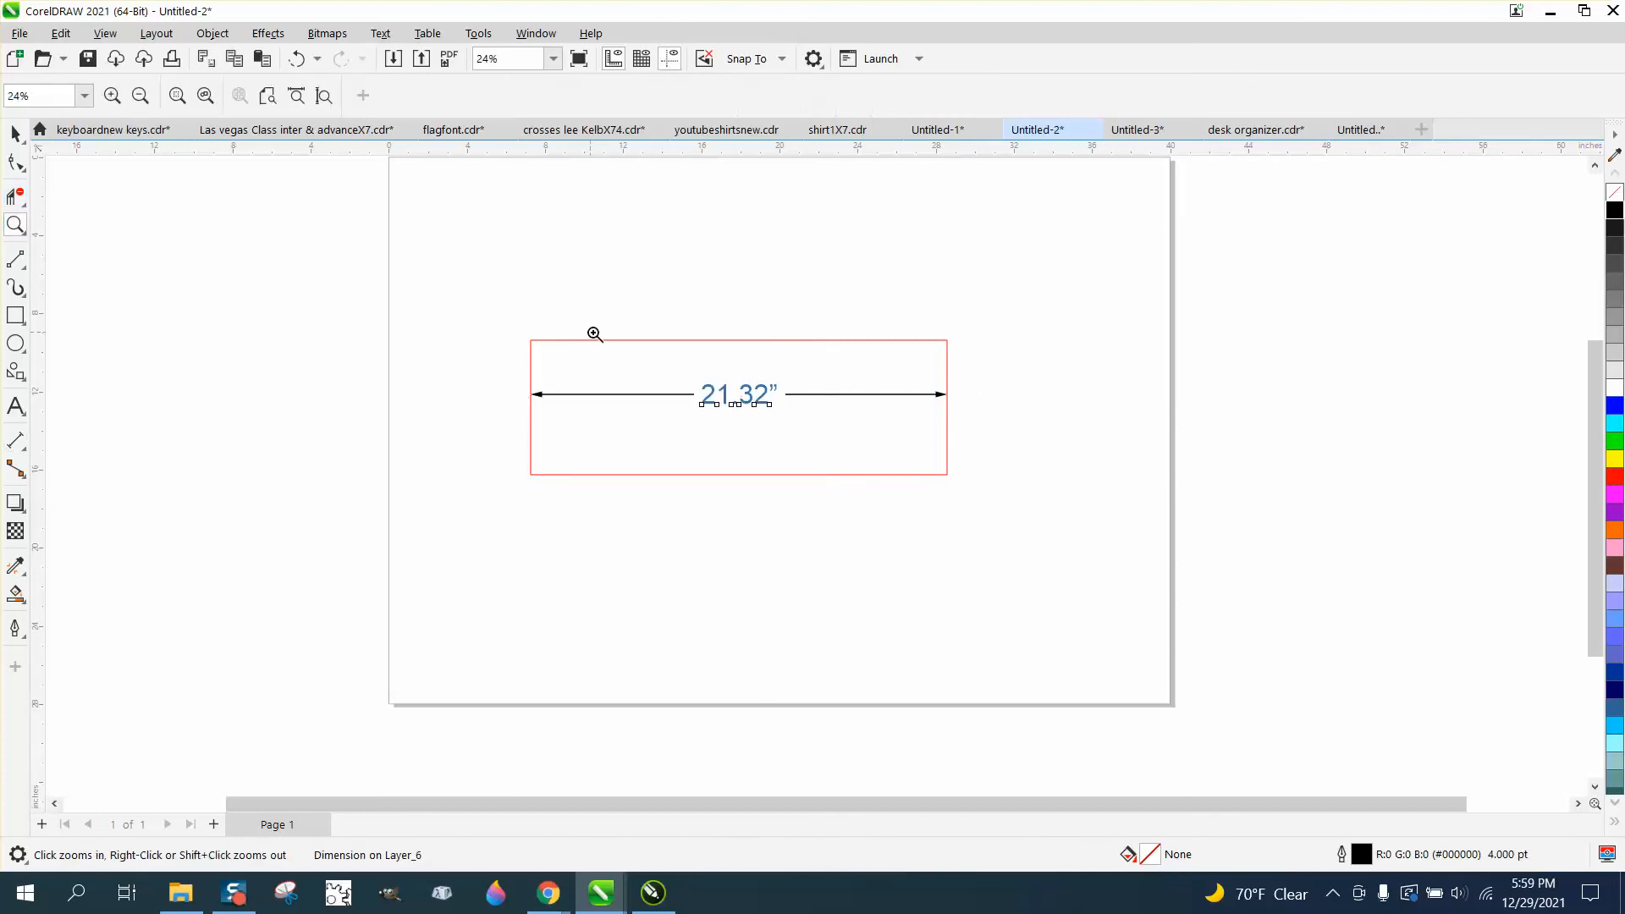
left_click(594, 333)
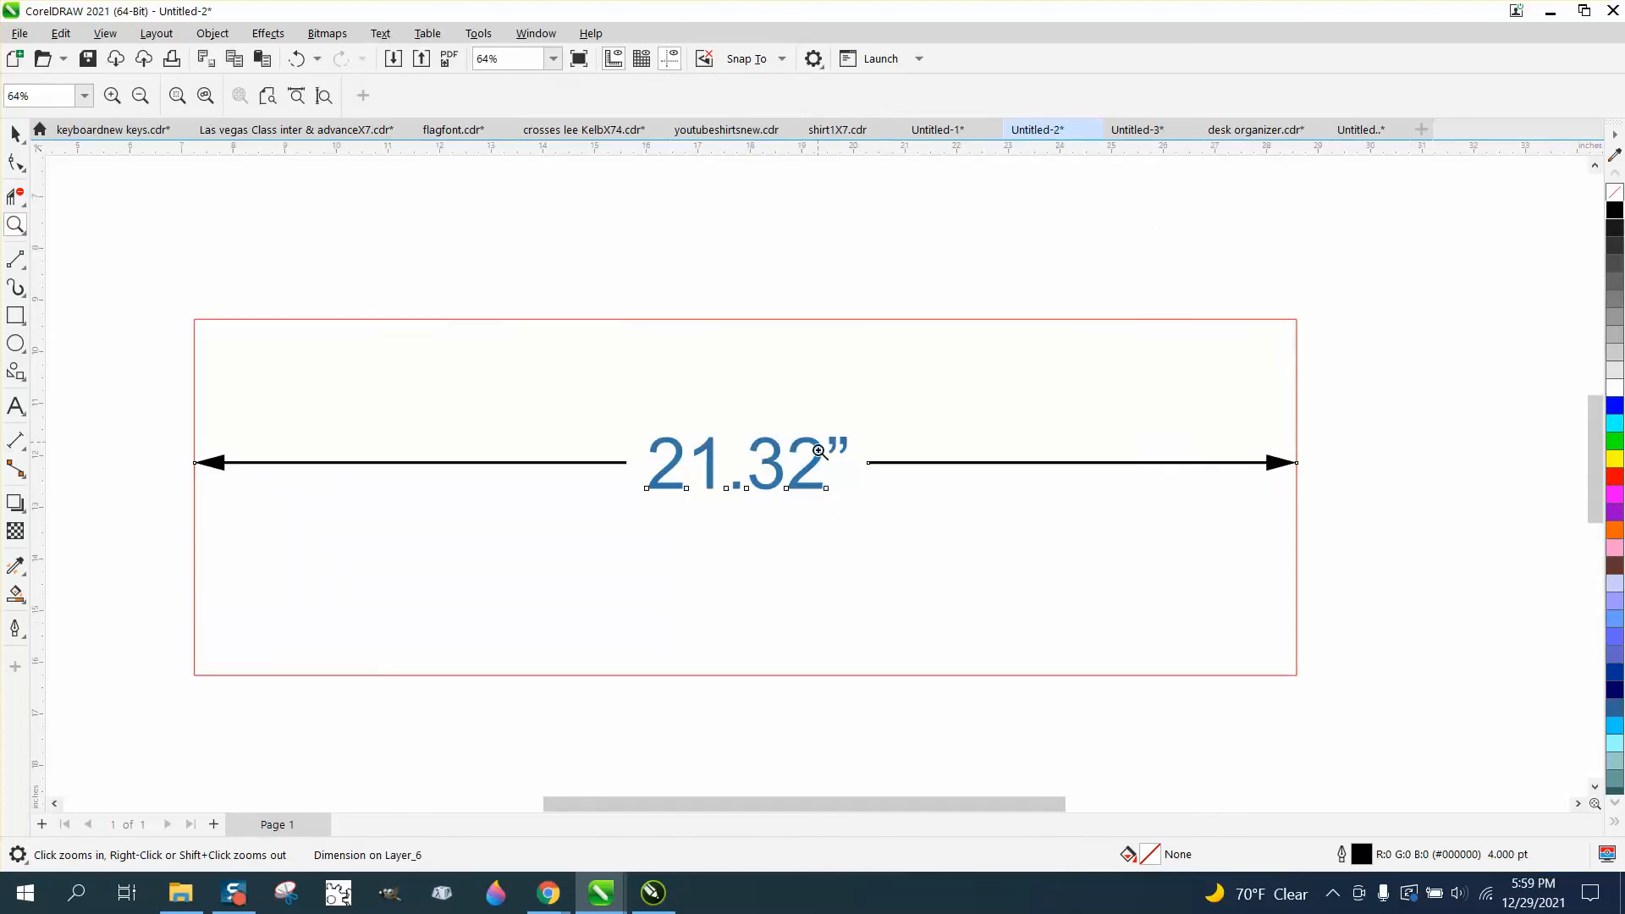
right_click(813, 456)
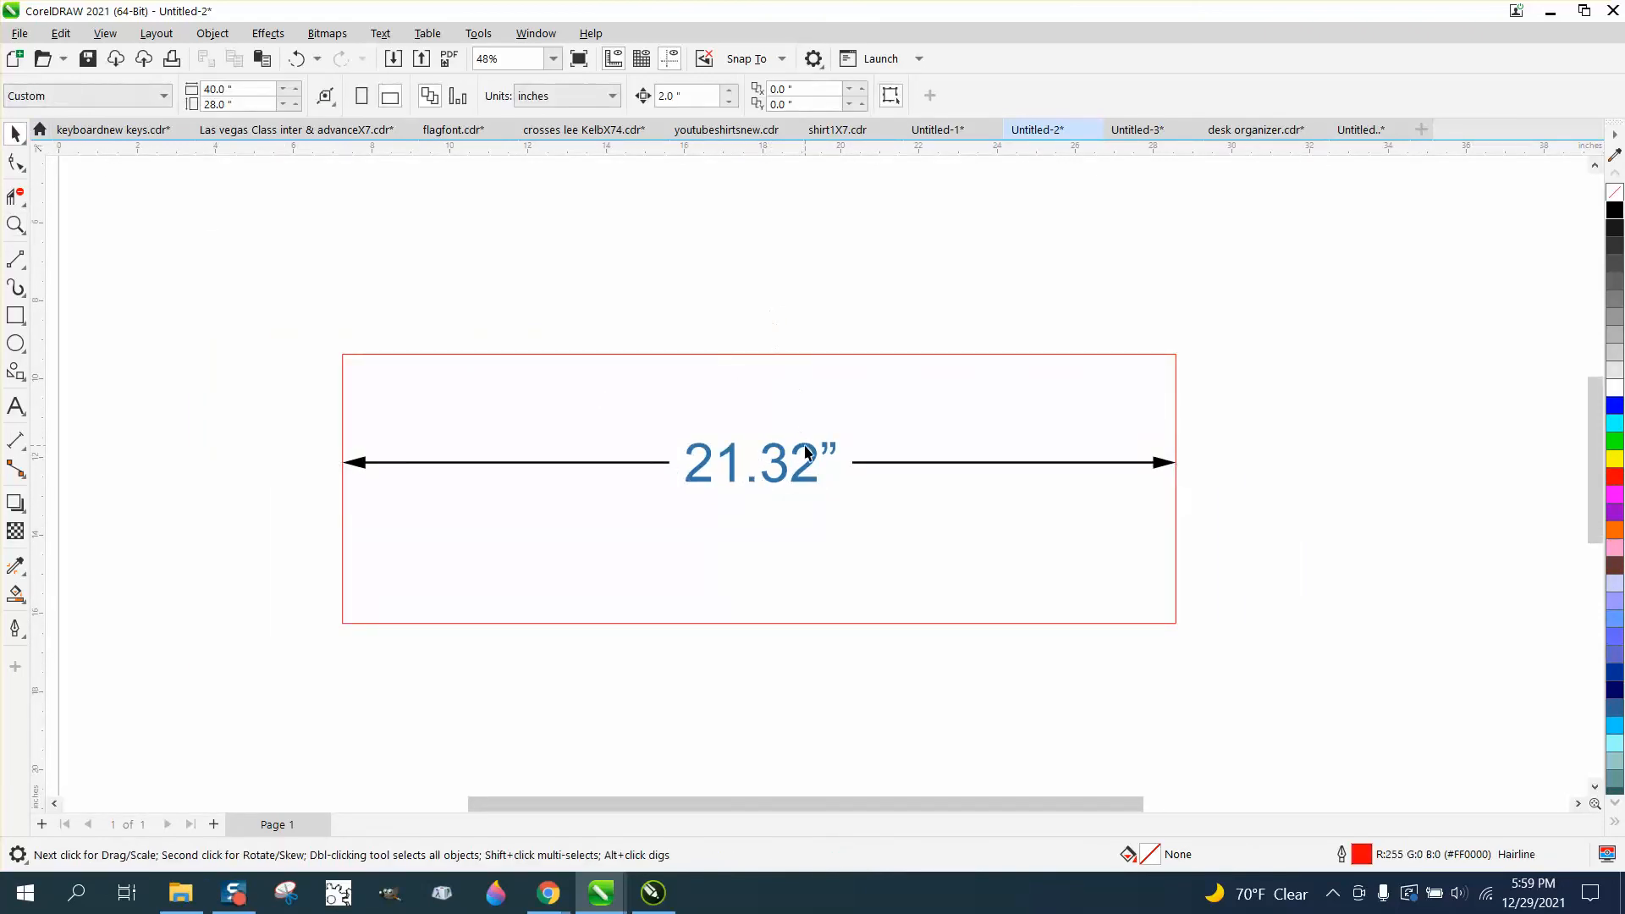
Step: Select the 21.32" dimension label and set its font size to 200 pt
left_click(757, 463)
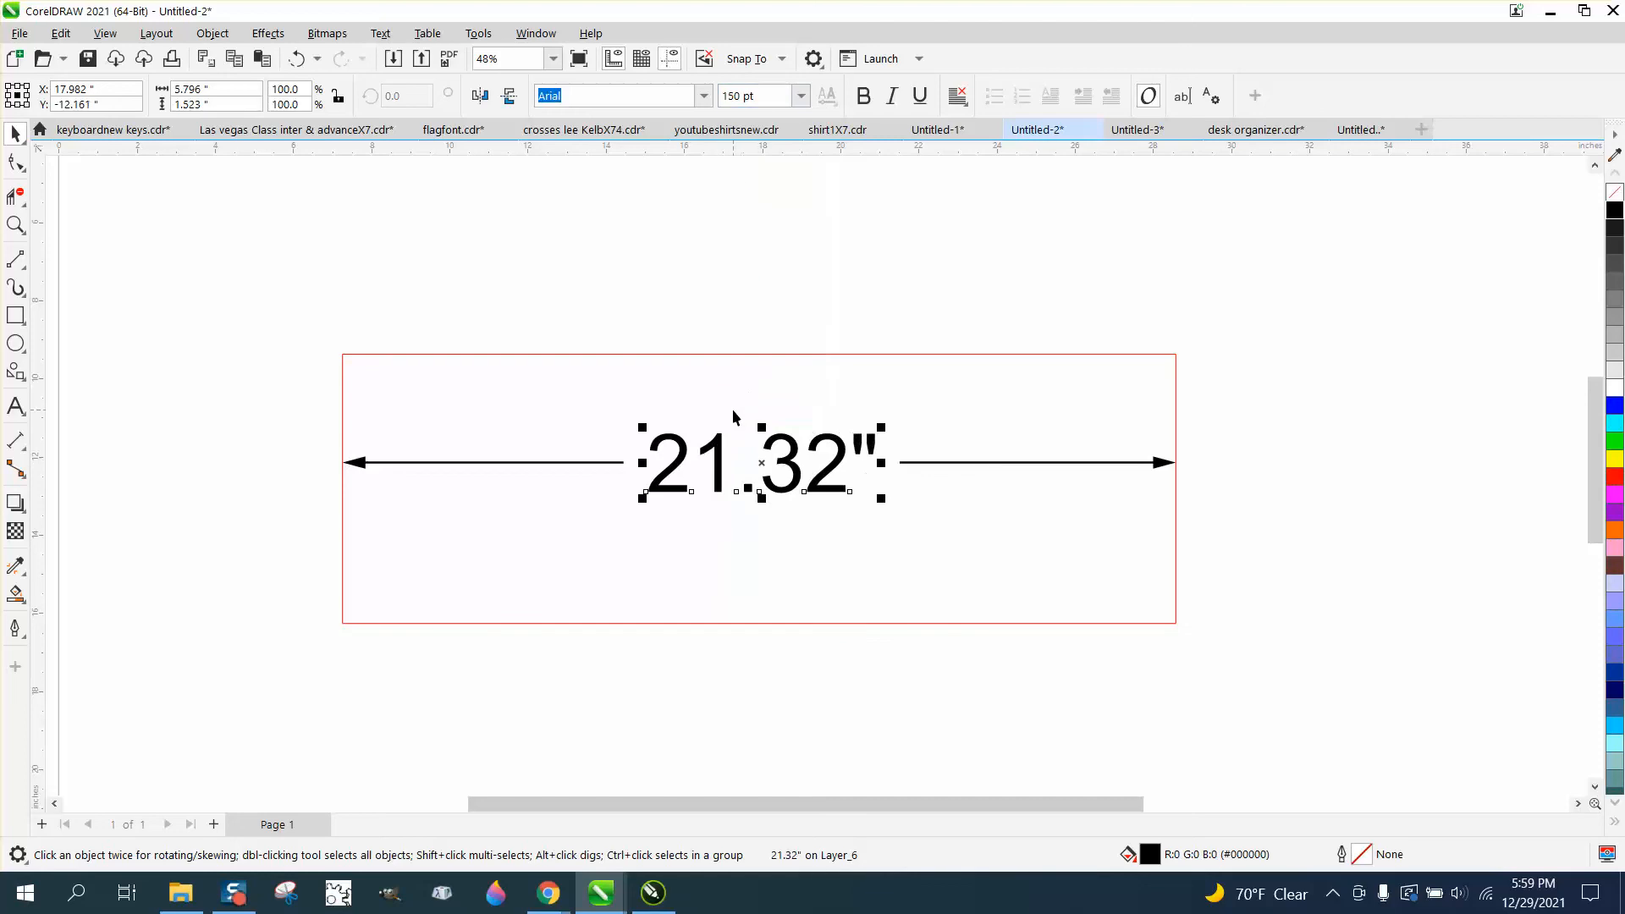
mouse_move(833, 326)
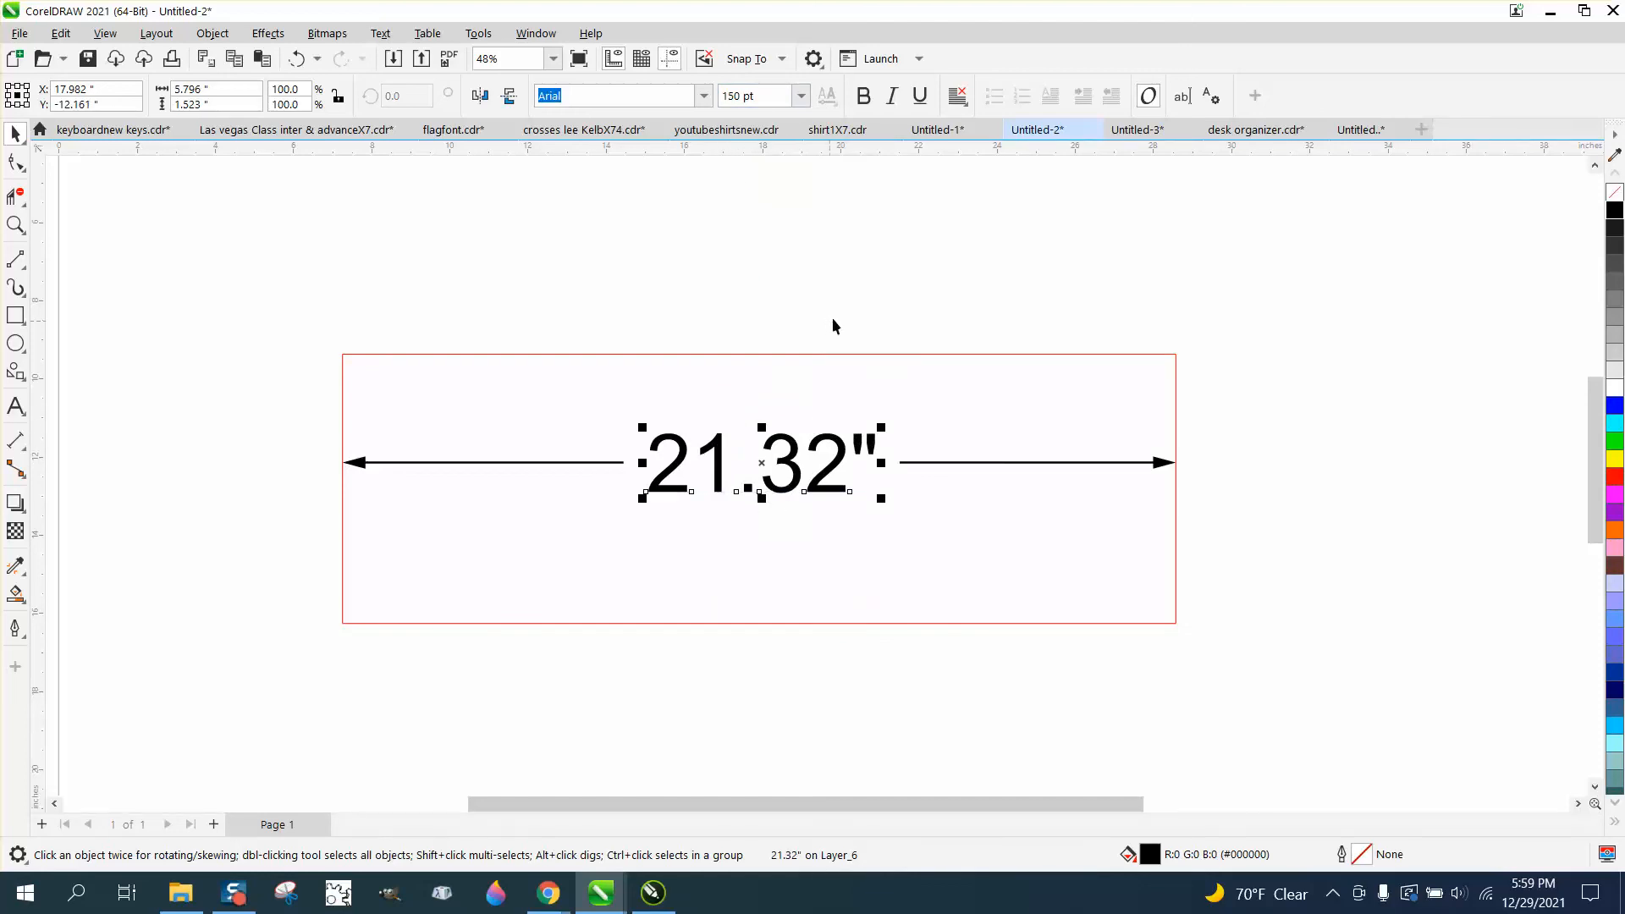
left_click(799, 96)
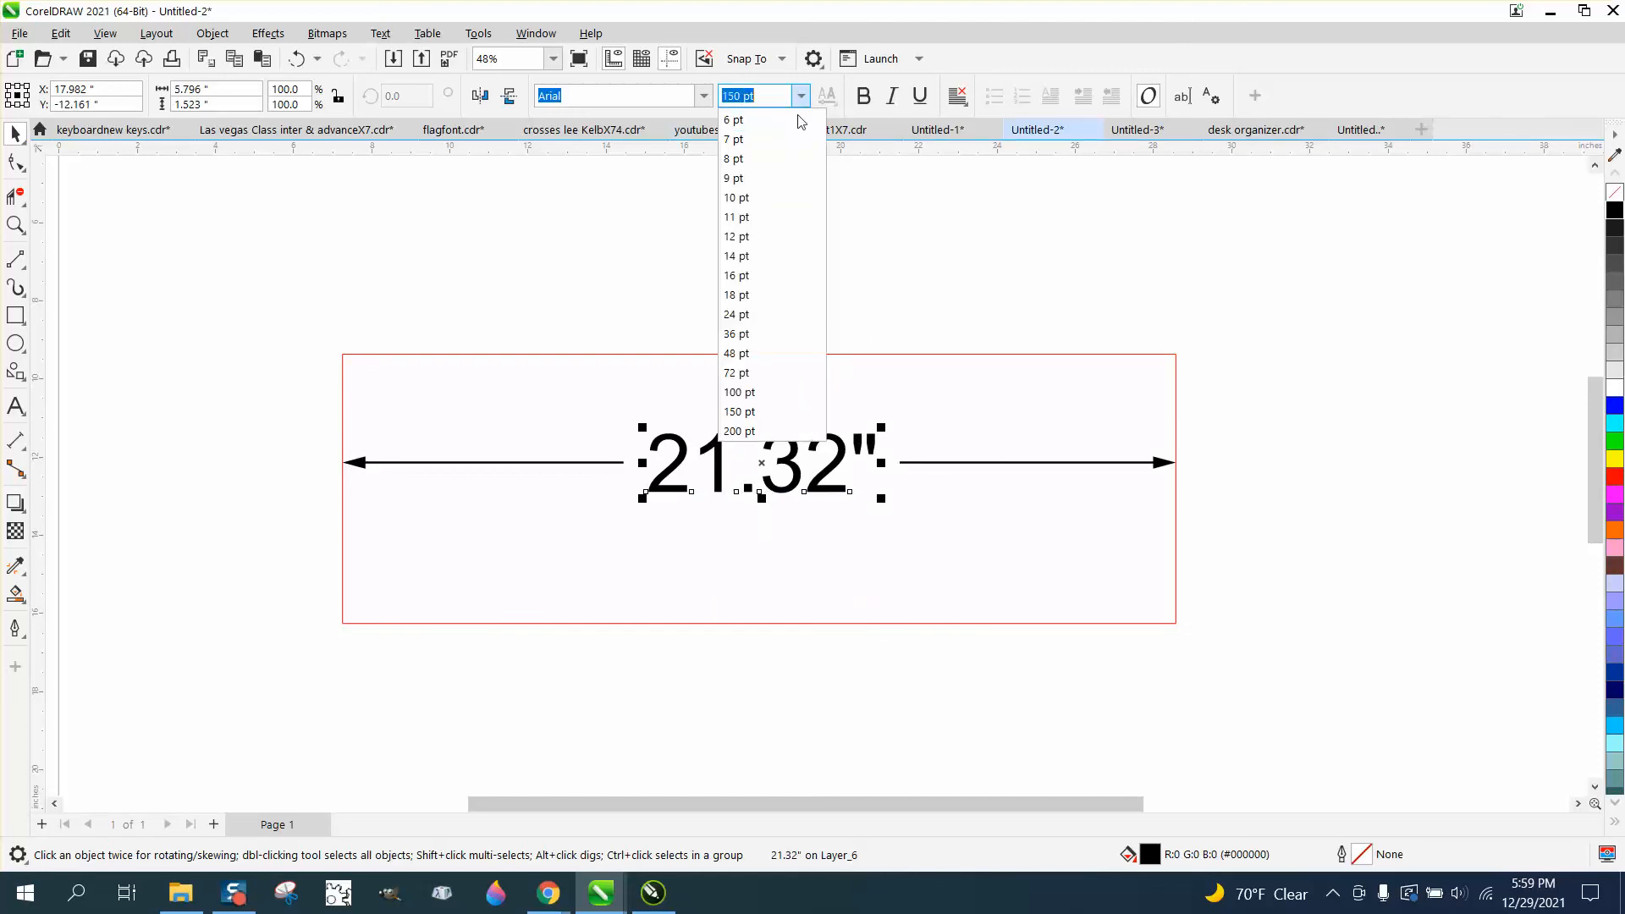
left_click(739, 412)
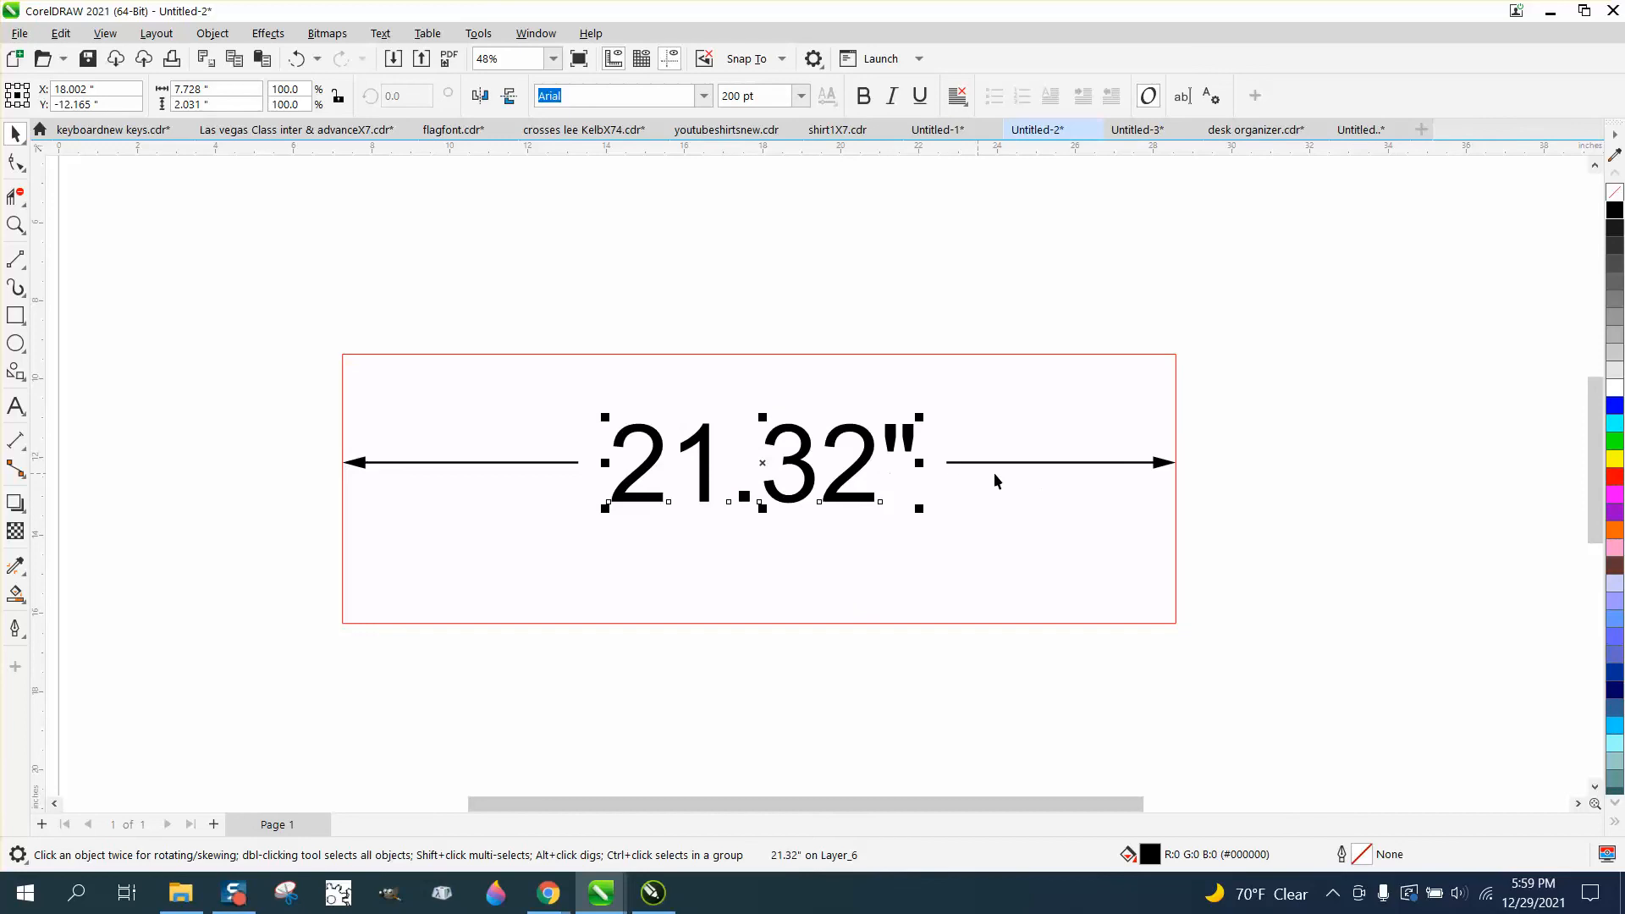
mouse_move(896, 485)
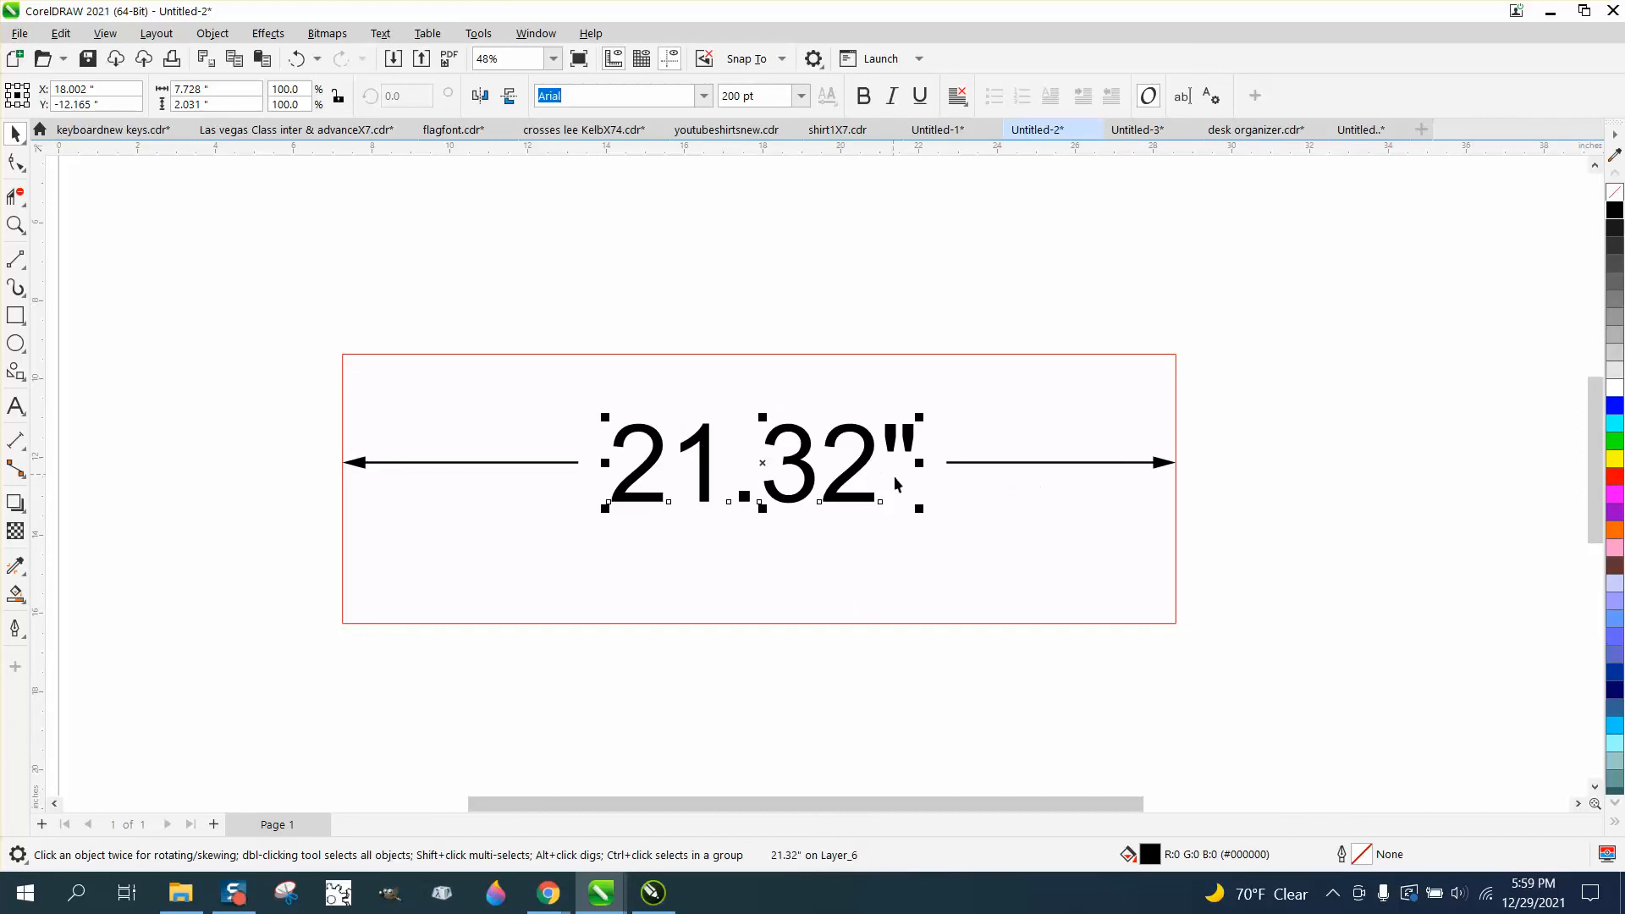
mouse_move(961, 474)
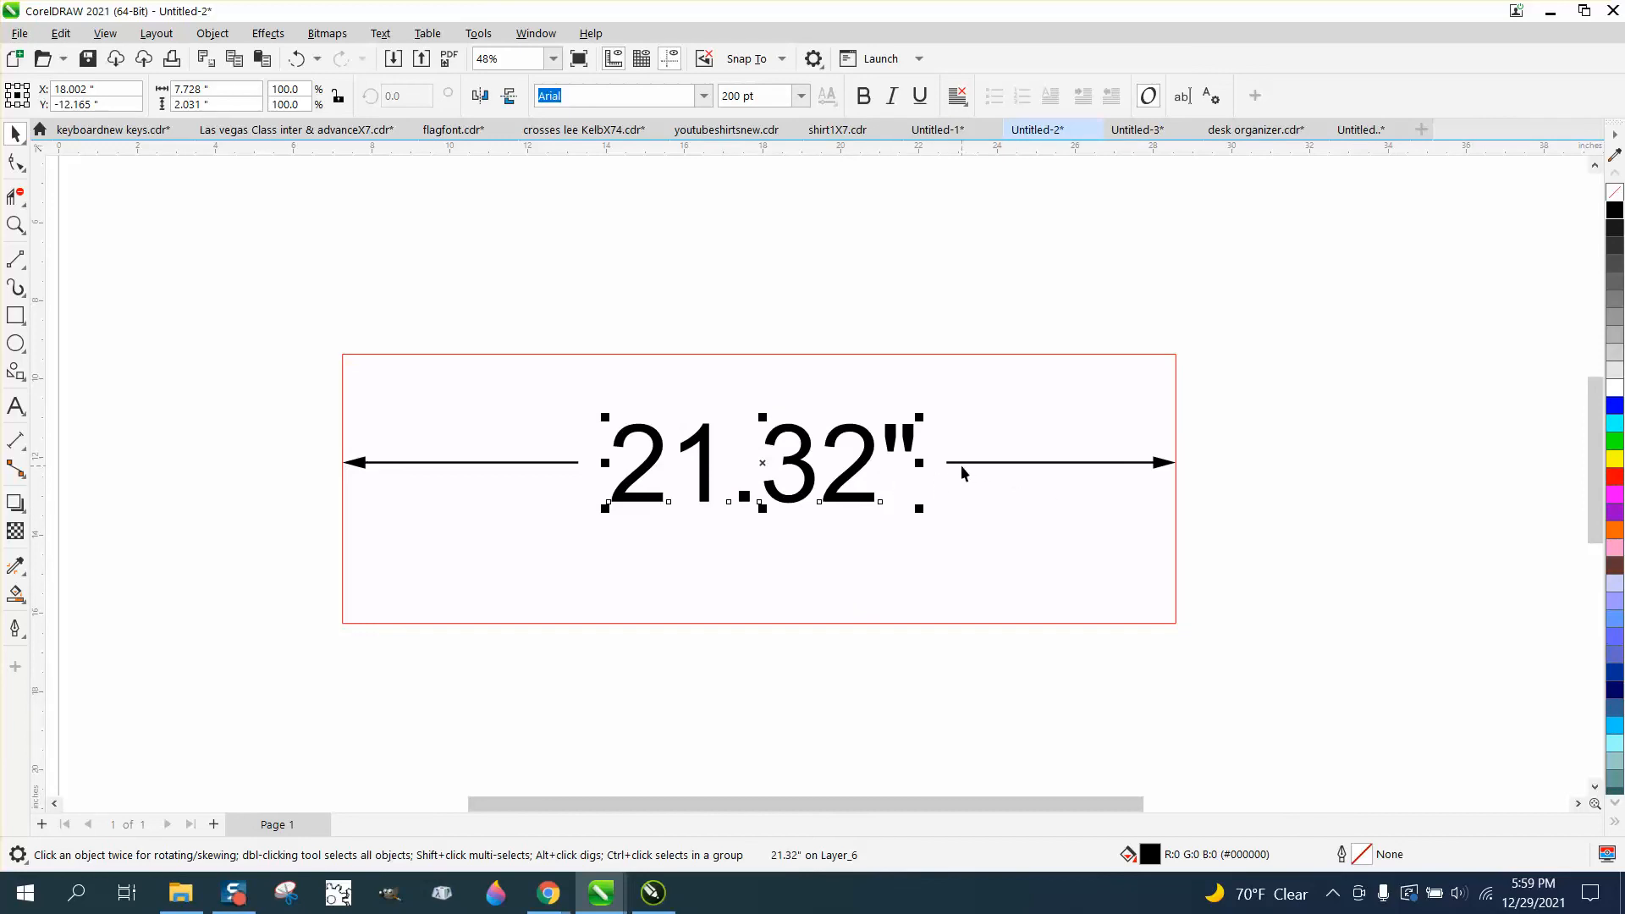